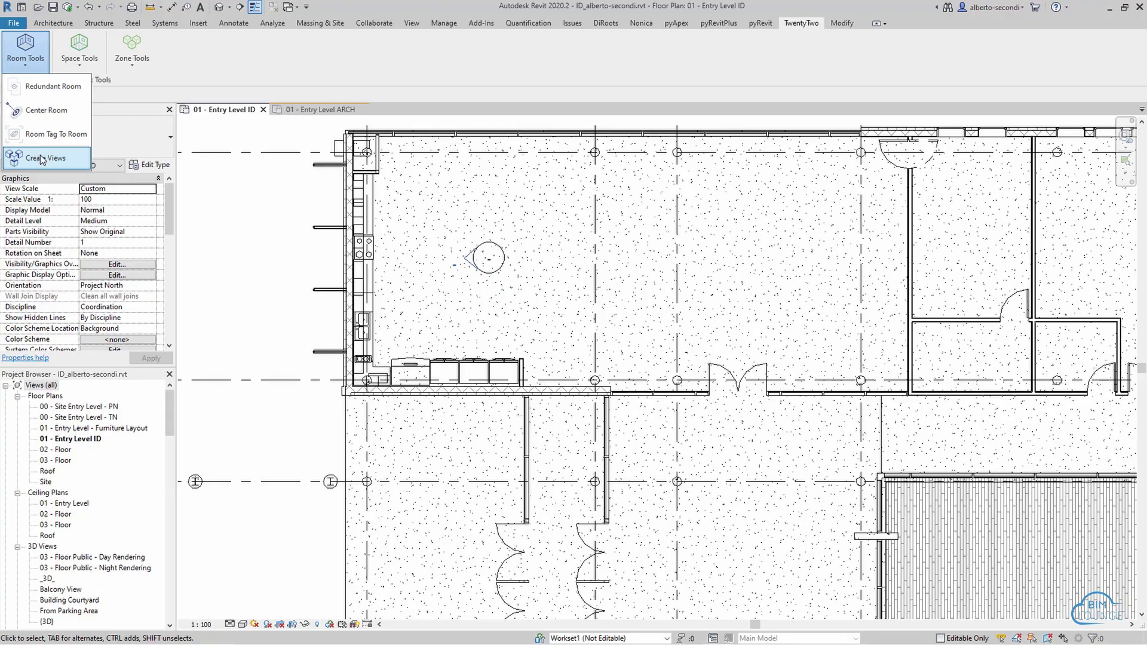
Start placing an Interior Elevation type elevation on the ID 01 - Entry Level floor plan.
{"action": "left_click", "coordinate": [46, 158]}
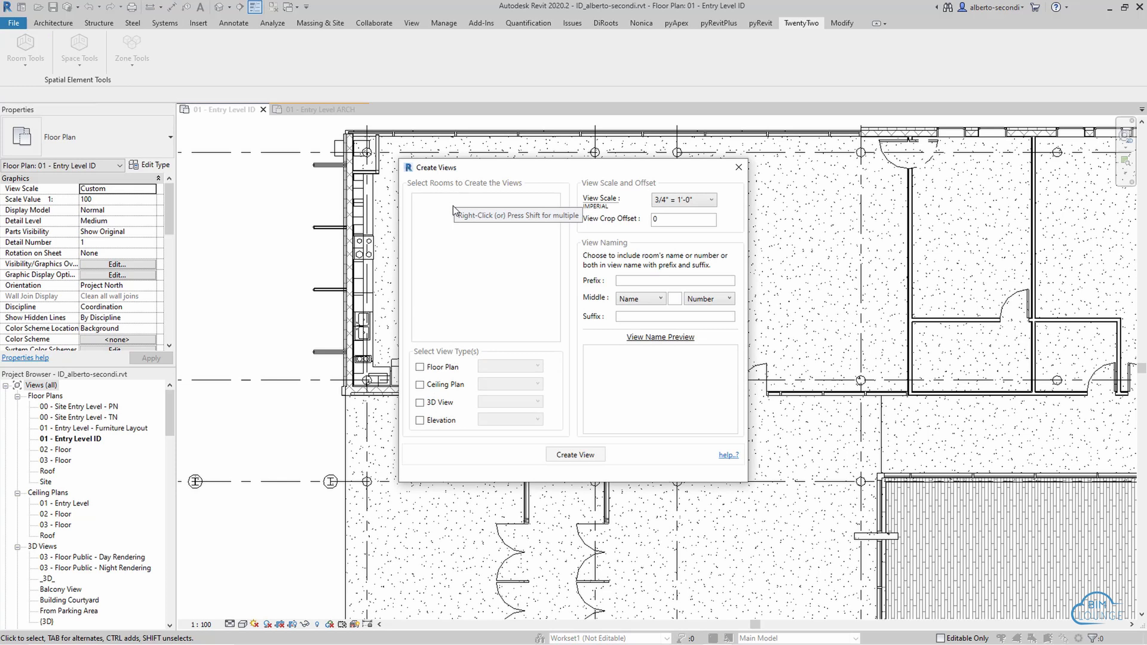
{"action": "mouse_move", "coordinate": [459, 313]}
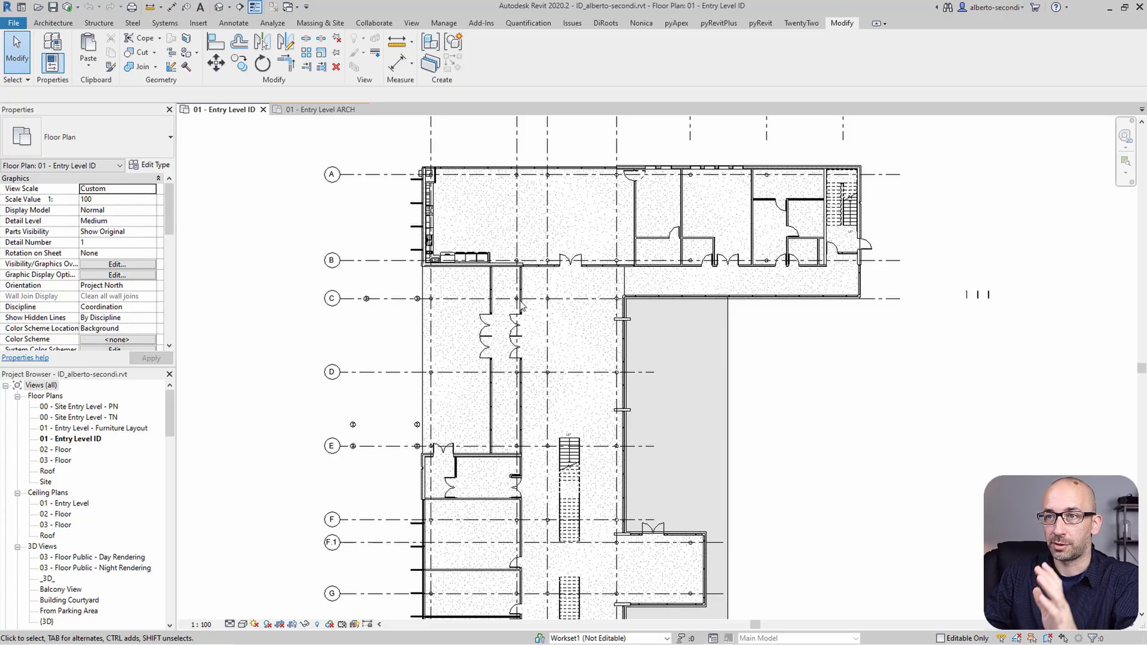
{"action": "mouse_move", "coordinate": [234, 131]}
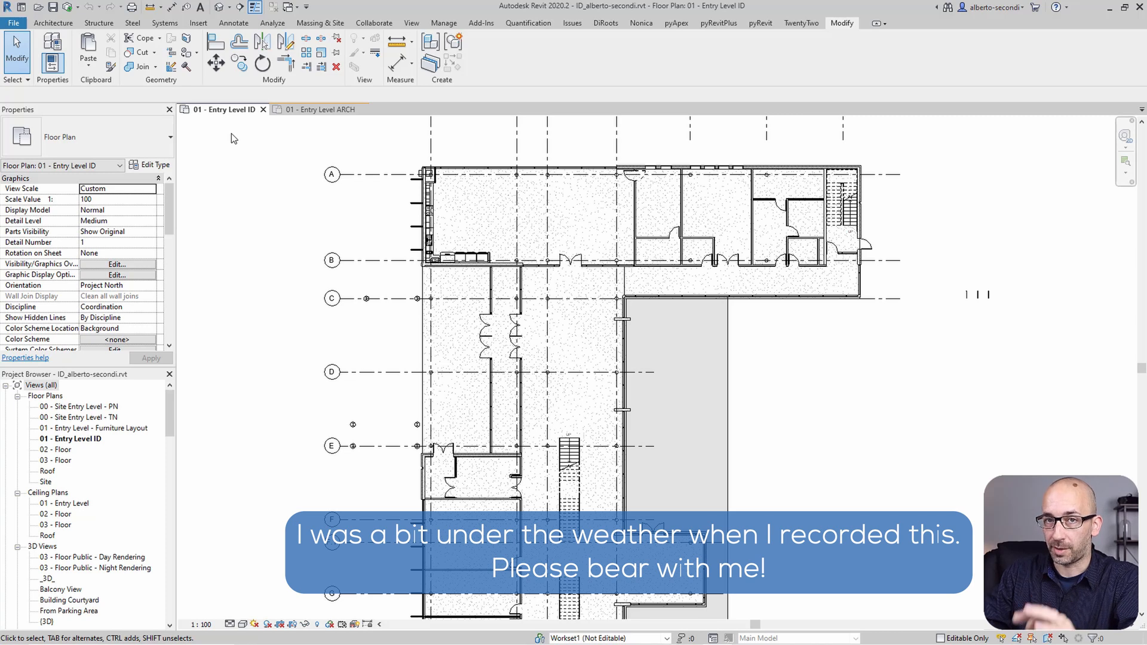
{"action": "mouse_move", "coordinate": [322, 109]}
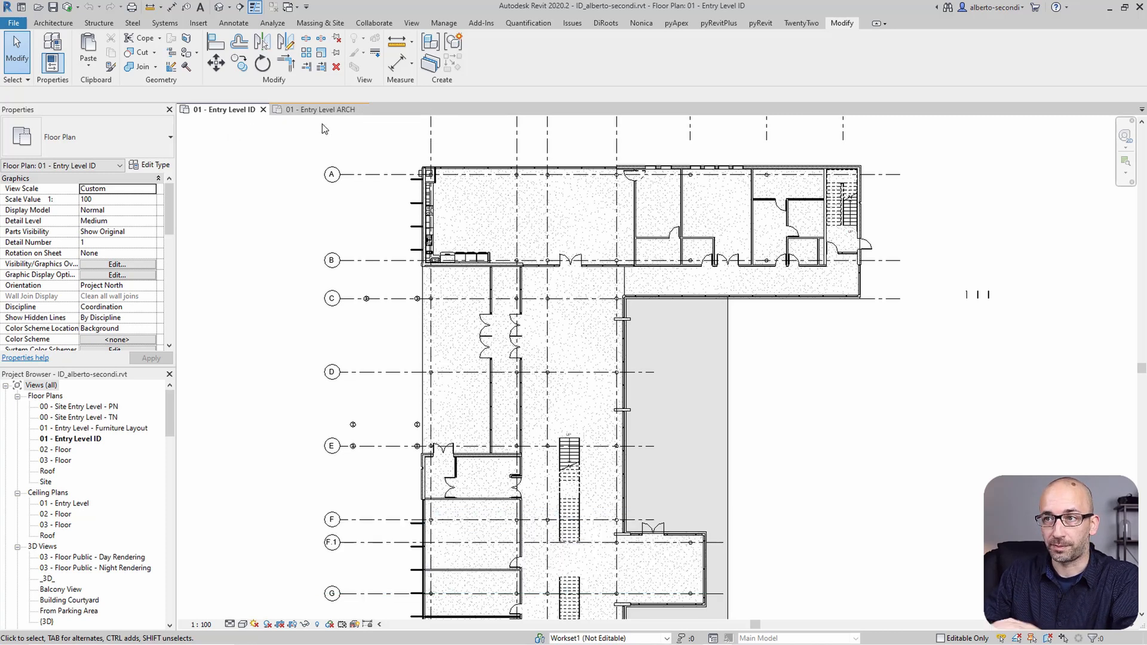
{"action": "mouse_move", "coordinate": [277, 150]}
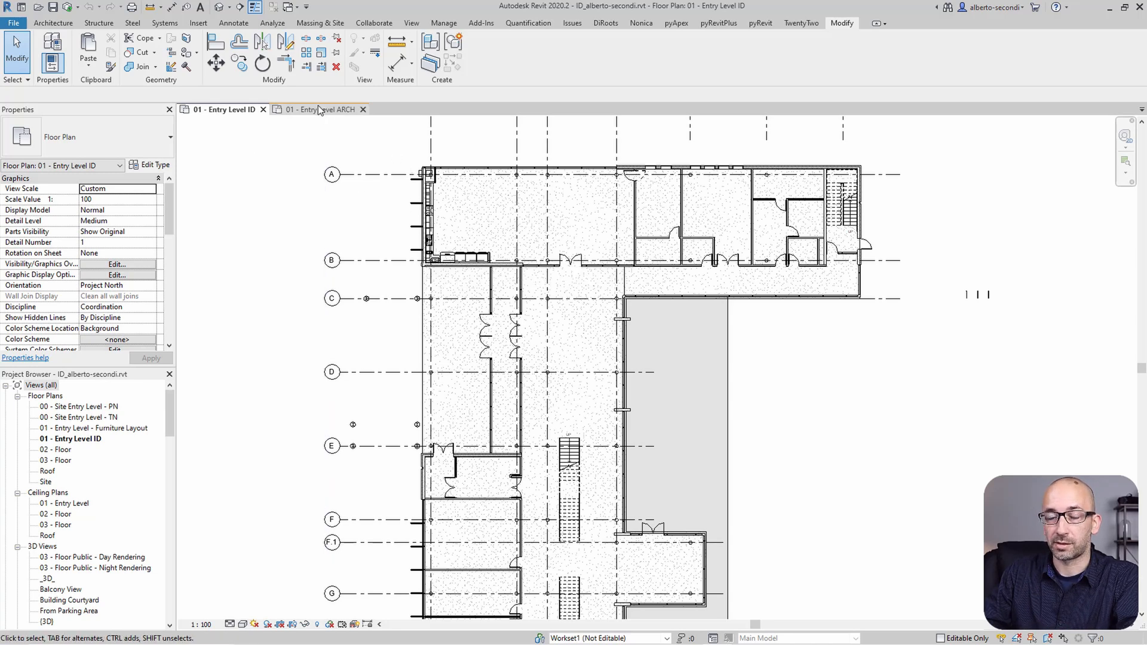
{"action": "left_click", "coordinate": [53, 23]}
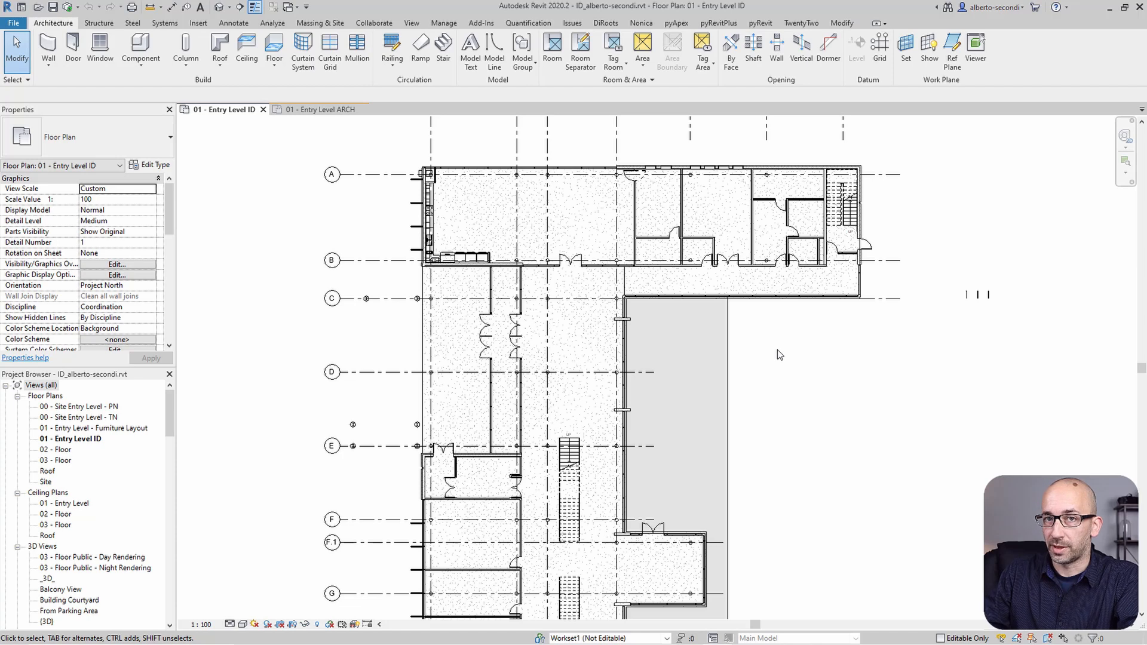
{"action": "left_click", "coordinate": [411, 22]}
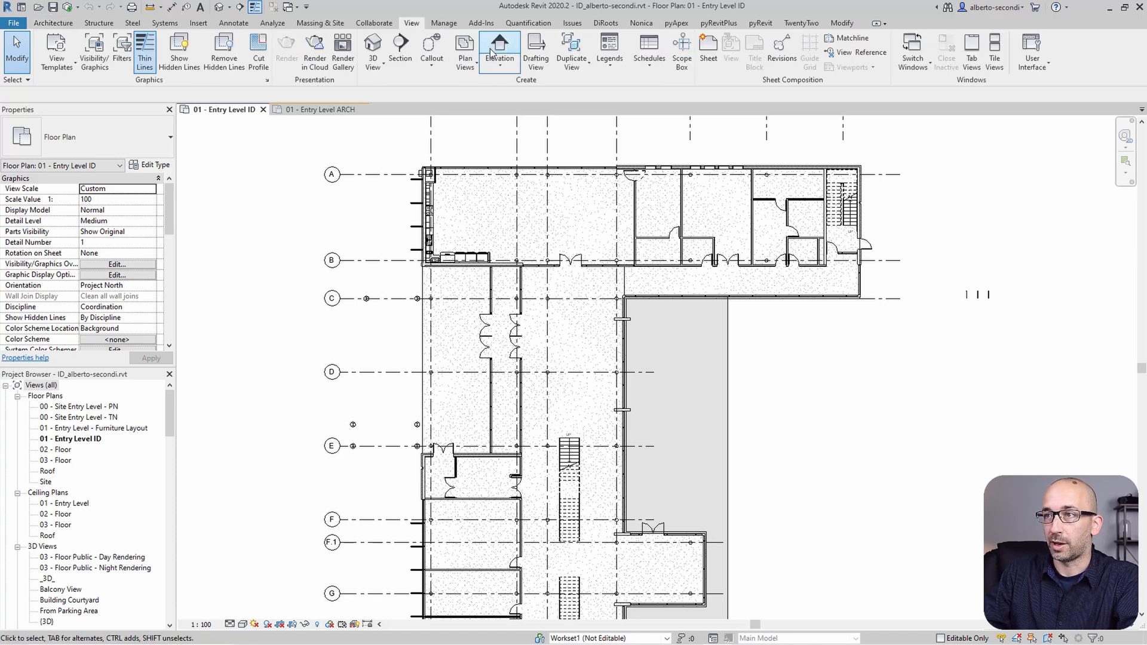
{"action": "left_click", "coordinate": [500, 52]}
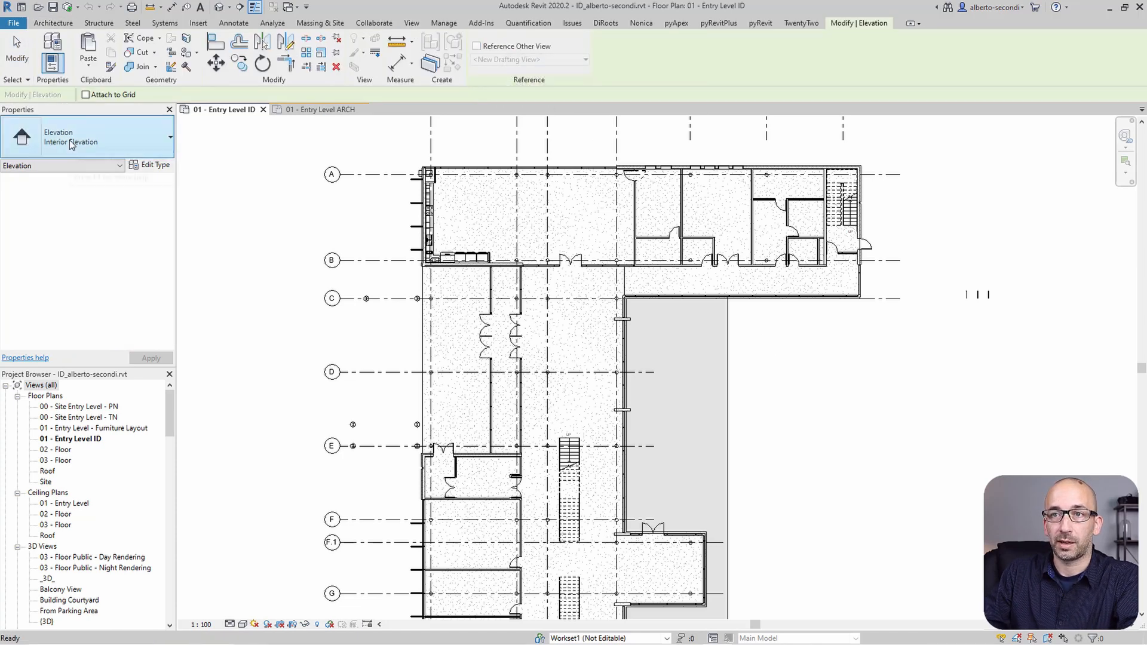
{"action": "mouse_move", "coordinate": [69, 137]}
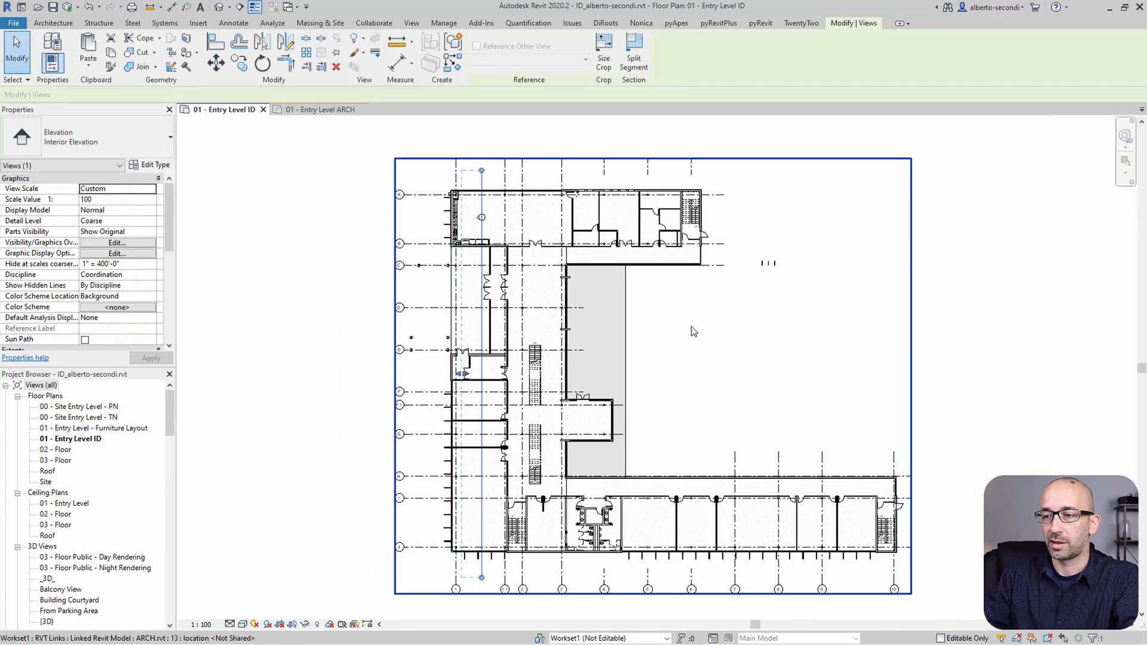
{"action": "mouse_move", "coordinate": [496, 170]}
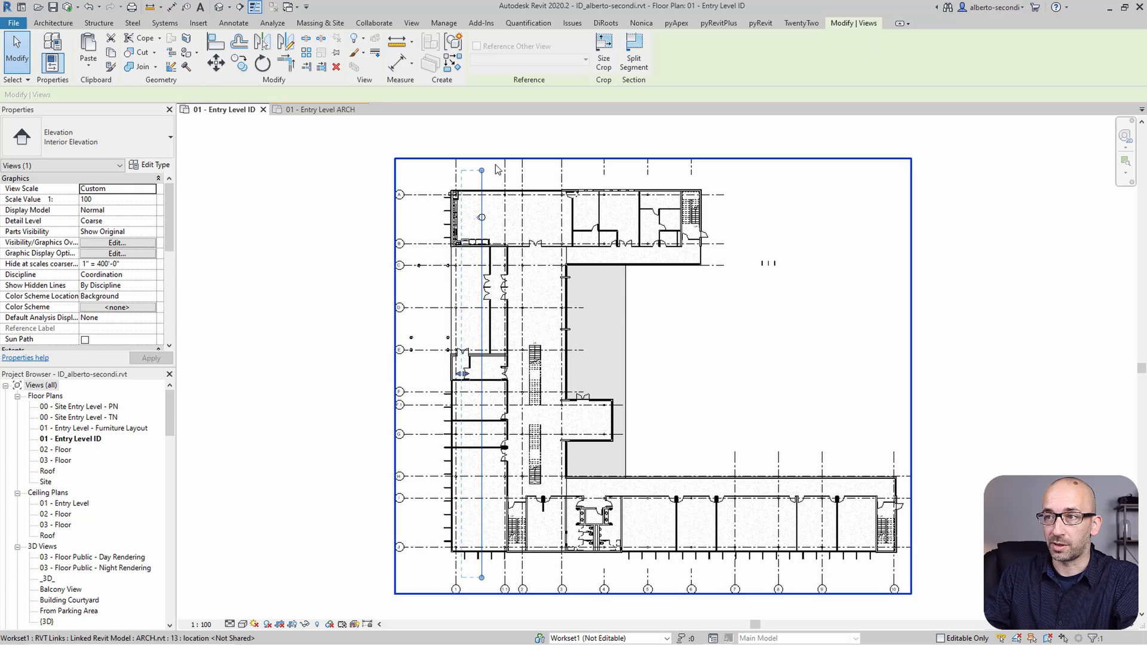
{"action": "mouse_move", "coordinate": [492, 376]}
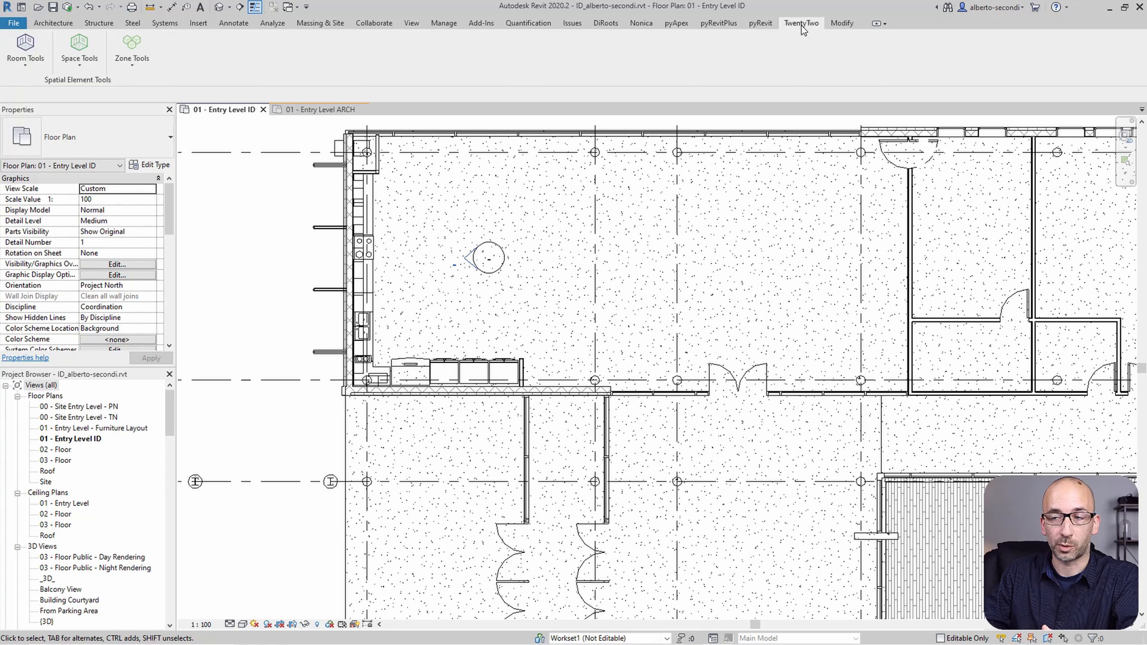
Find no rooms in the TwentyTwo Create Views dialog, then switch to the 01 - Entry Level ARCH plan.
{"action": "left_click", "coordinate": [25, 50]}
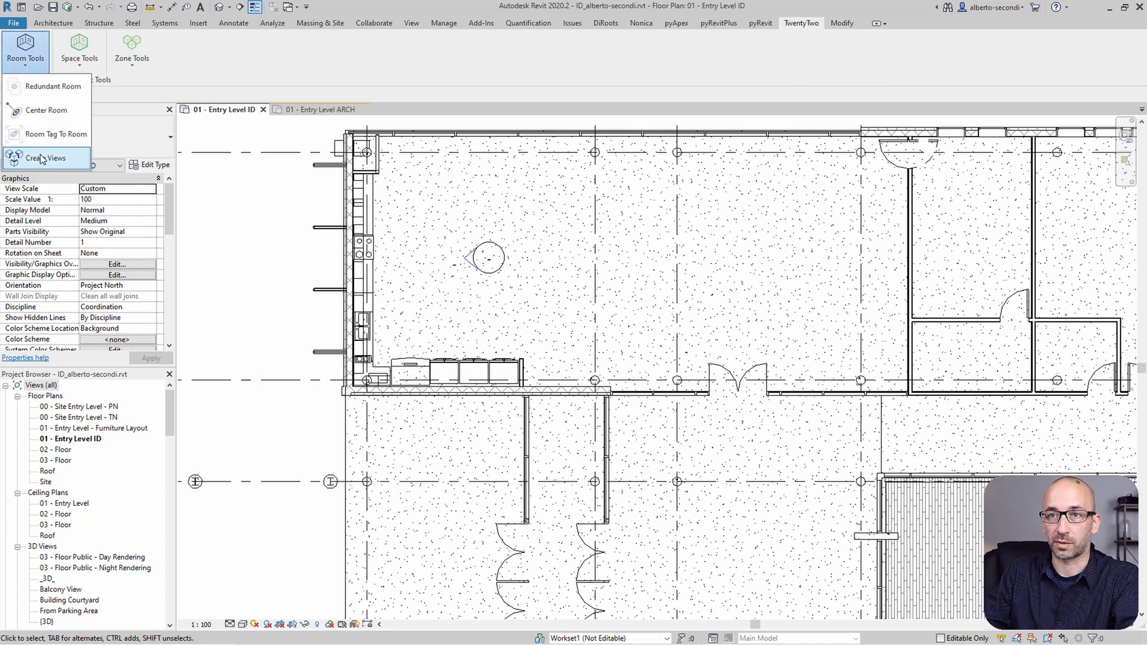
{"action": "left_click", "coordinate": [47, 157]}
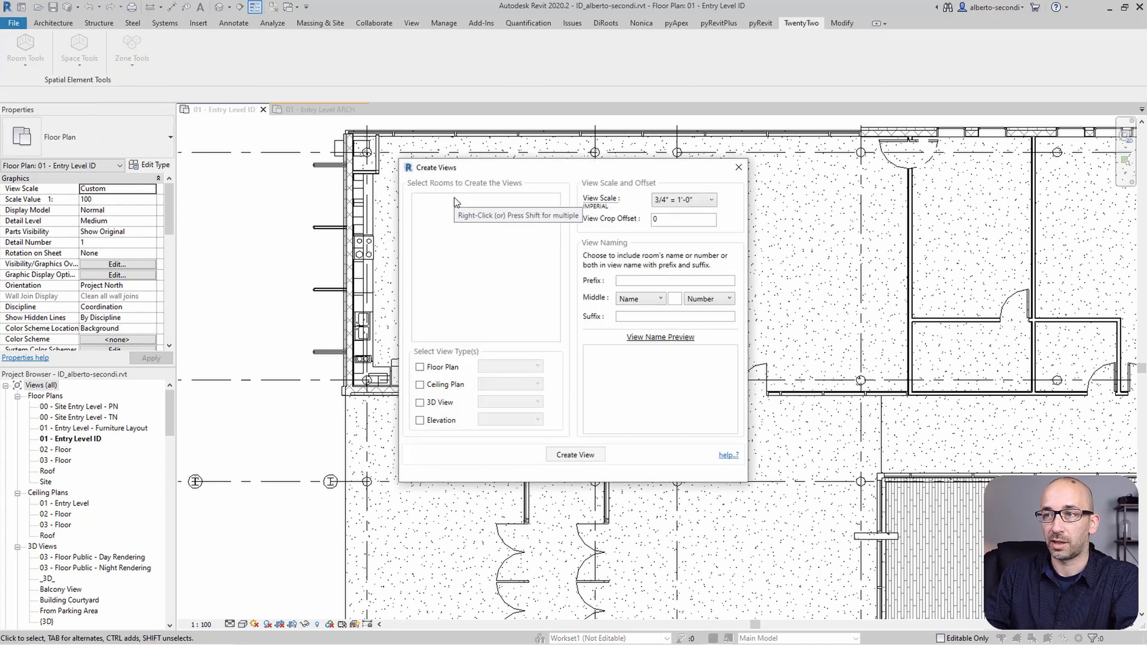
{"action": "mouse_move", "coordinate": [455, 206]}
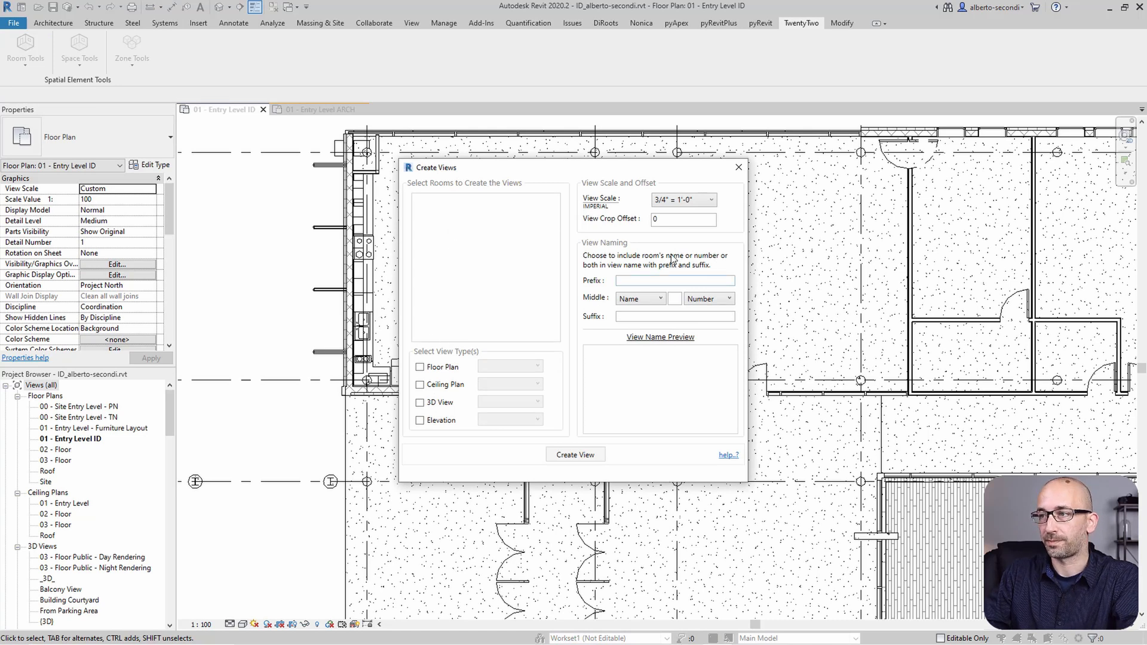
{"action": "left_click", "coordinate": [739, 167]}
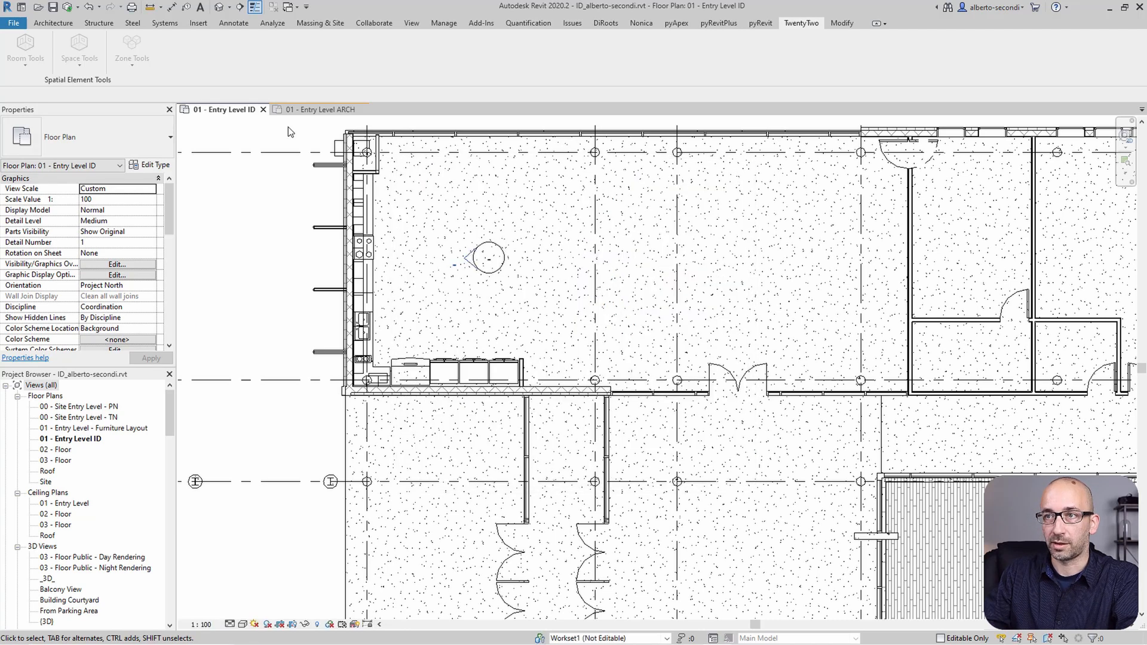
{"action": "left_click", "coordinate": [317, 108]}
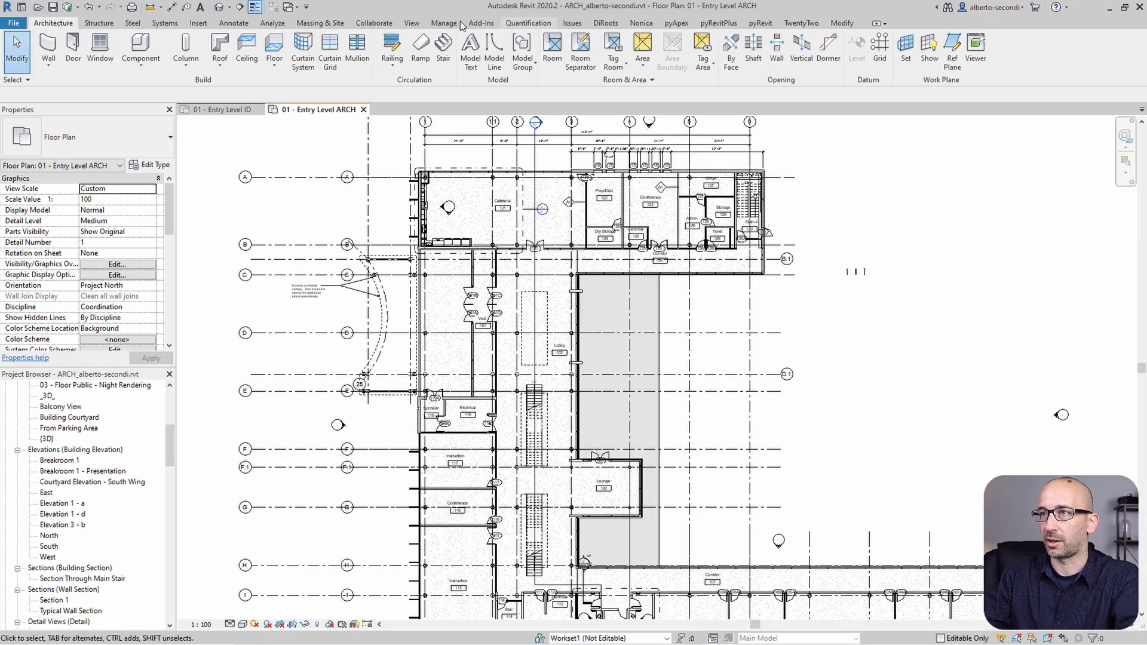
Place an elevation marker inside Conference room 116, producing the Elevation 2 - a view.
{"action": "left_click", "coordinate": [411, 23]}
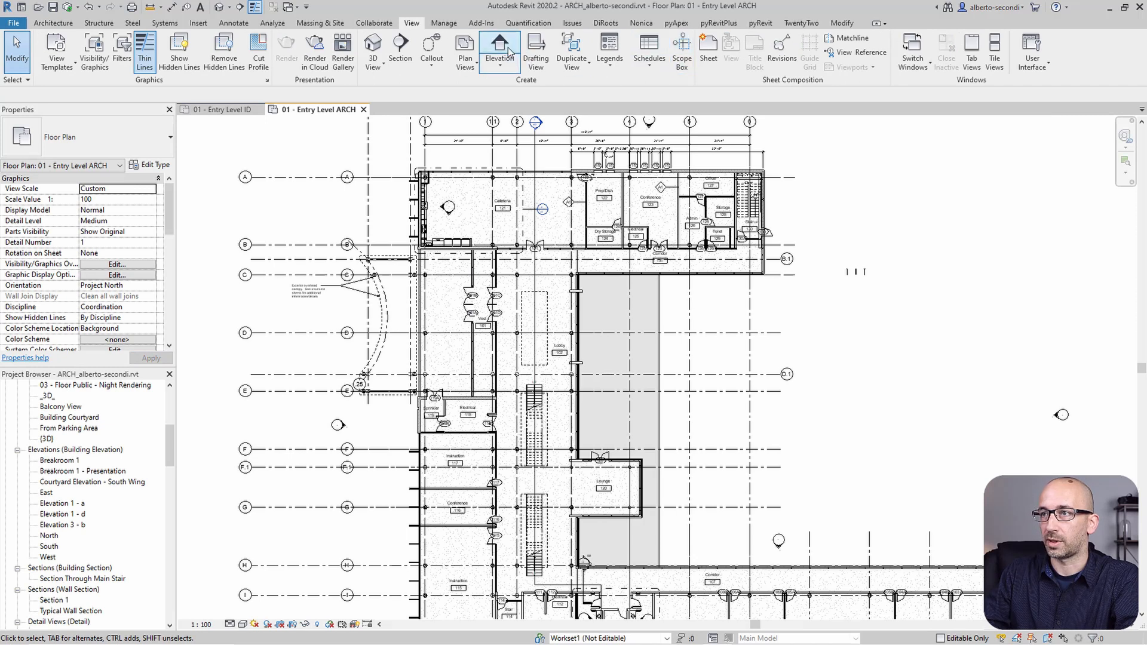
{"action": "left_click", "coordinate": [500, 51]}
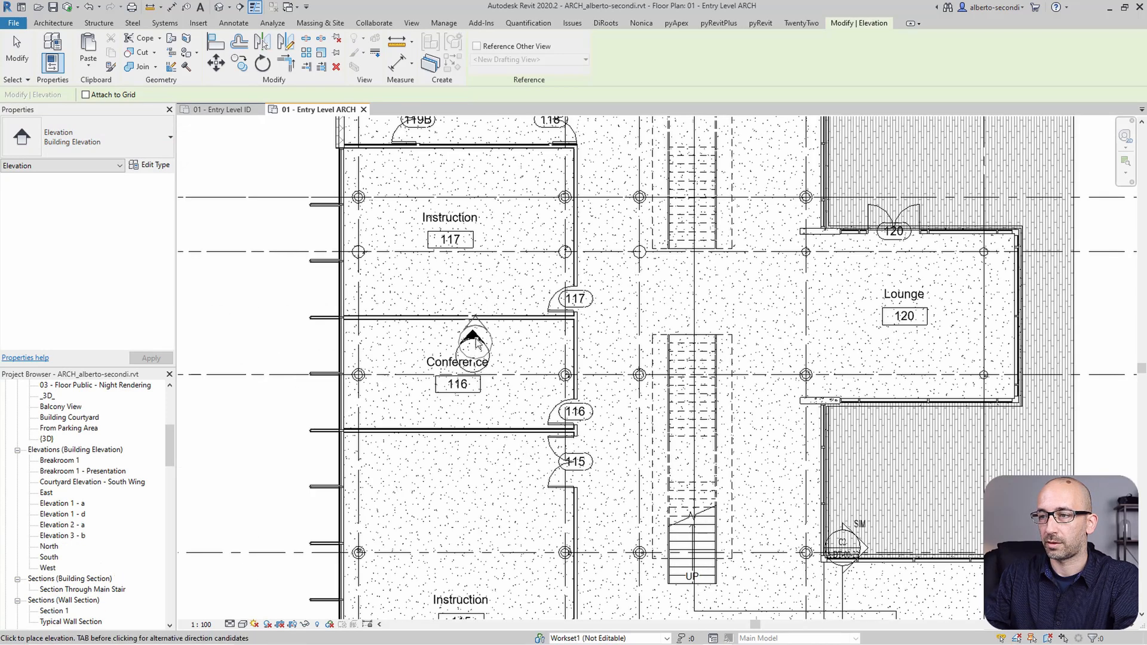
{"action": "left_click", "coordinate": [474, 340]}
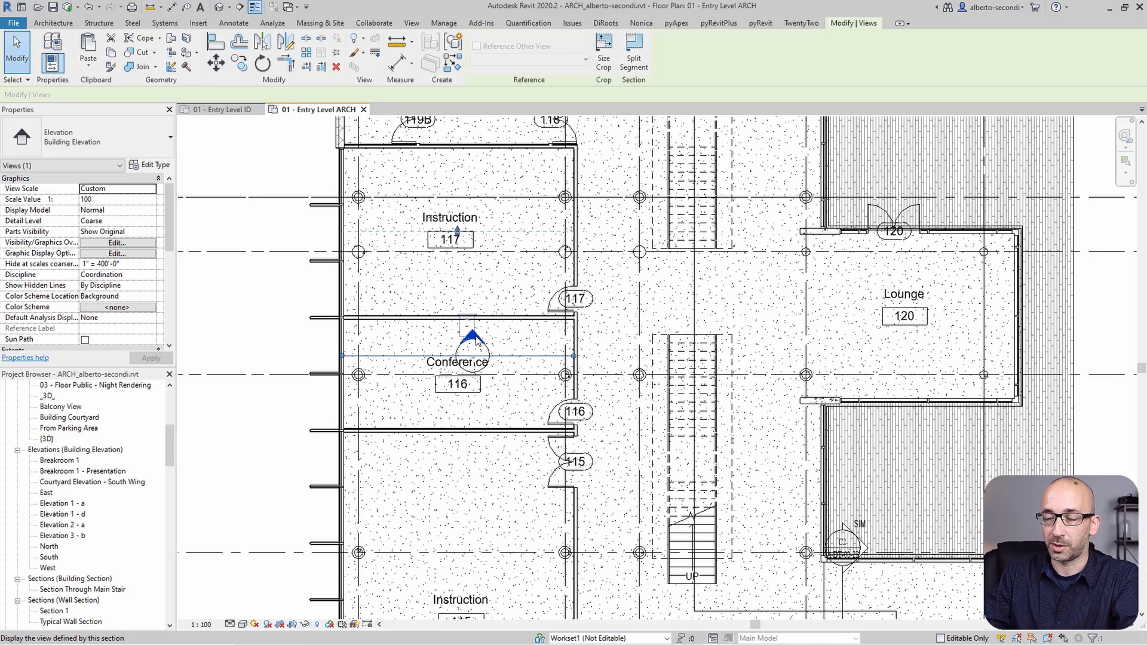
{"action": "left_click", "coordinate": [457, 384]}
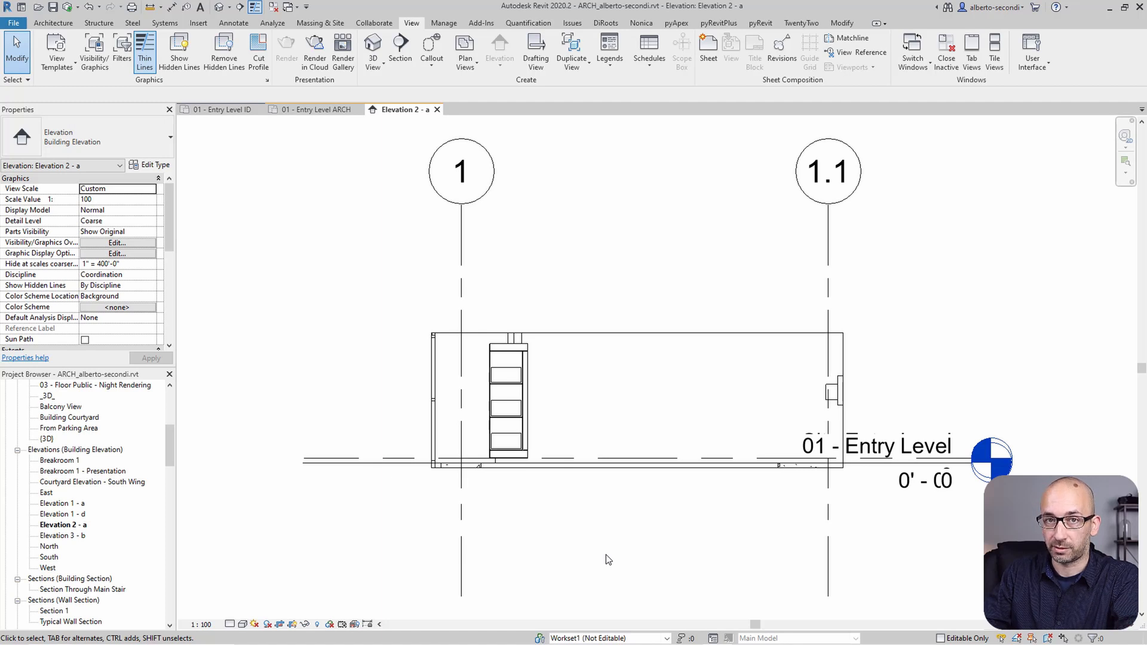
{"action": "mouse_move", "coordinate": [621, 414]}
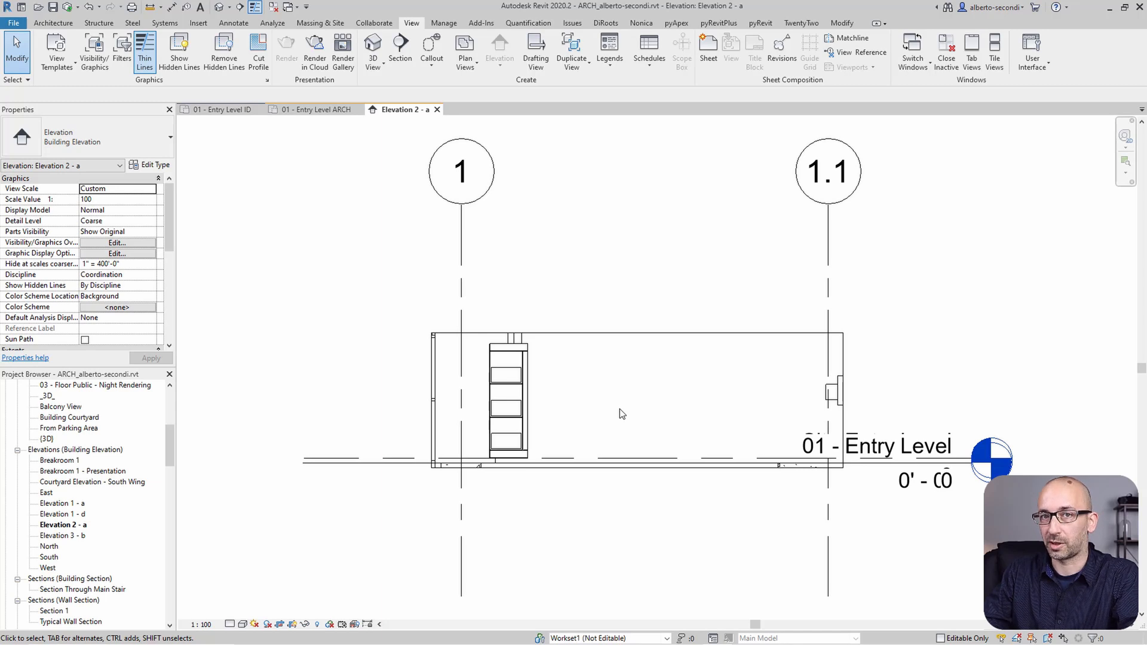
{"action": "mouse_move", "coordinate": [617, 403]}
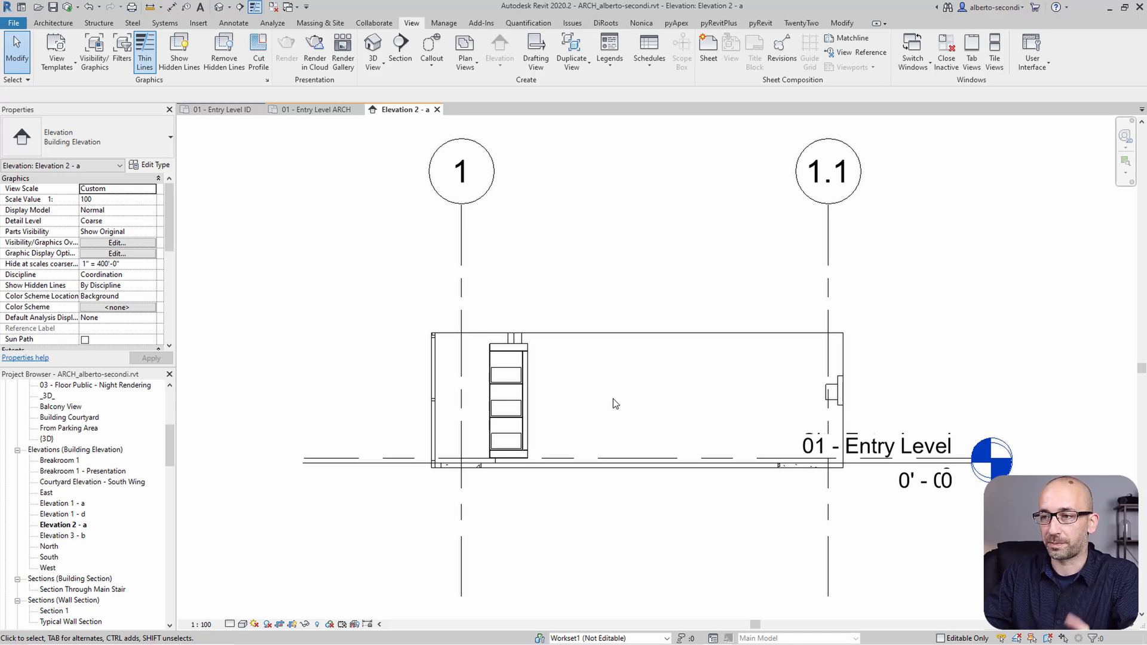
Switch from the Elevation 2 - a view to the 01 - Entry Level ID floor plan.
{"action": "left_click", "coordinate": [223, 109]}
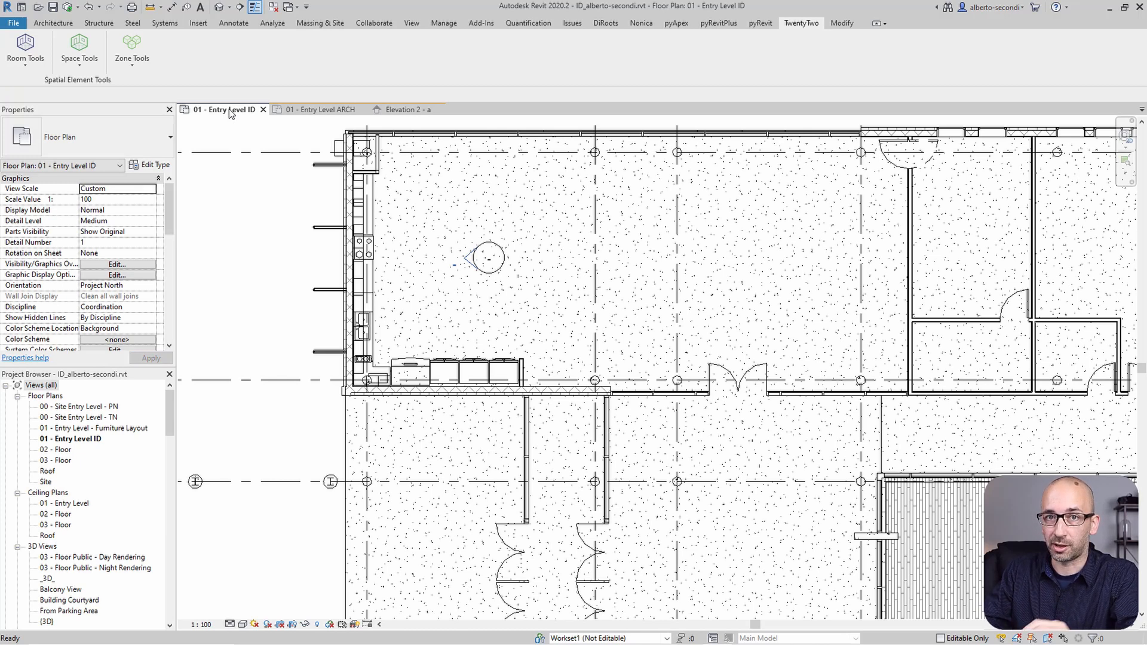
{"action": "mouse_move", "coordinate": [292, 256]}
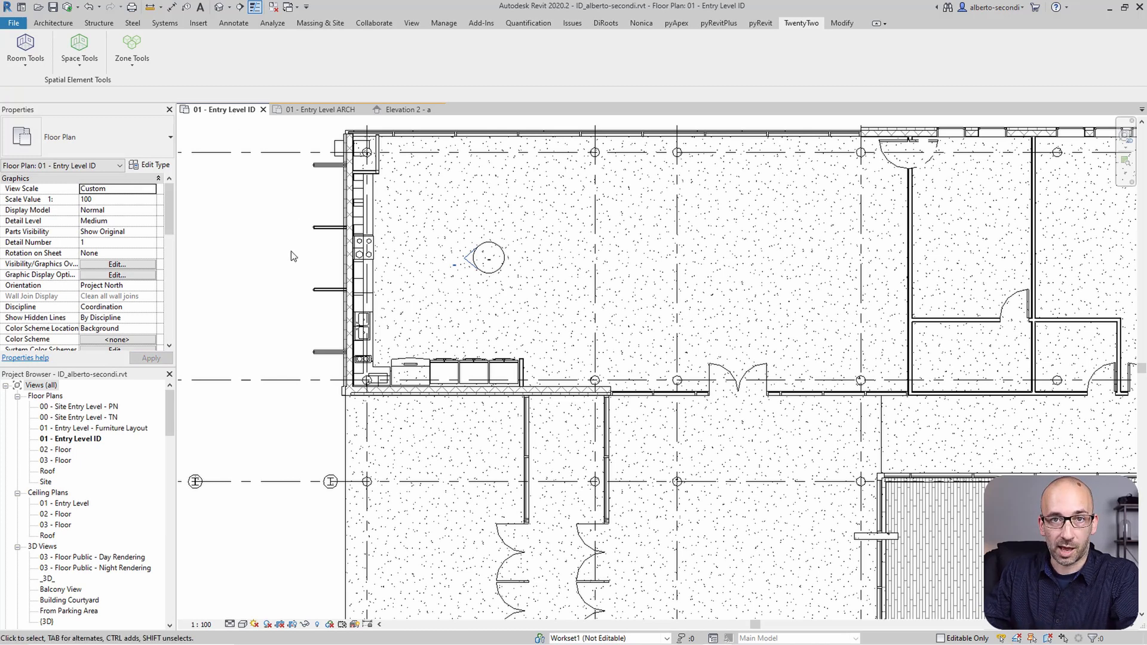
{"action": "mouse_move", "coordinate": [488, 258]}
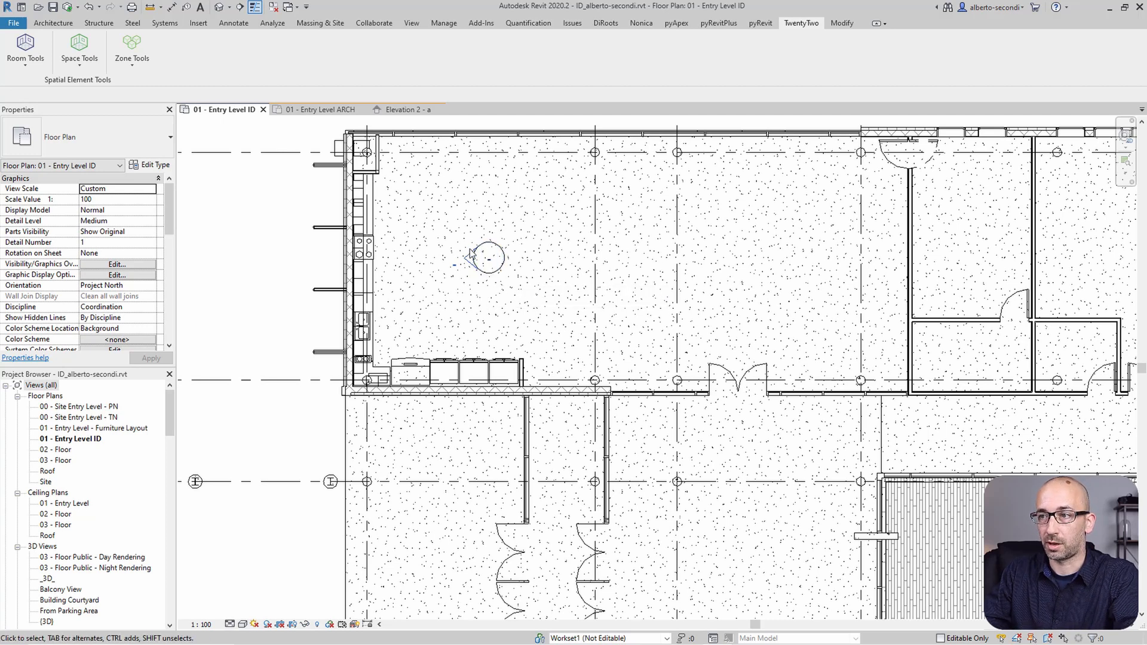
Select the ID plan's elevation marker and switch to the 01 - Entry Level ARCH plan.
{"action": "left_click", "coordinate": [488, 257]}
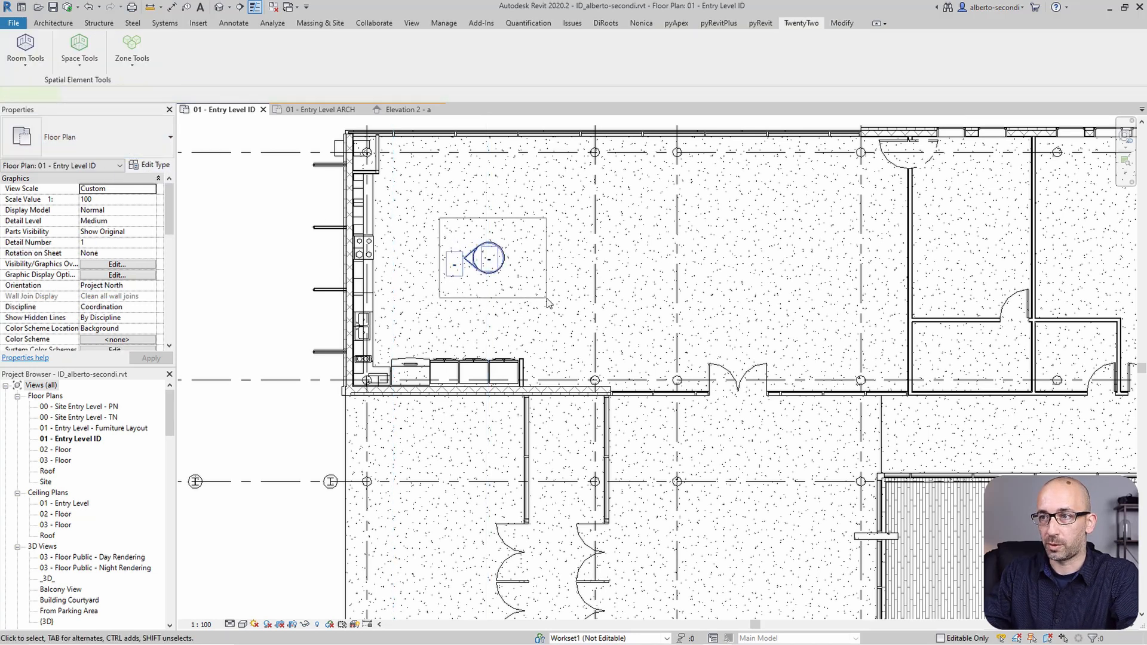
{"action": "left_click", "coordinate": [482, 258]}
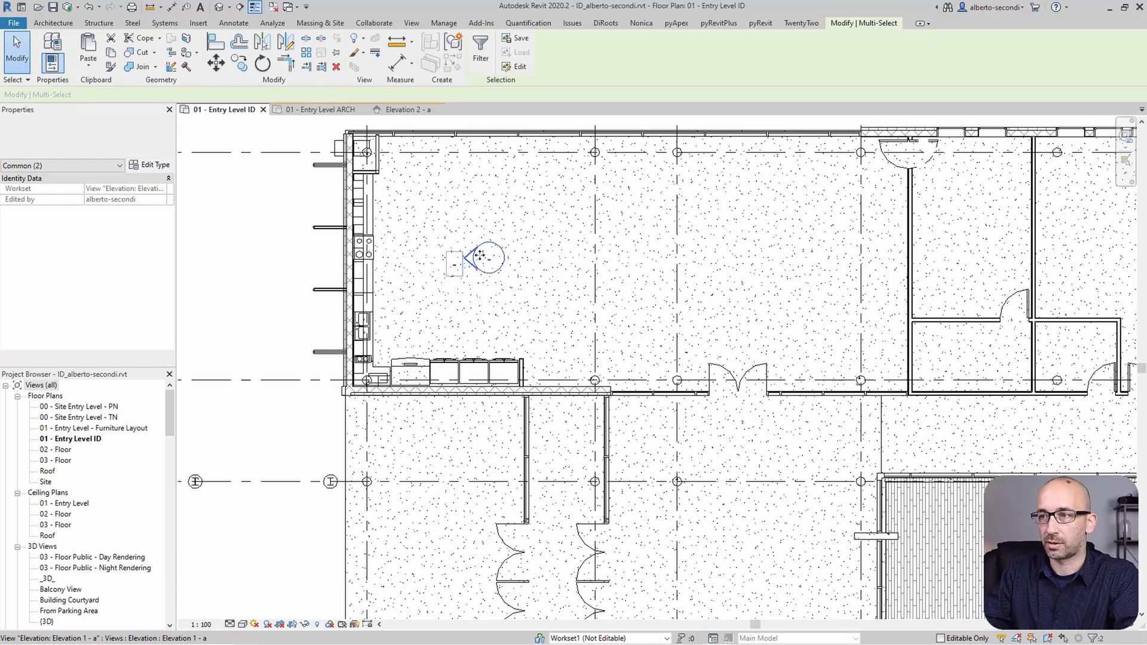
{"action": "left_click", "coordinate": [316, 109]}
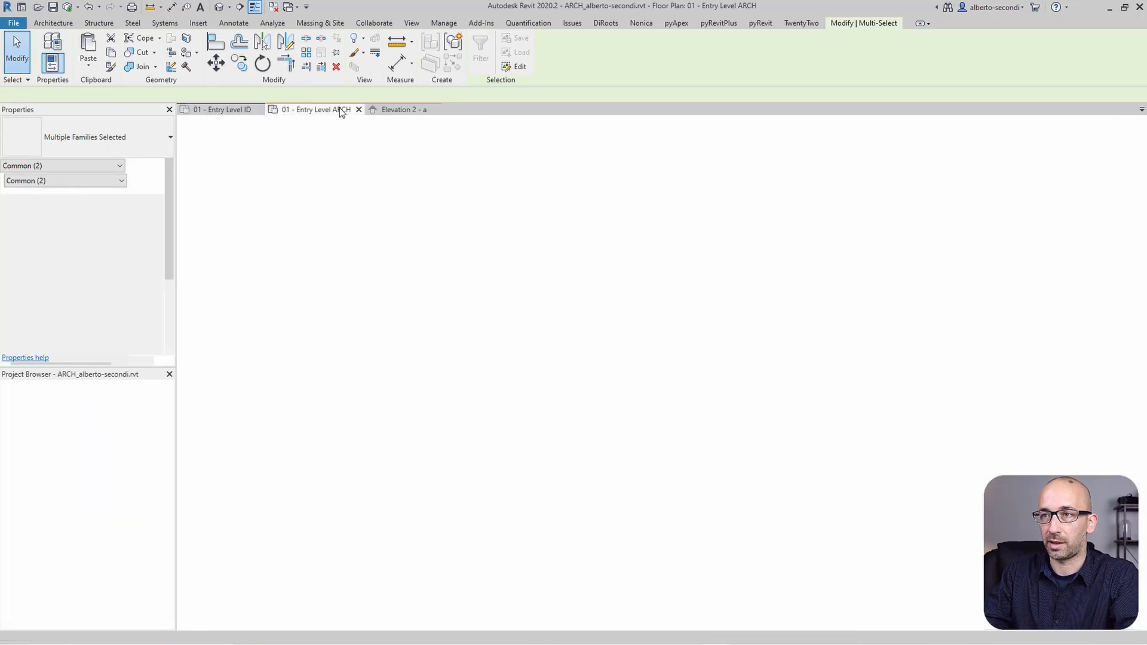
{"action": "mouse_move", "coordinate": [439, 310]}
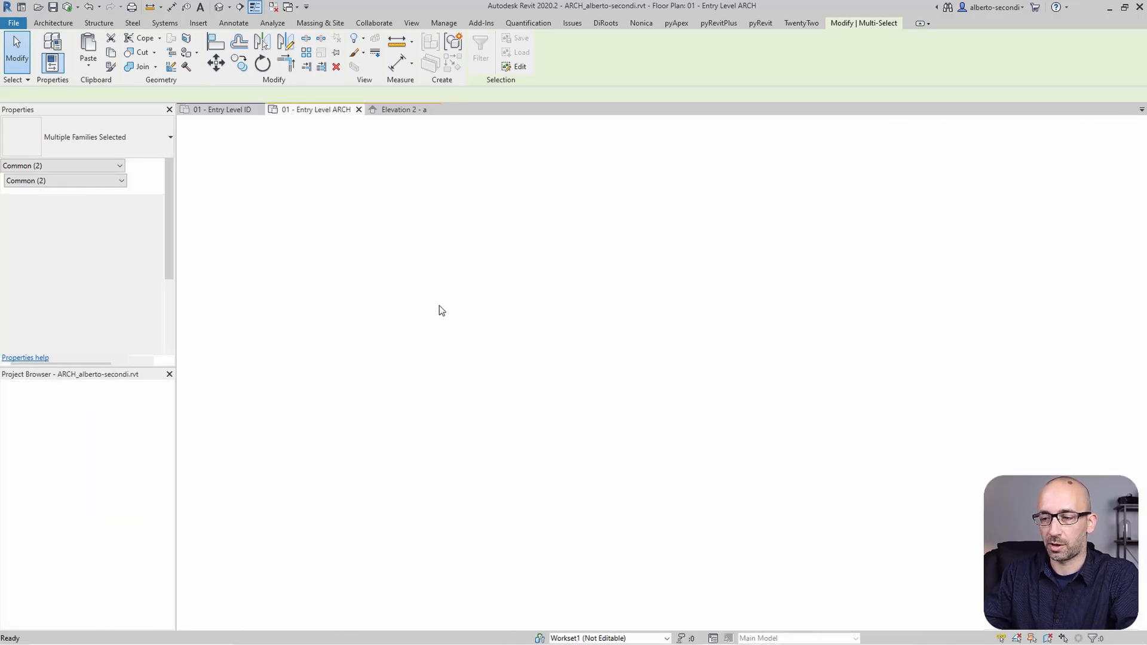
{"action": "left_click", "coordinate": [411, 23]}
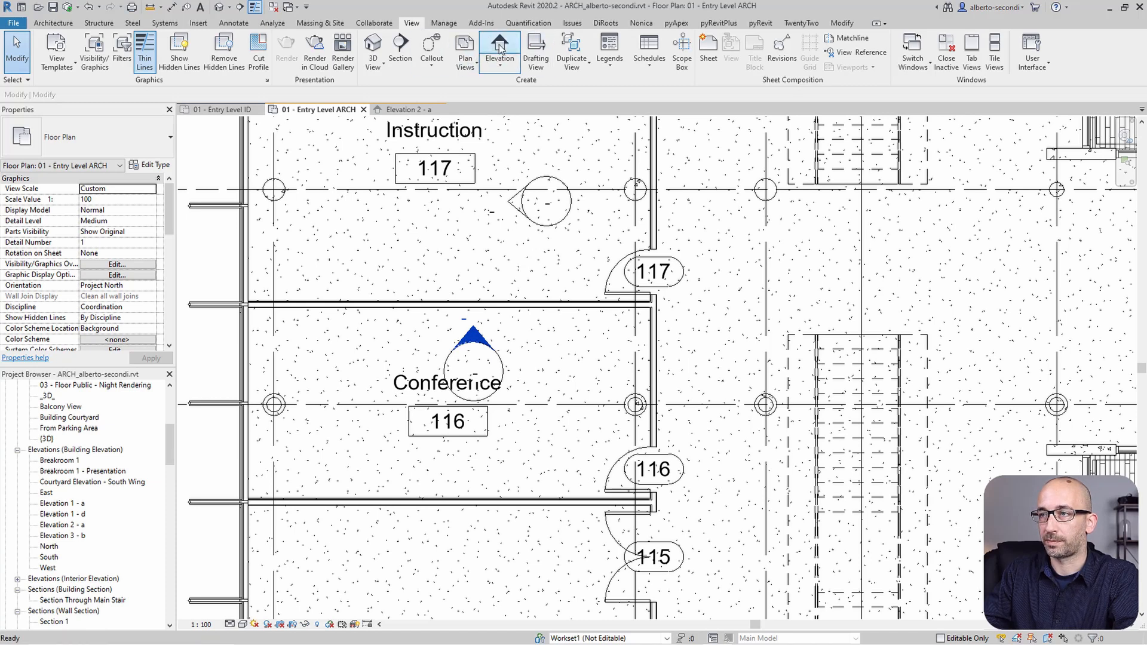
Close the Elevation 2 - a view and open the Manage Links dialog.
{"action": "left_click", "coordinate": [500, 50]}
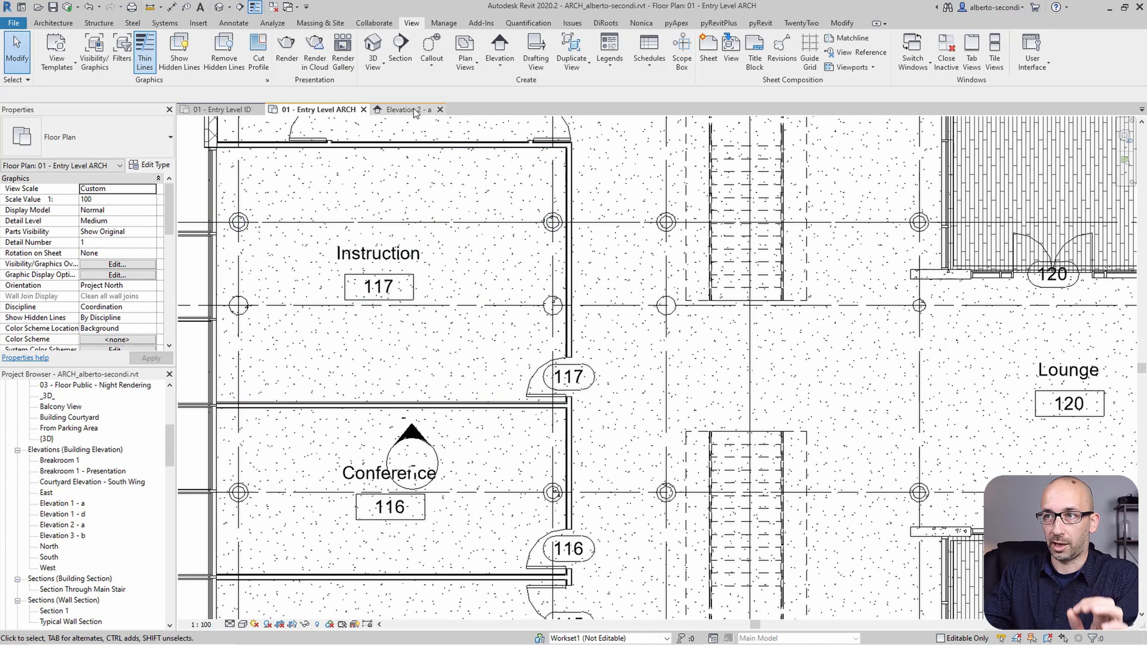
{"action": "left_click", "coordinate": [401, 109]}
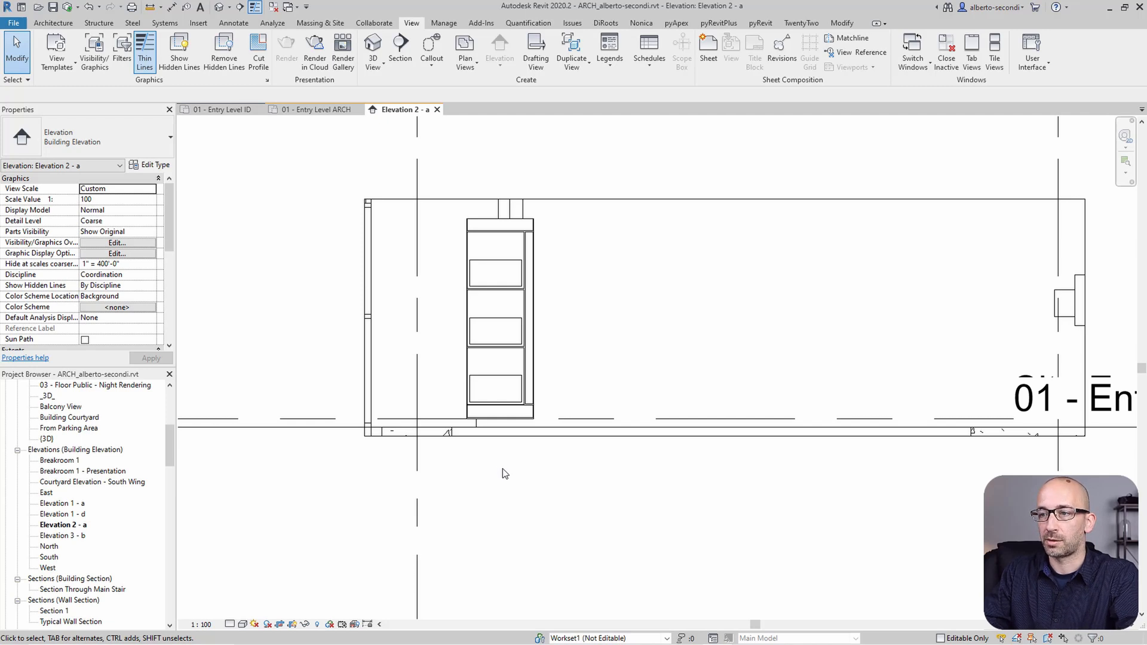
{"action": "left_click", "coordinate": [316, 109]}
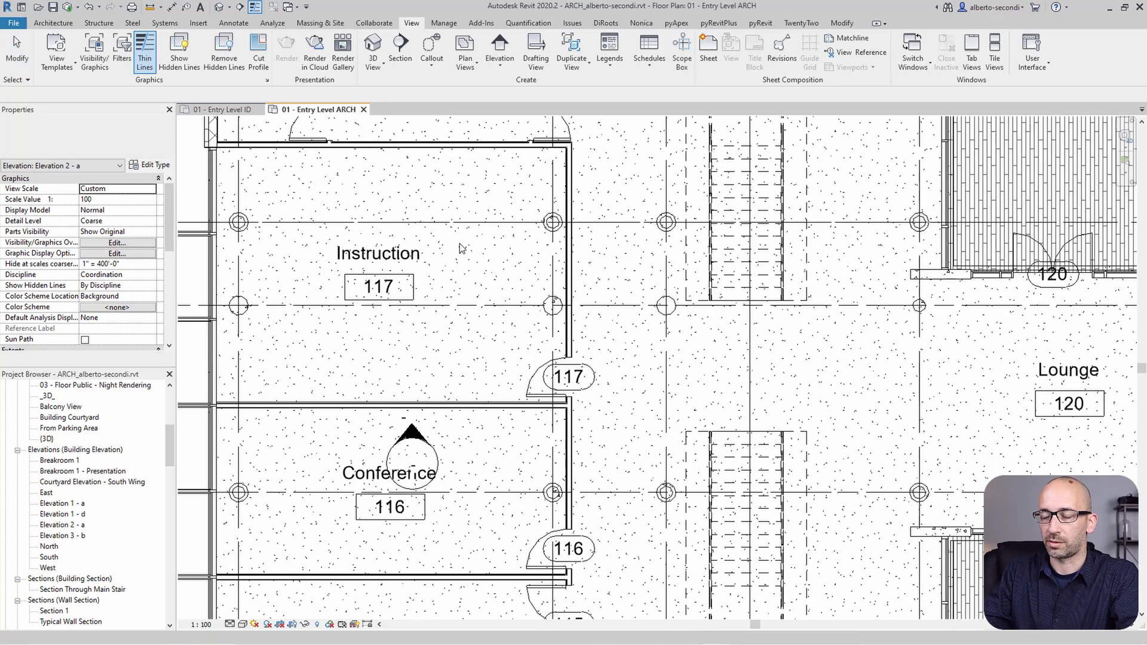
{"action": "left_click", "coordinate": [410, 454]}
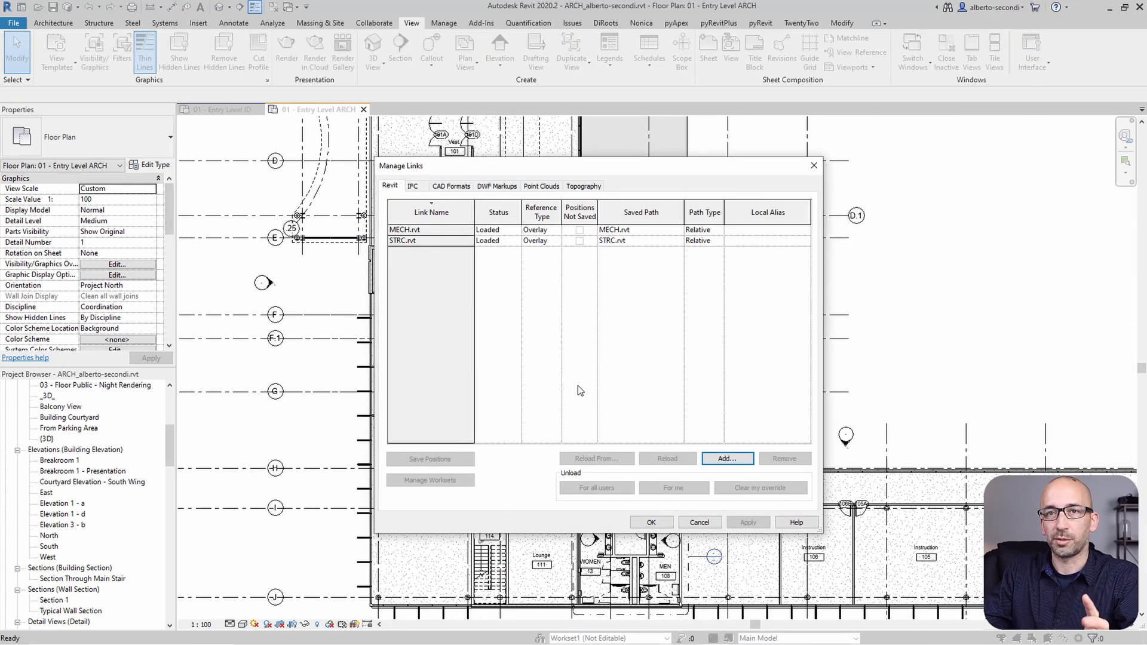
Unload MECH.rvt and STRC.rvt for the current user only and confirm.
{"action": "left_click", "coordinate": [407, 230]}
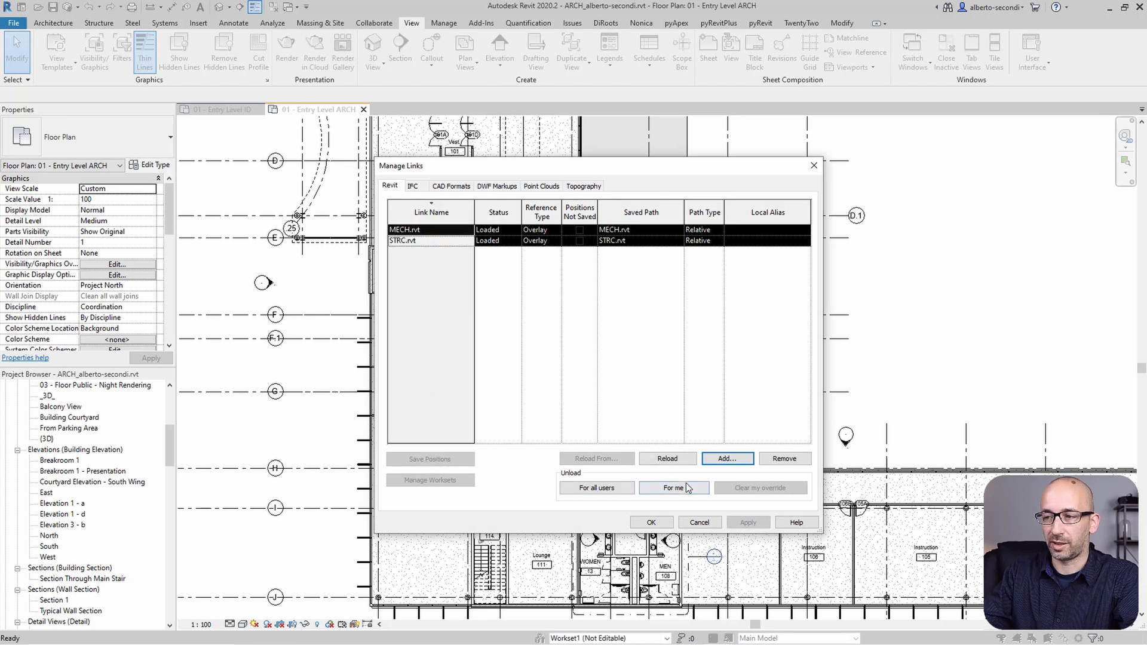
{"action": "left_click", "coordinate": [672, 489]}
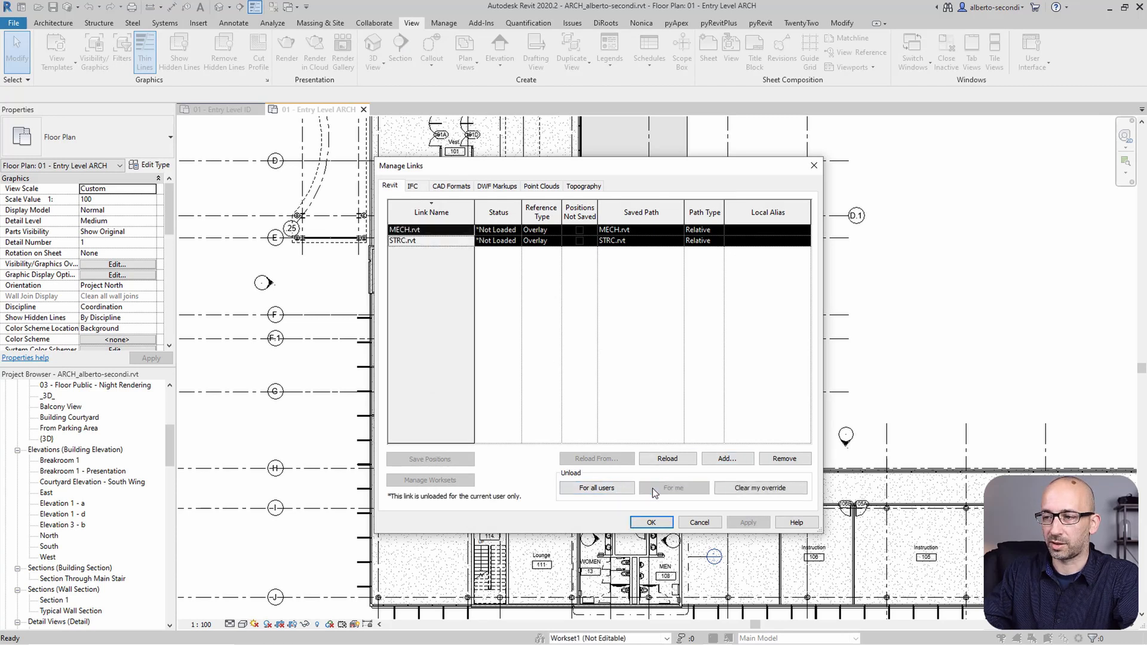
{"action": "left_click", "coordinate": [650, 522]}
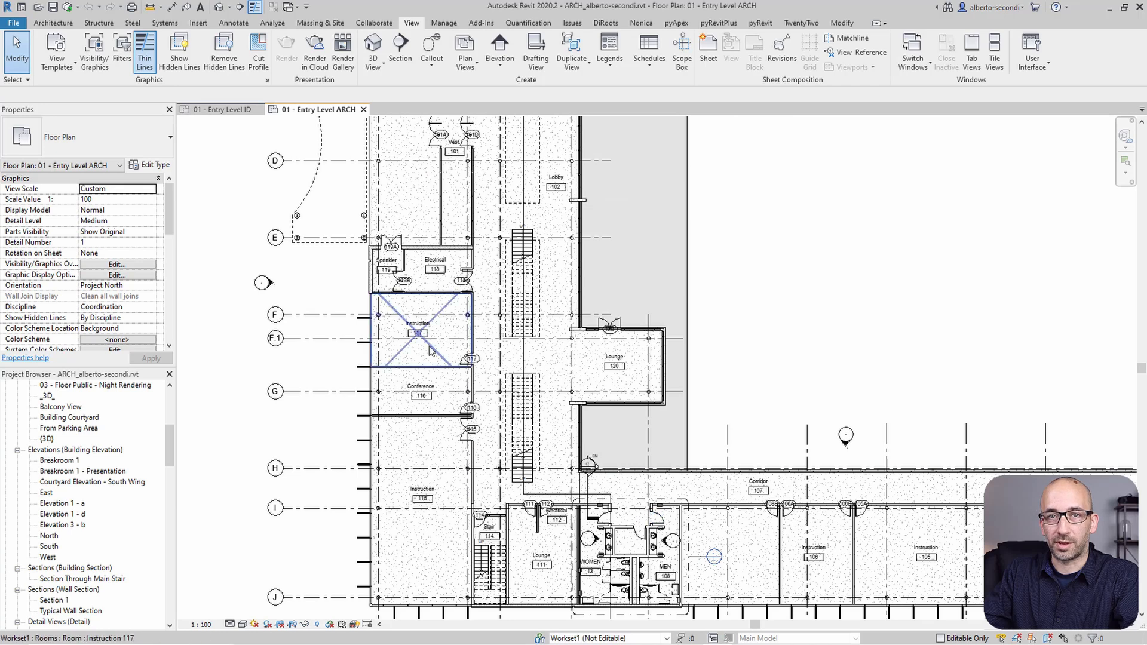
{"action": "mouse_move", "coordinate": [428, 351]}
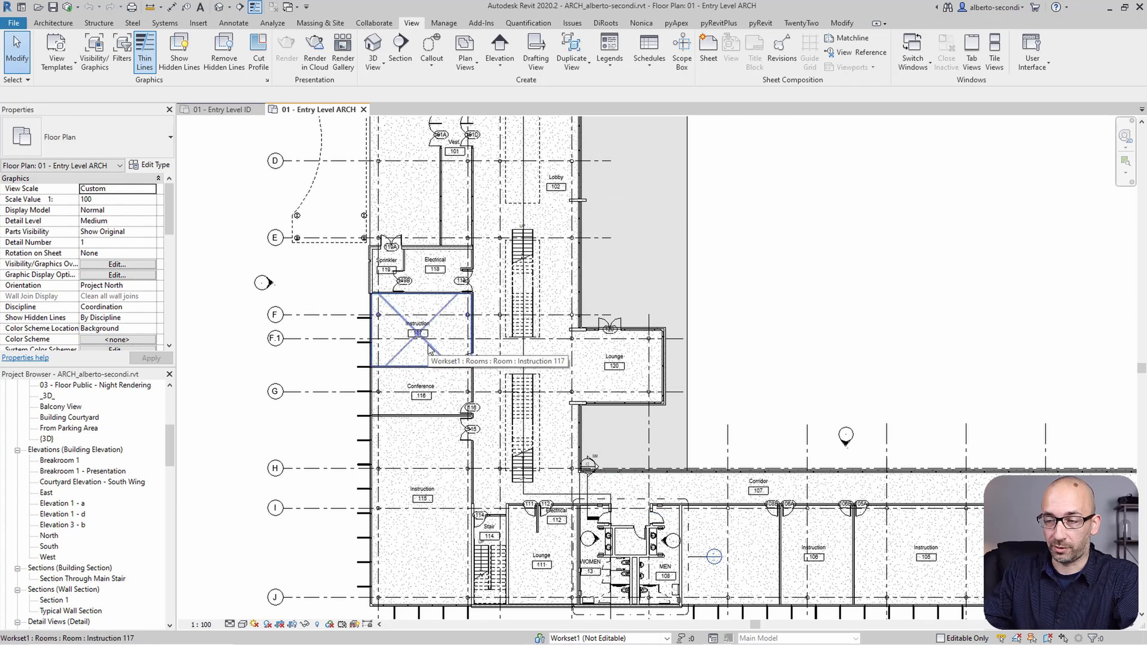
{"action": "left_click", "coordinate": [234, 23]}
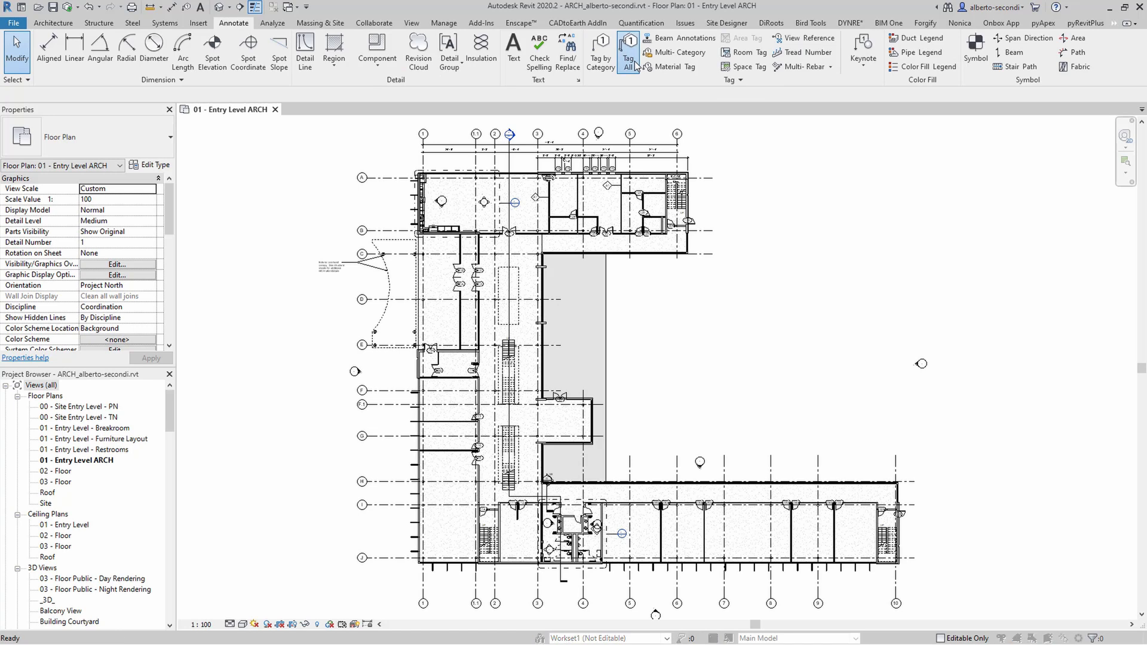
Tag all untagged rooms in the ARCH Entry Level plan with Room Tags.
{"action": "left_click", "coordinate": [628, 52]}
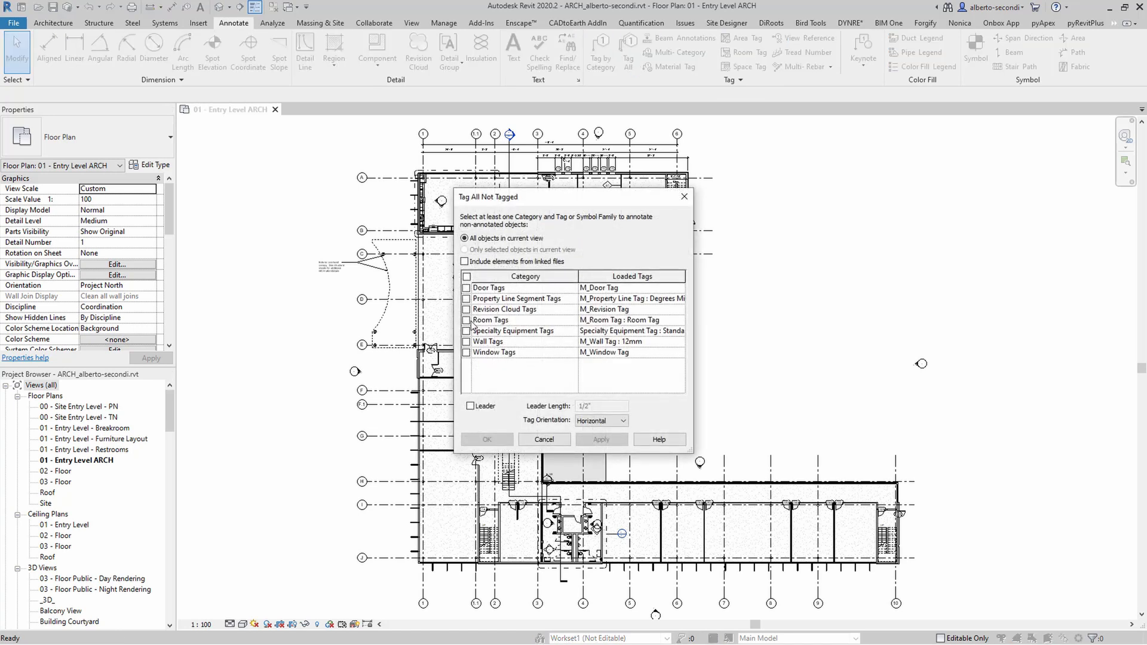
{"action": "left_click", "coordinate": [466, 319]}
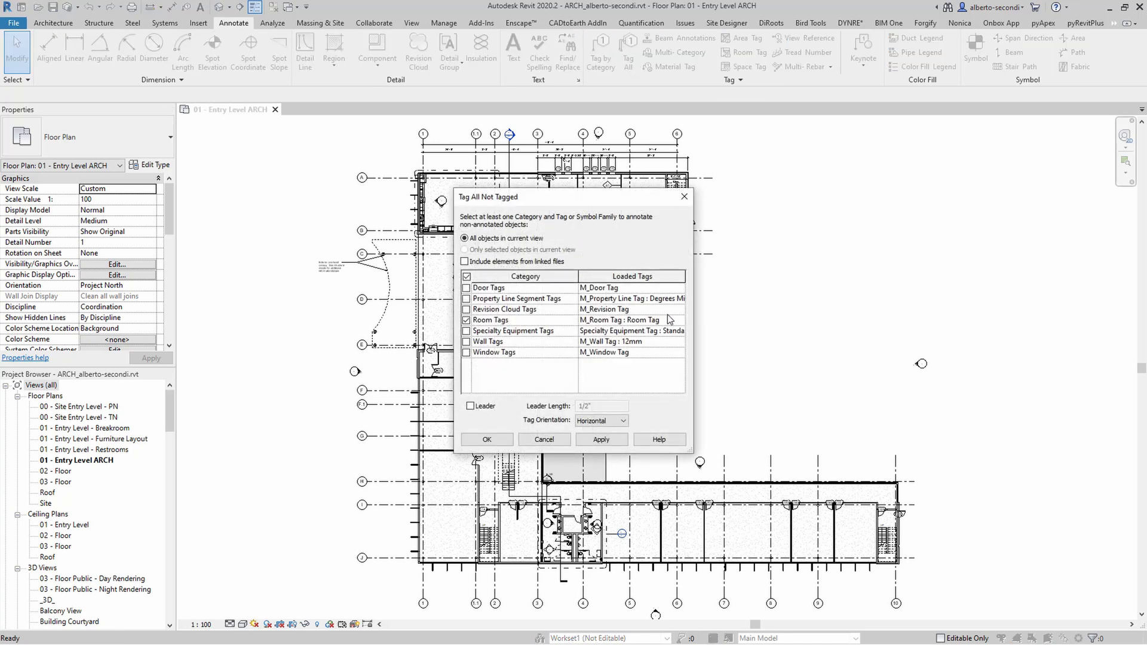
{"action": "left_click", "coordinate": [486, 440]}
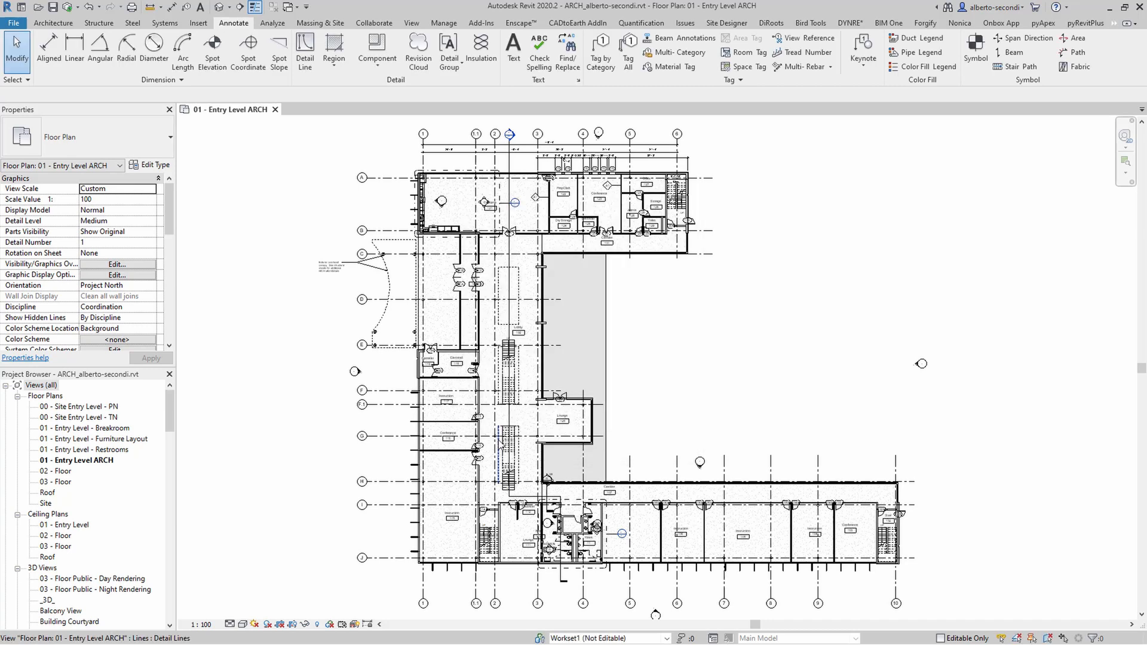
{"action": "left_click", "coordinate": [411, 23]}
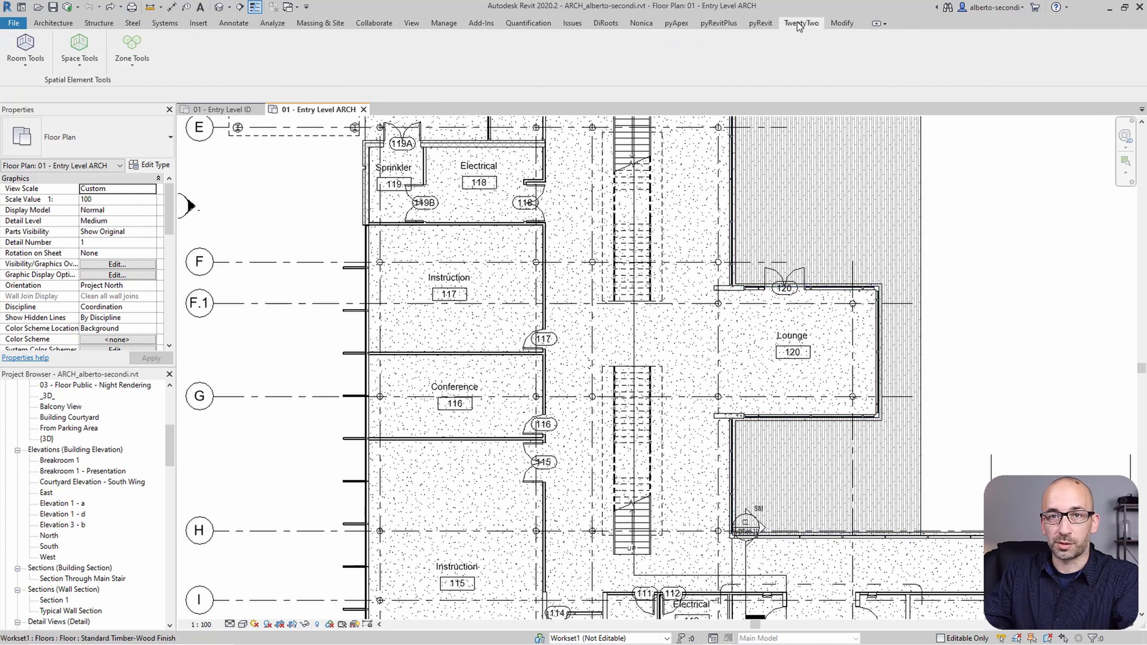
In TwentyTwo Create Views, tick rooms 13 WOMEN and 108 MEN.
{"action": "left_click", "coordinate": [25, 49]}
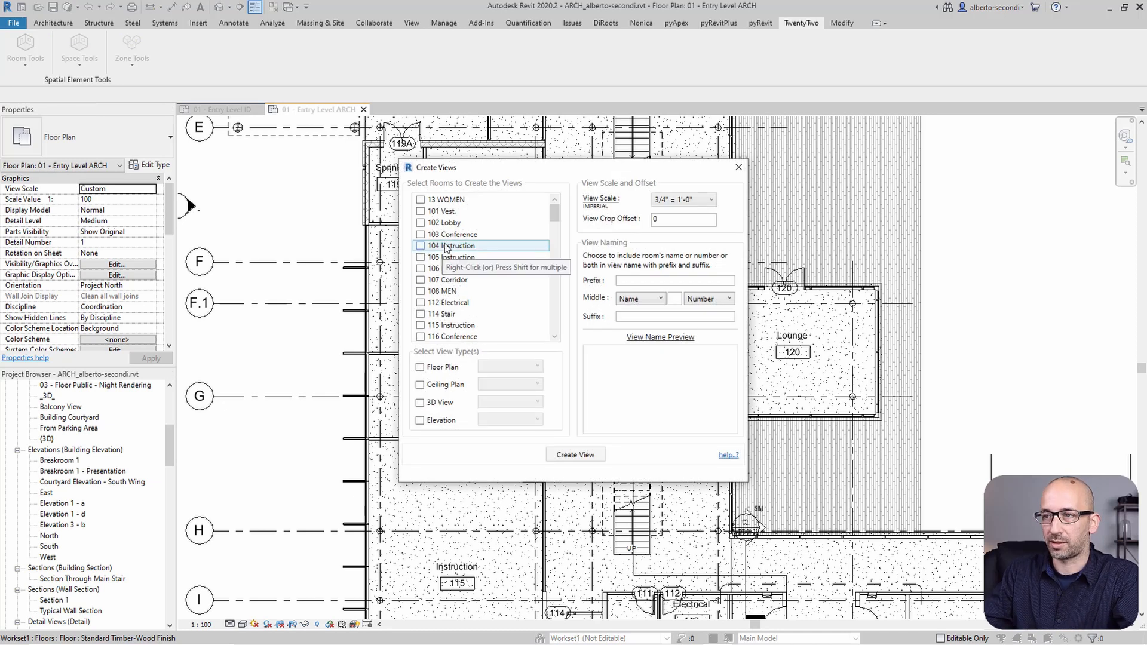
{"action": "left_click", "coordinate": [451, 235]}
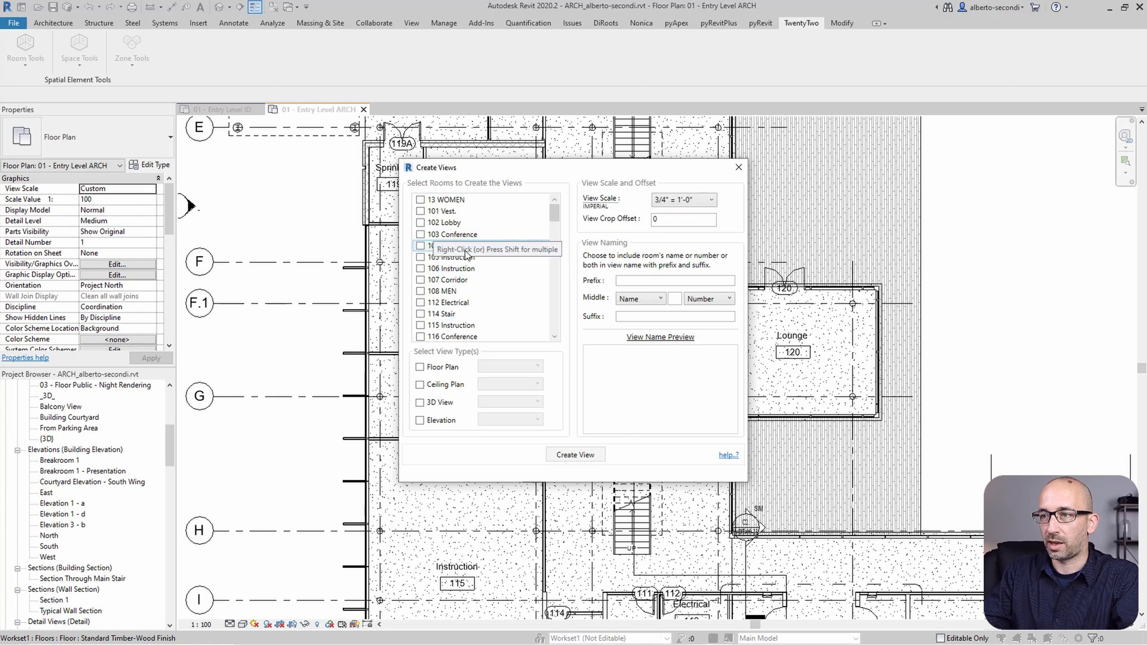
{"action": "left_click", "coordinate": [444, 199]}
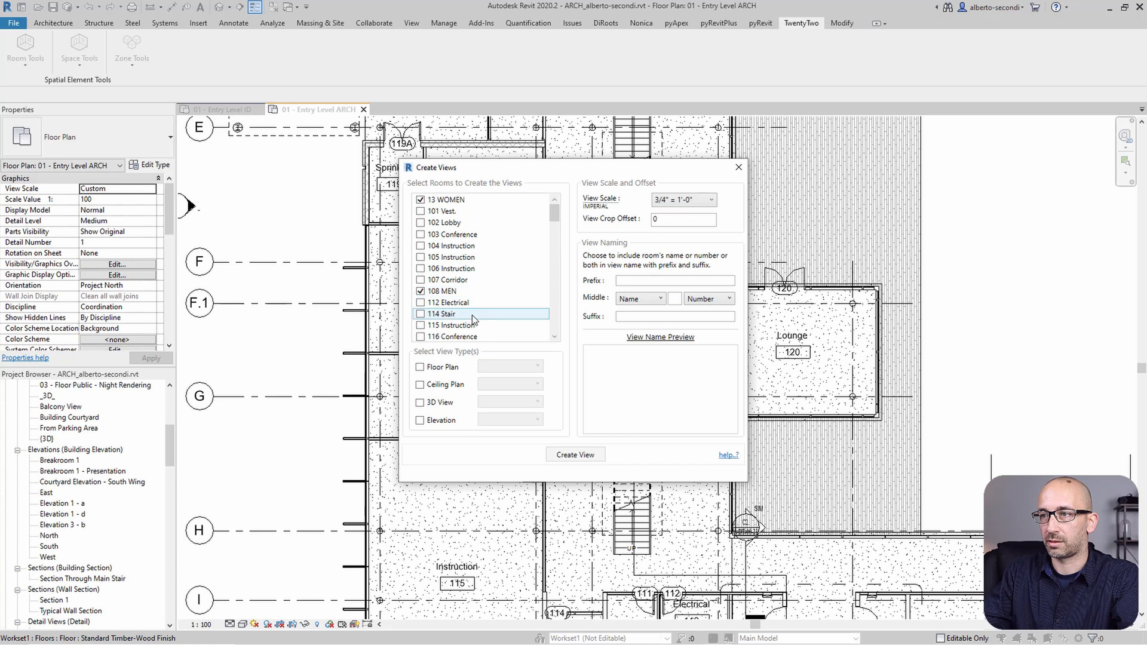
{"action": "scroll", "scroll_direction": "down", "scroll_amount": 3}
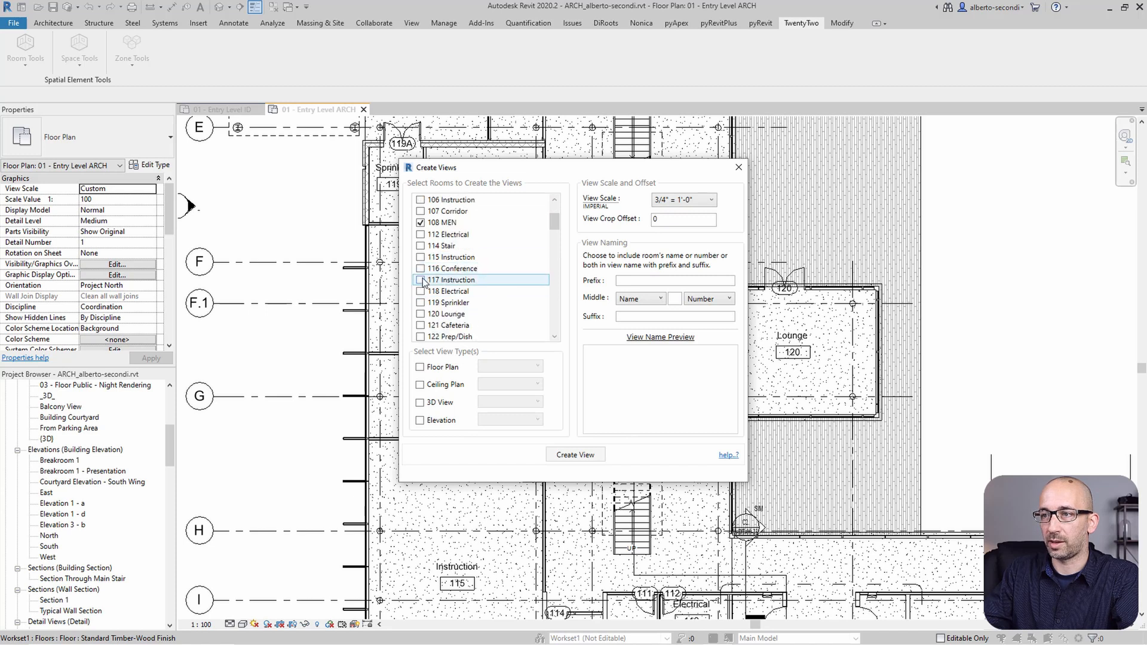
{"action": "scroll", "scroll_direction": "down", "scroll_amount": 3}
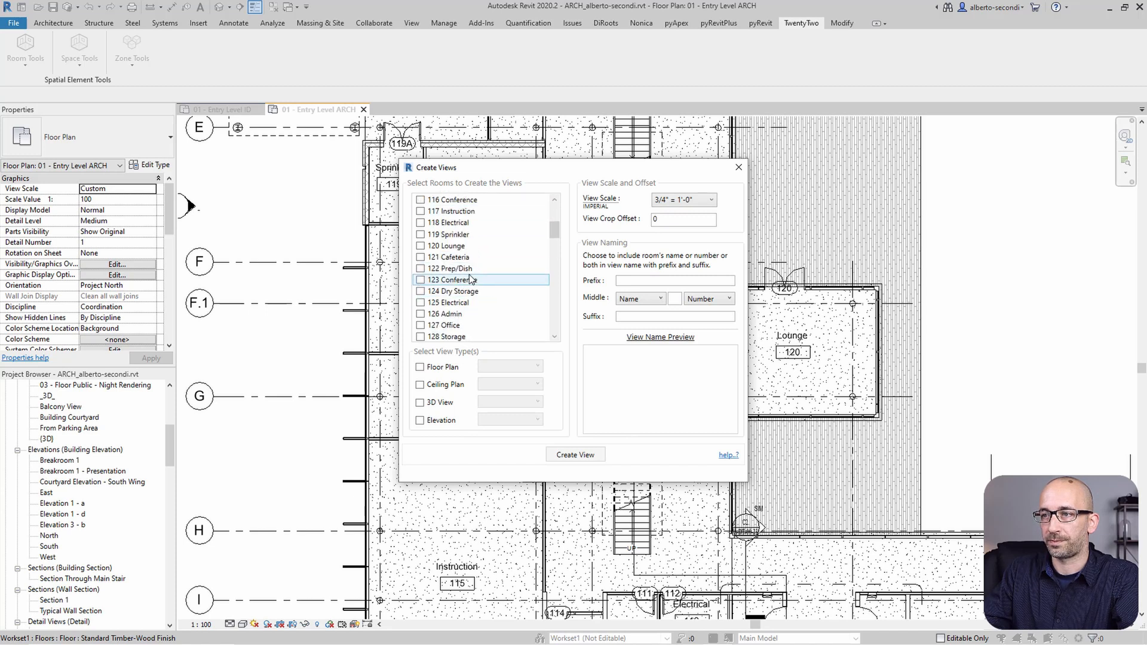
{"action": "left_click", "coordinate": [421, 256]}
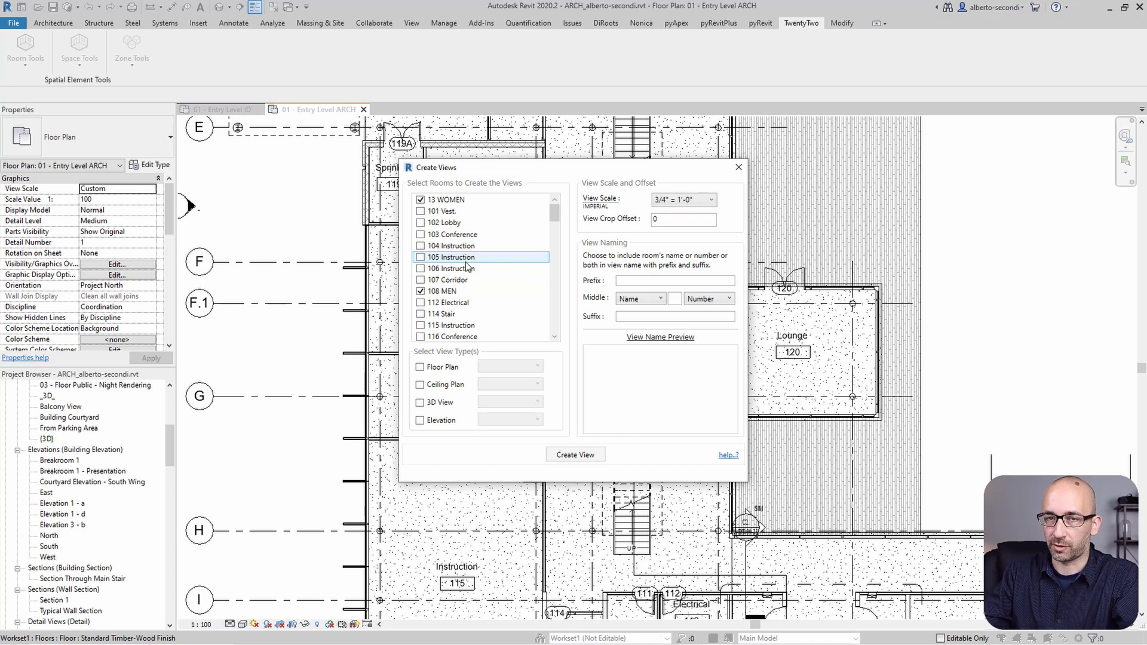
Enable Interior Elevation views and preview the WOMEN/MEN A–D view names.
{"action": "left_click", "coordinate": [420, 420]}
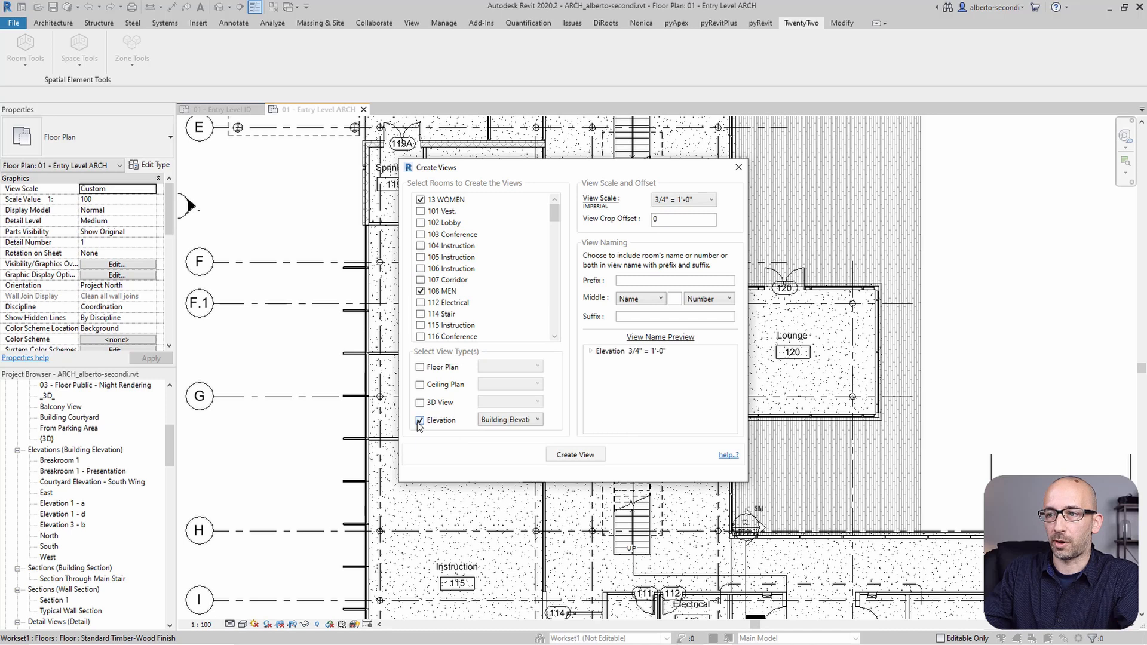
{"action": "left_click", "coordinate": [510, 420]}
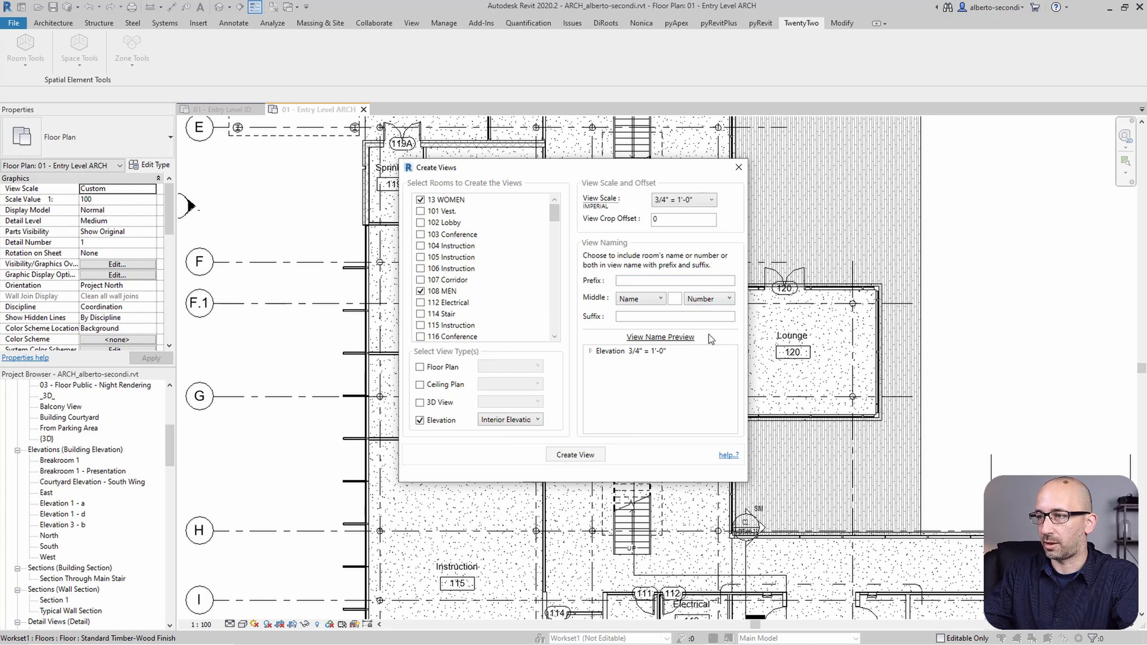
{"action": "left_click", "coordinate": [708, 298]}
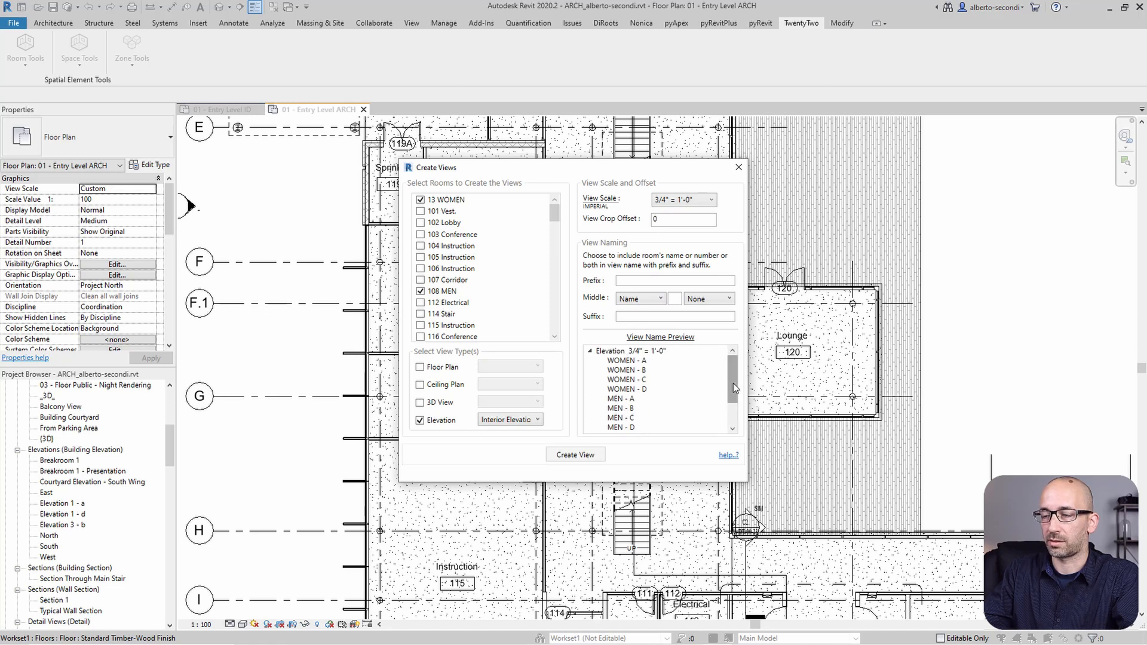
{"action": "mouse_move", "coordinate": [646, 362]}
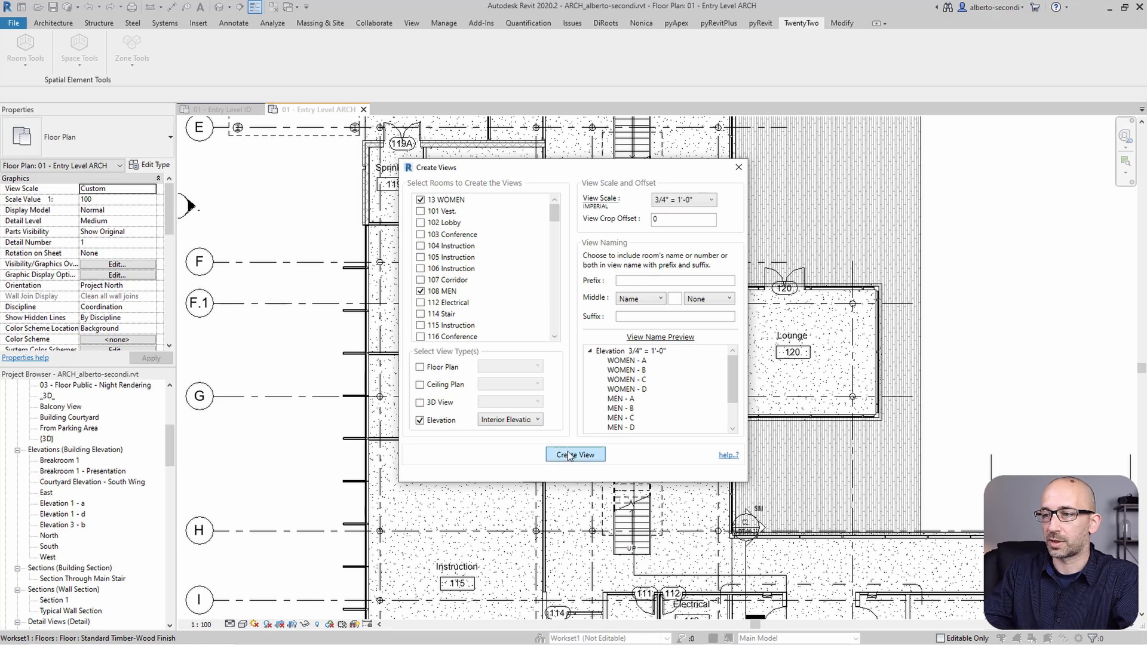
Create the interior elevation views, then filter the selected Cafeteria elevation marker by category.
{"action": "left_click", "coordinate": [576, 454]}
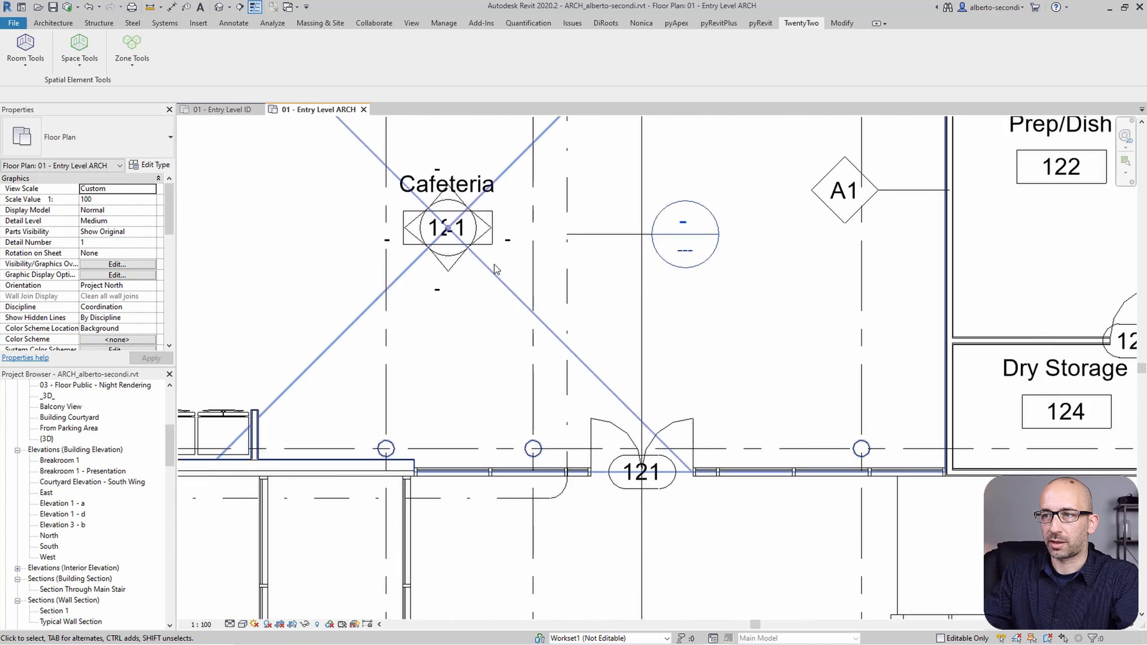
{"action": "left_click", "coordinate": [446, 228]}
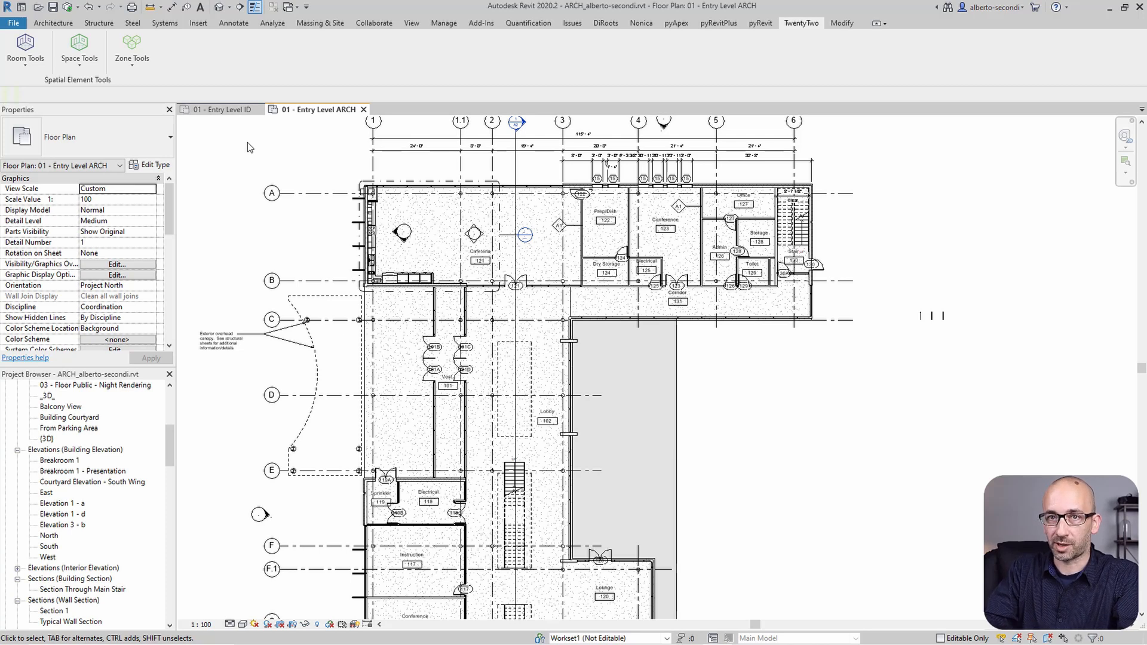
{"action": "mouse_move", "coordinate": [443, 92]}
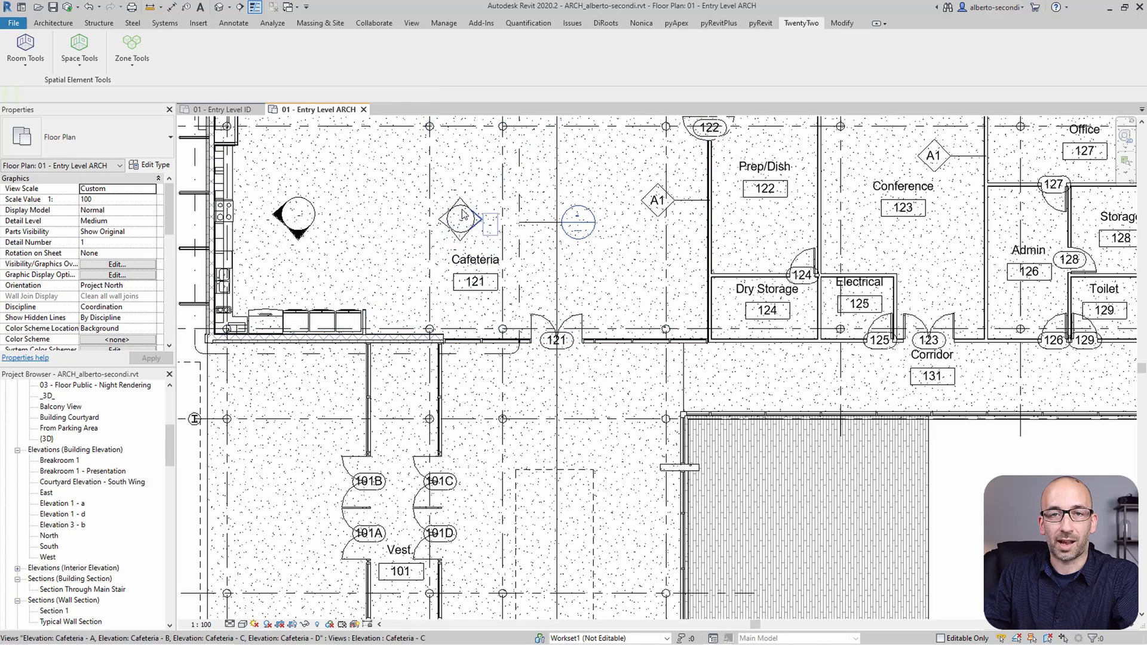
{"action": "left_click", "coordinate": [407, 184]}
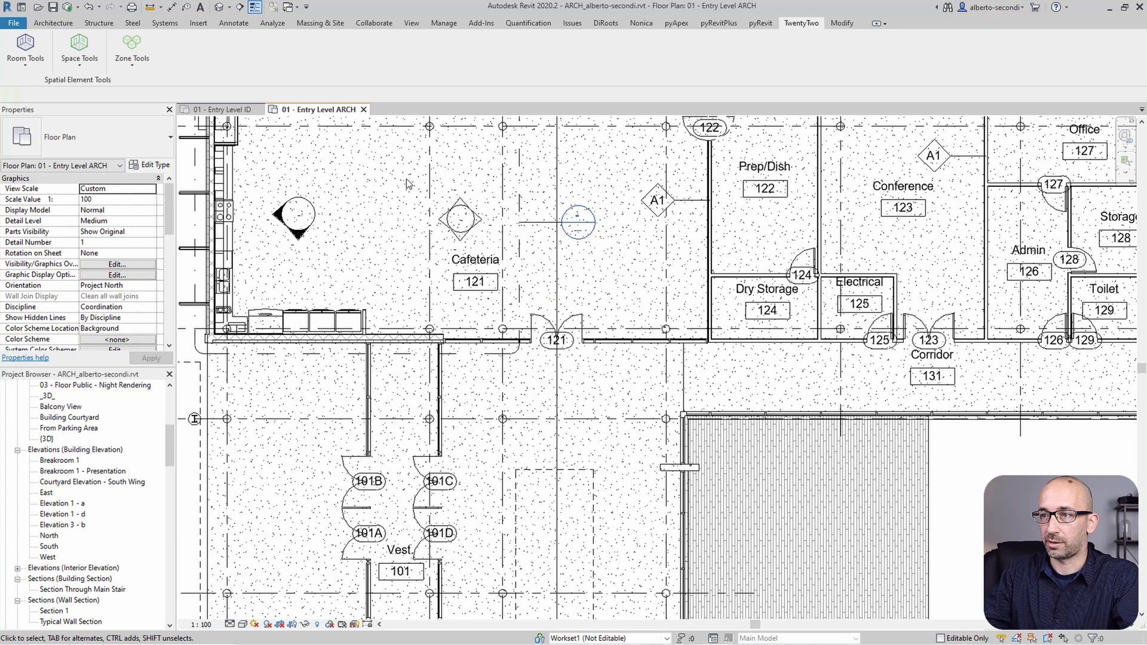
{"action": "left_click", "coordinate": [459, 222]}
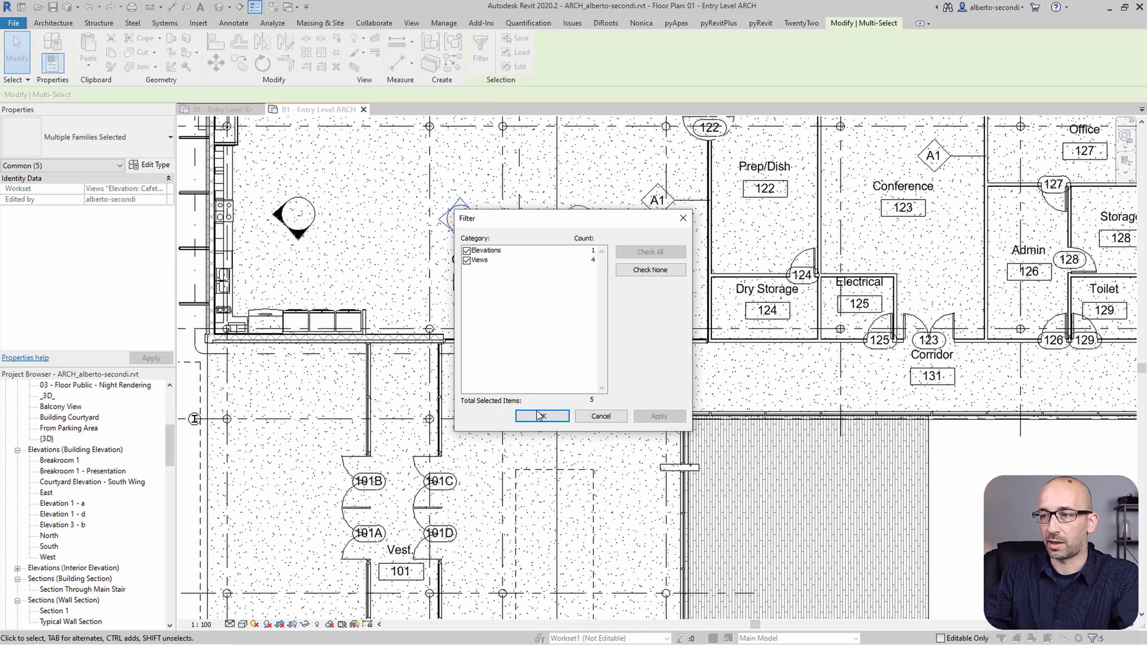
Reset Temporary Hide/Isolate so the full ARCH Entry Level plan reappears.
{"action": "left_click", "coordinate": [541, 416]}
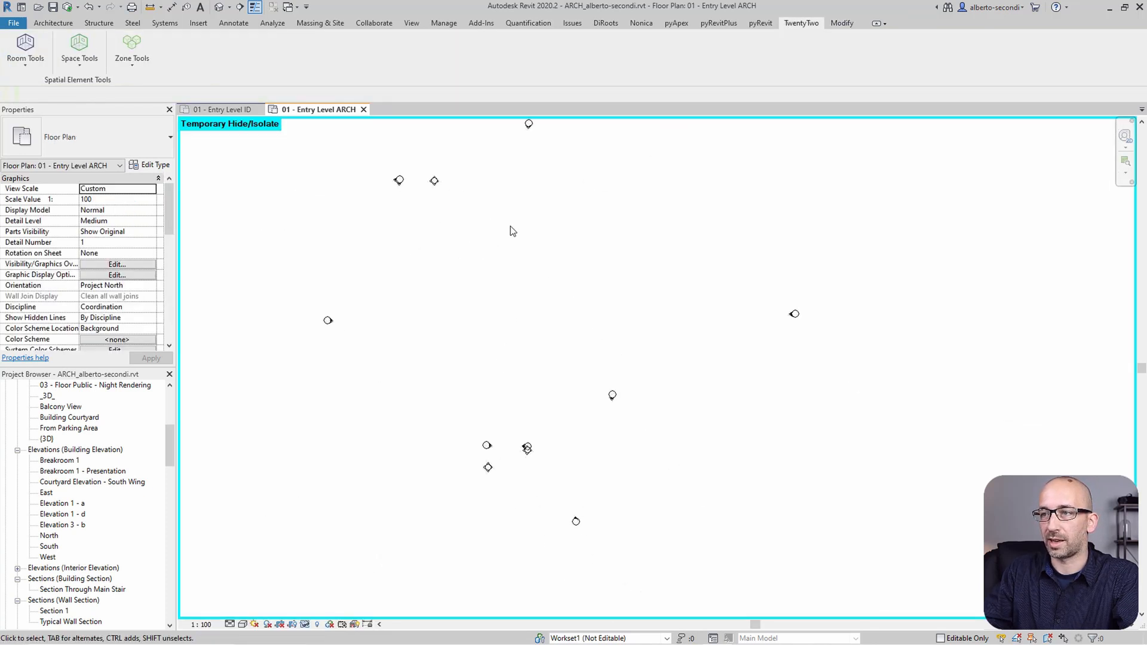
{"action": "mouse_move", "coordinate": [565, 304]}
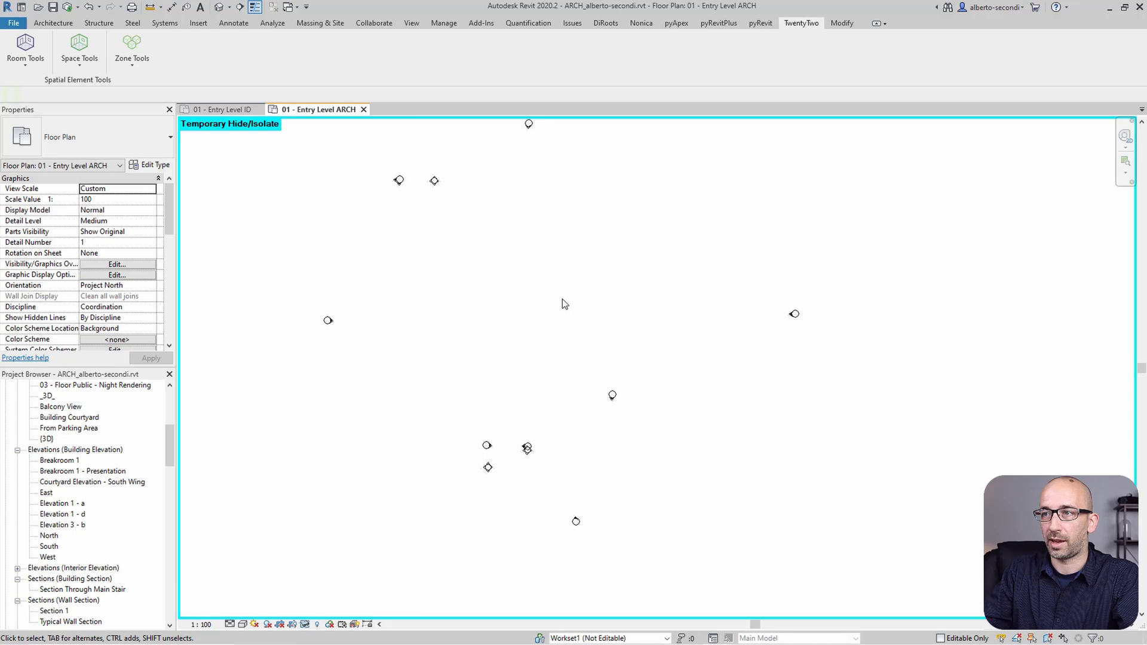
{"action": "mouse_move", "coordinate": [691, 351]}
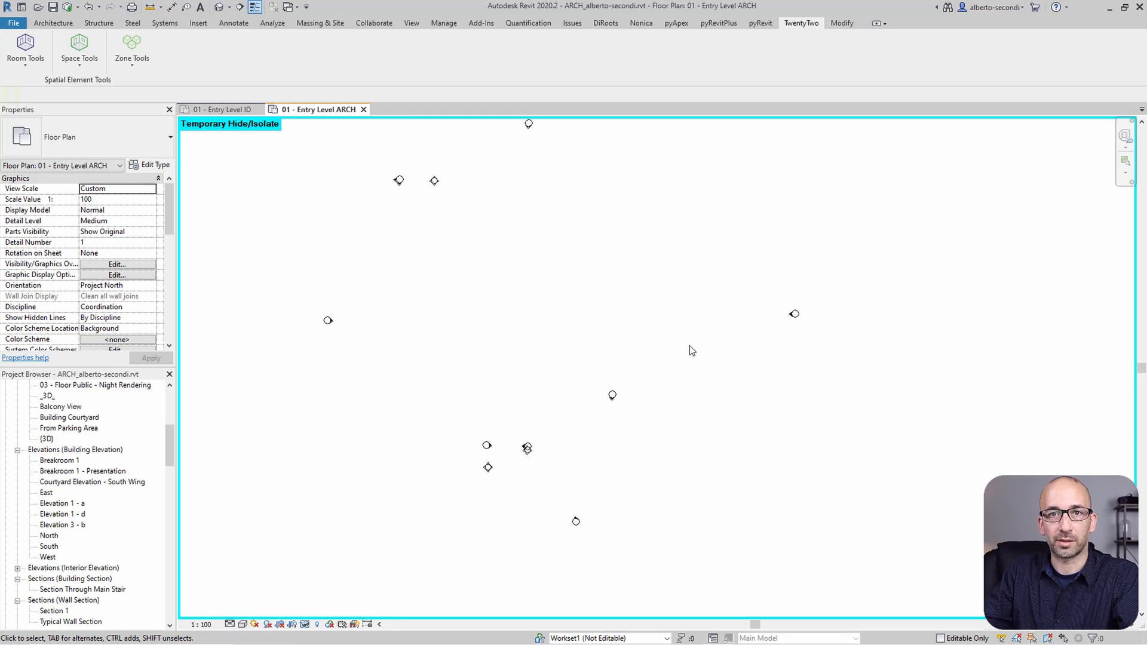
{"action": "mouse_move", "coordinate": [291, 160]}
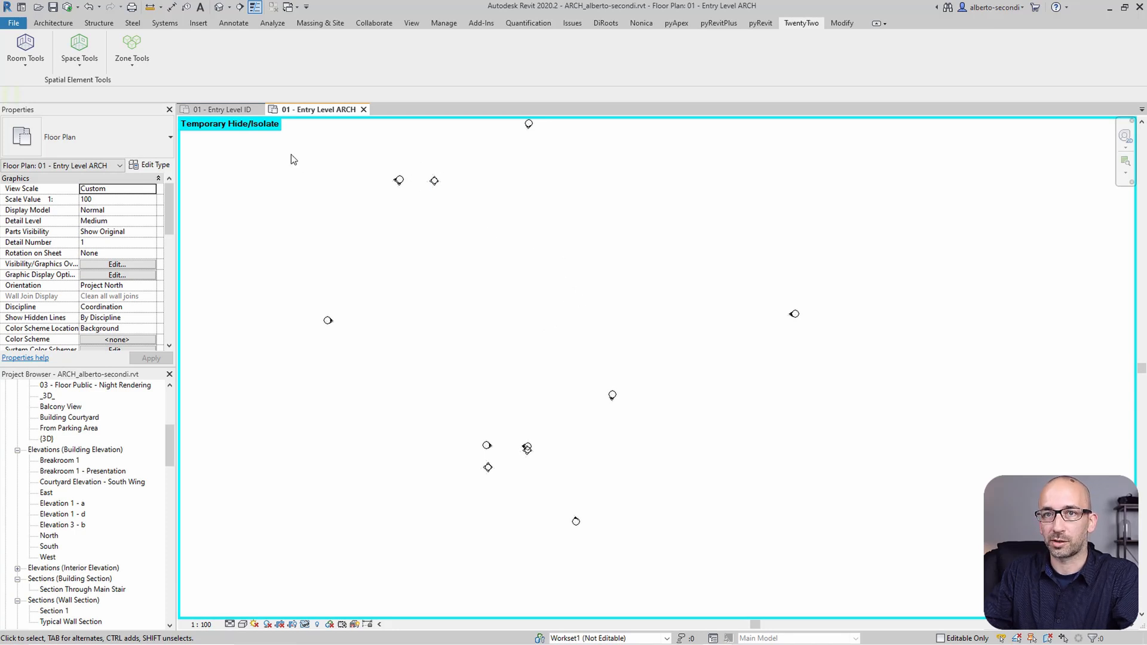
{"action": "mouse_move", "coordinate": [331, 185]}
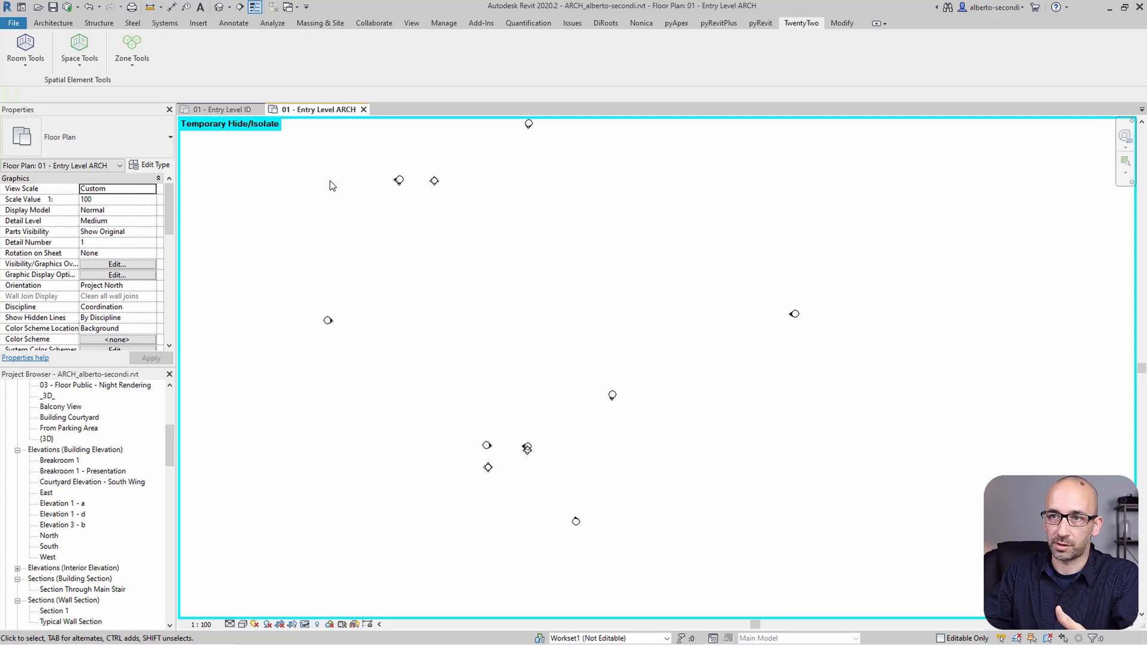
{"action": "mouse_move", "coordinate": [430, 196]}
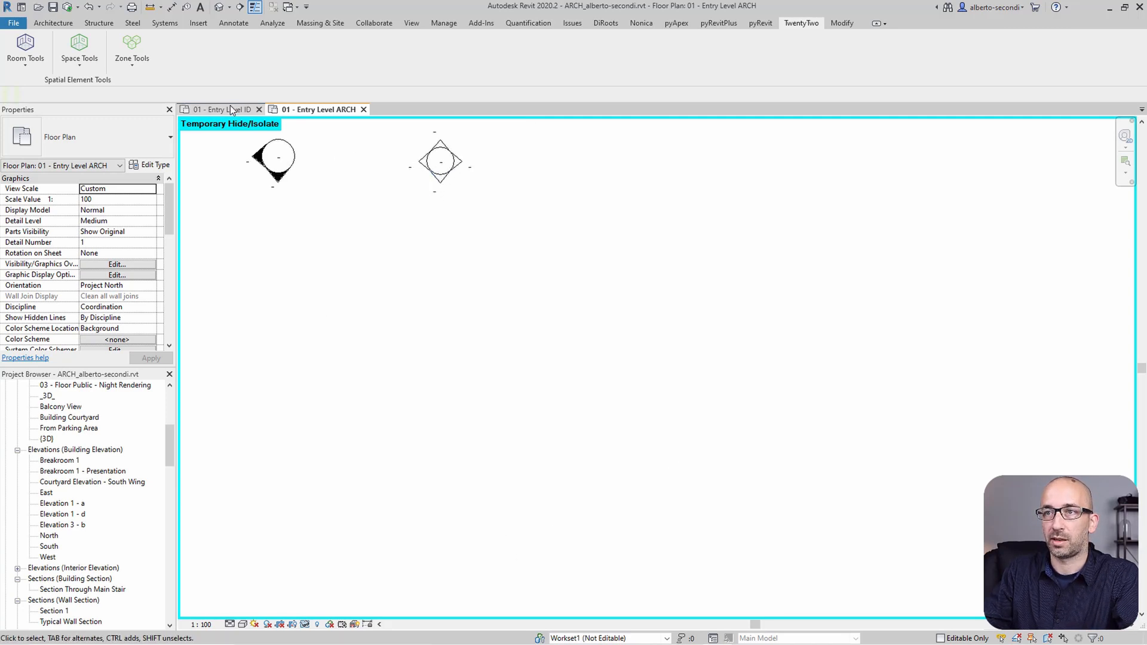
{"action": "left_click", "coordinate": [305, 624]}
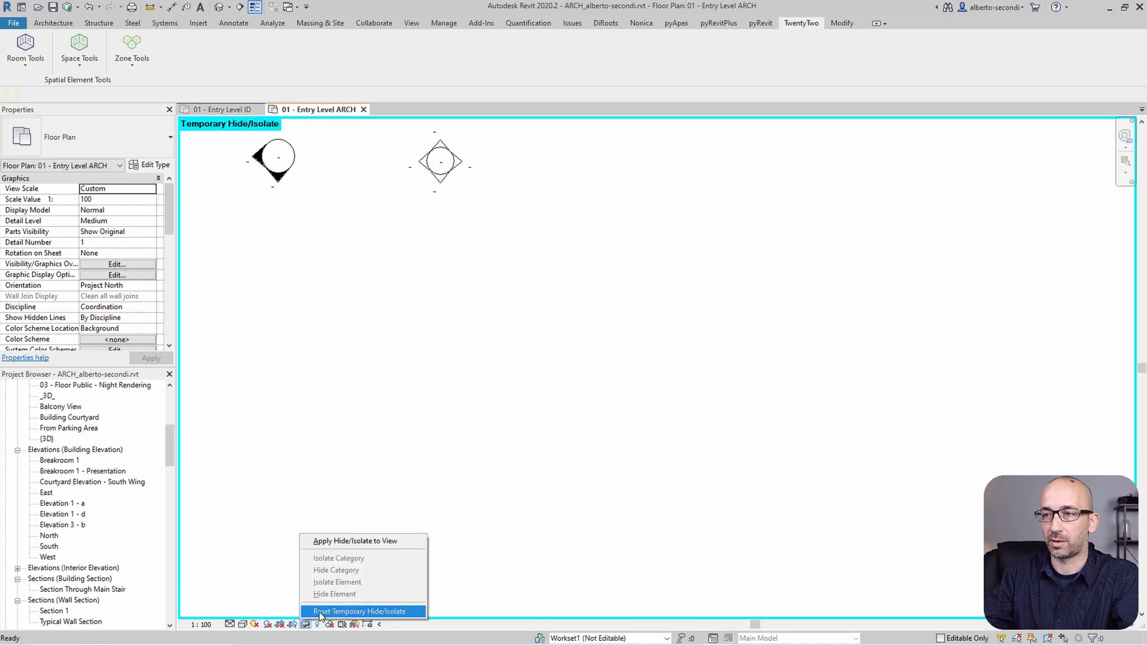
{"action": "left_click", "coordinate": [360, 611]}
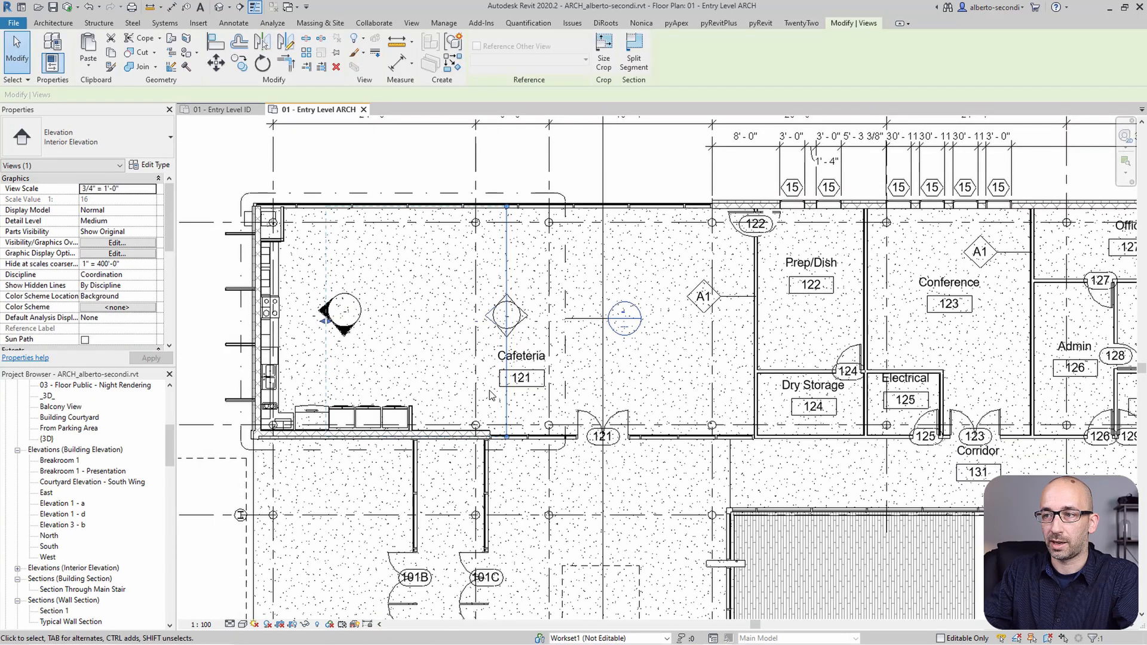
{"action": "mouse_move", "coordinate": [353, 352]}
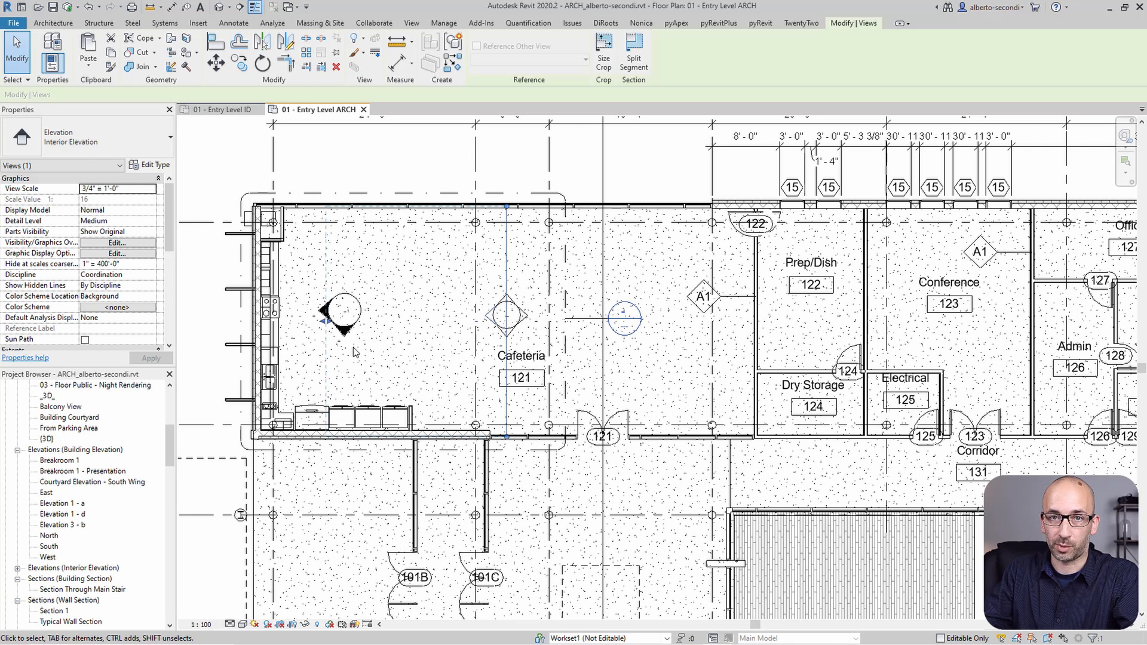
{"action": "mouse_move", "coordinate": [507, 314]}
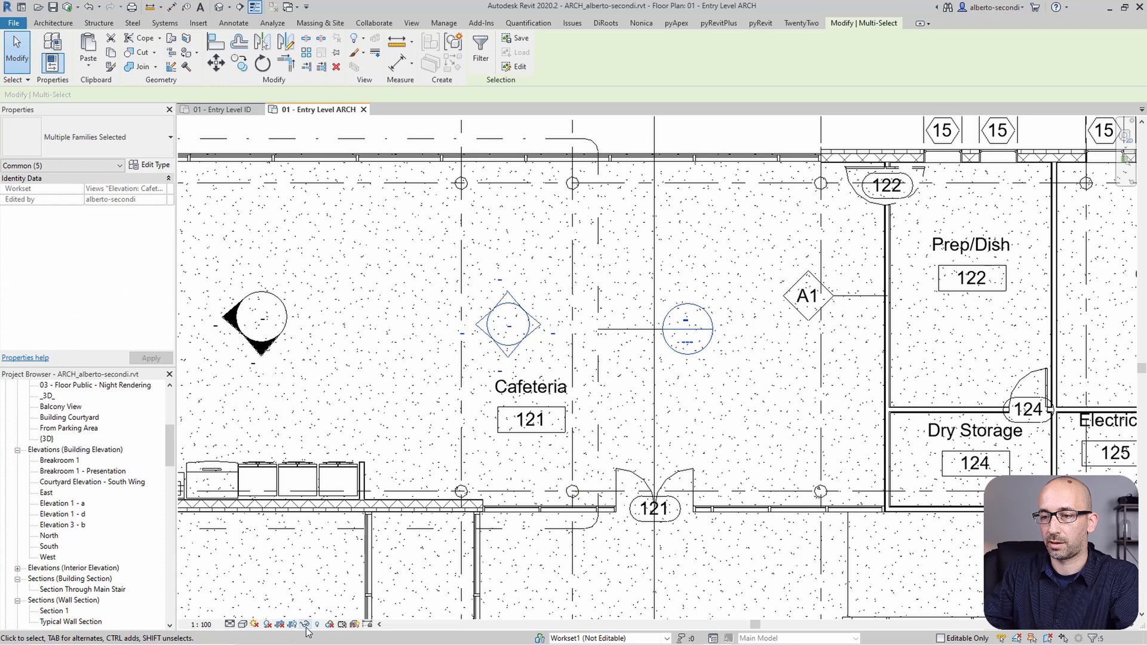
Isolate and copy the interior elevation markers, then switch to the 01 - Entry Level ID plan.
{"action": "left_click", "coordinate": [316, 624]}
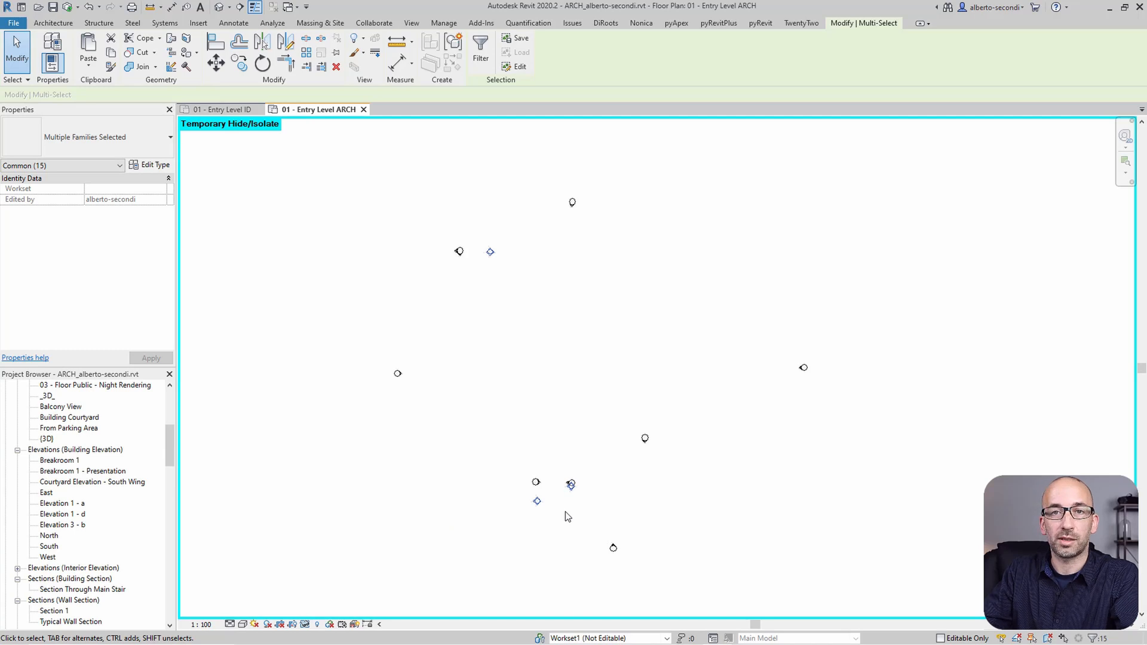
{"action": "mouse_move", "coordinate": [564, 518]}
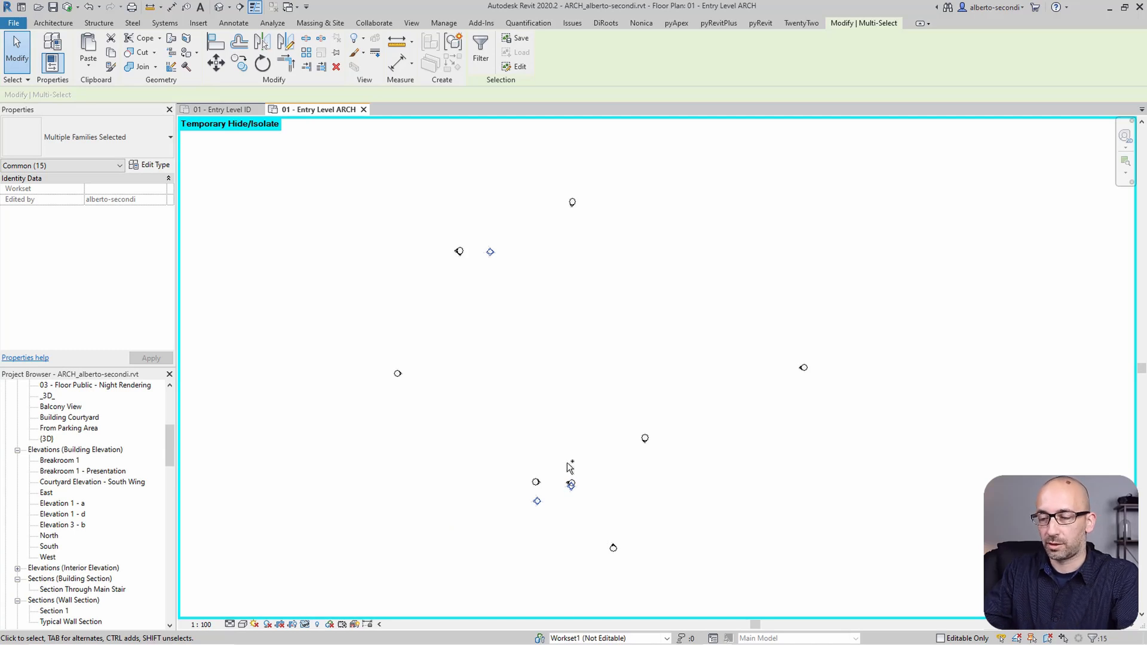
{"action": "left_click", "coordinate": [219, 109]}
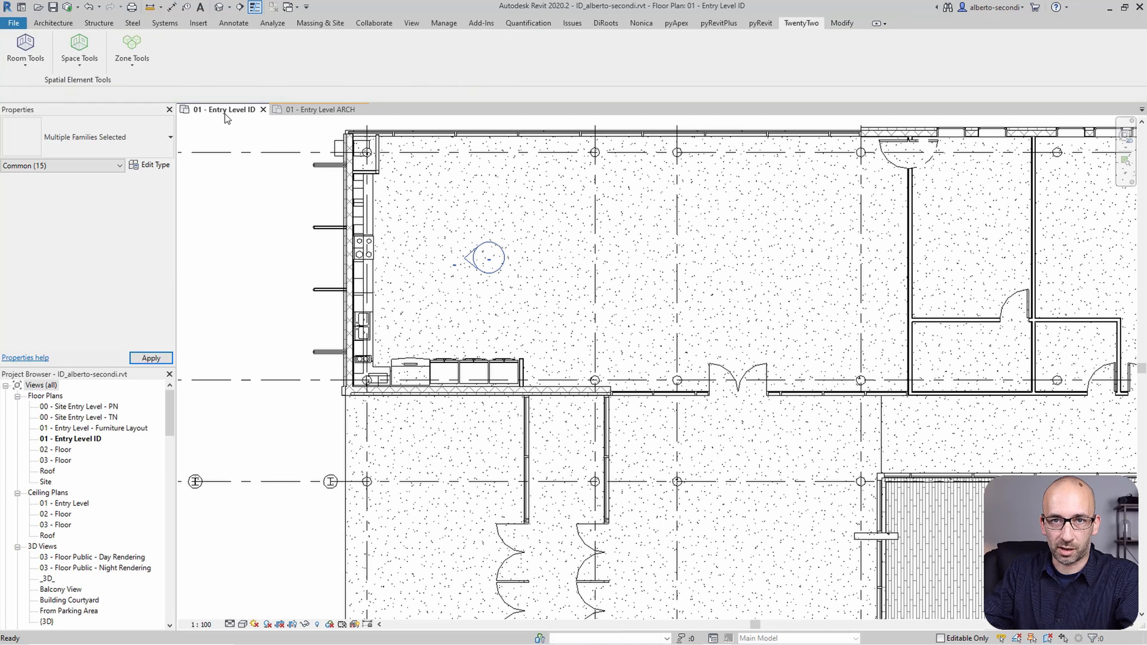
Paste the markers Aligned to Current View and open the resulting Cafeteria - A elevation.
{"action": "left_click", "coordinate": [465, 267]}
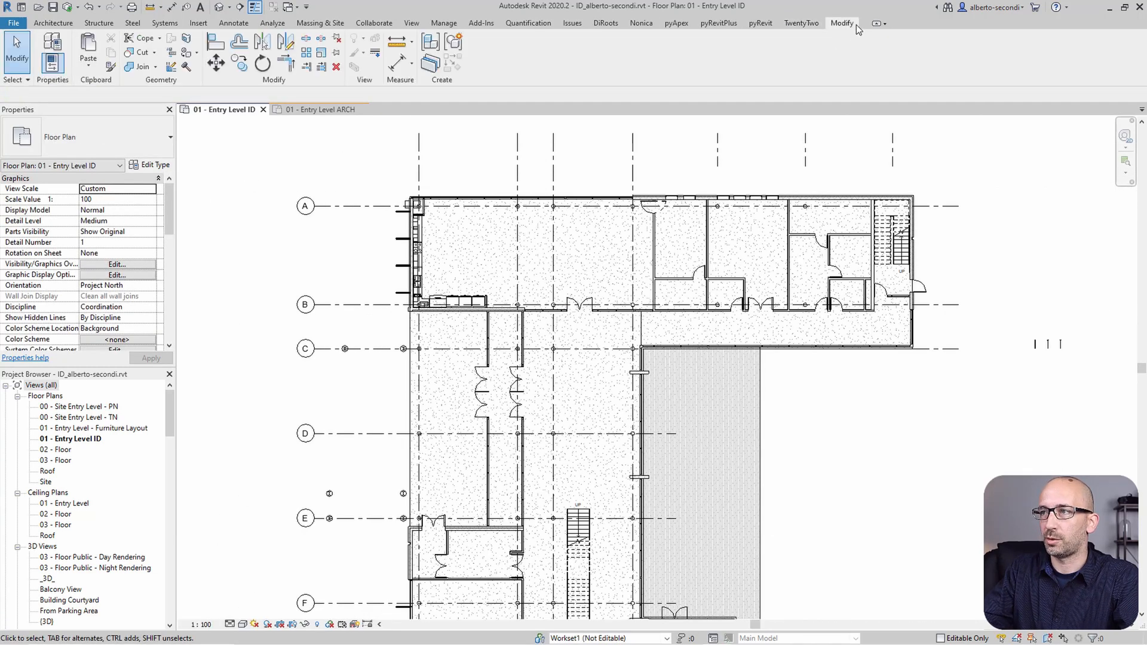
{"action": "left_click", "coordinate": [87, 52]}
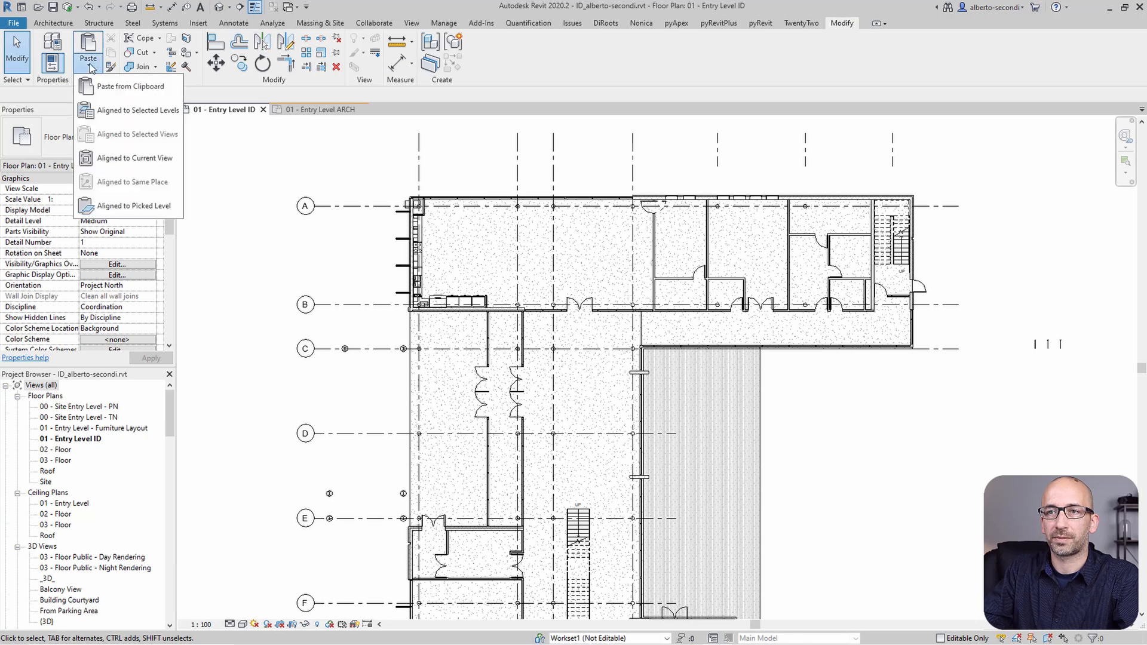
{"action": "mouse_move", "coordinate": [134, 158]}
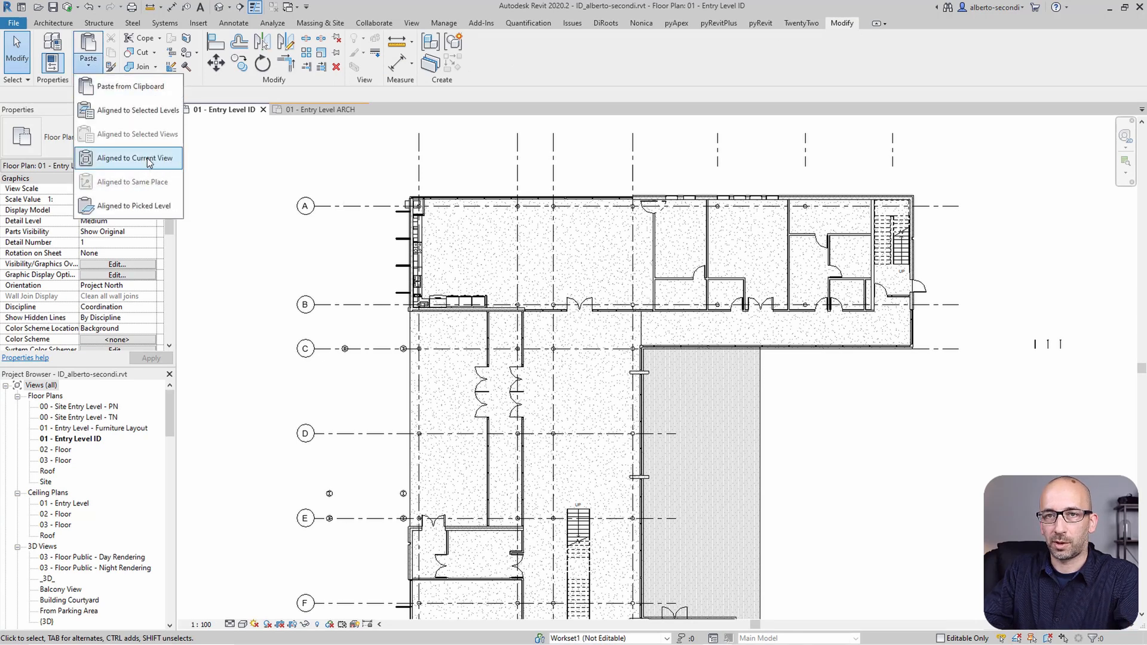
{"action": "left_click", "coordinate": [136, 158]}
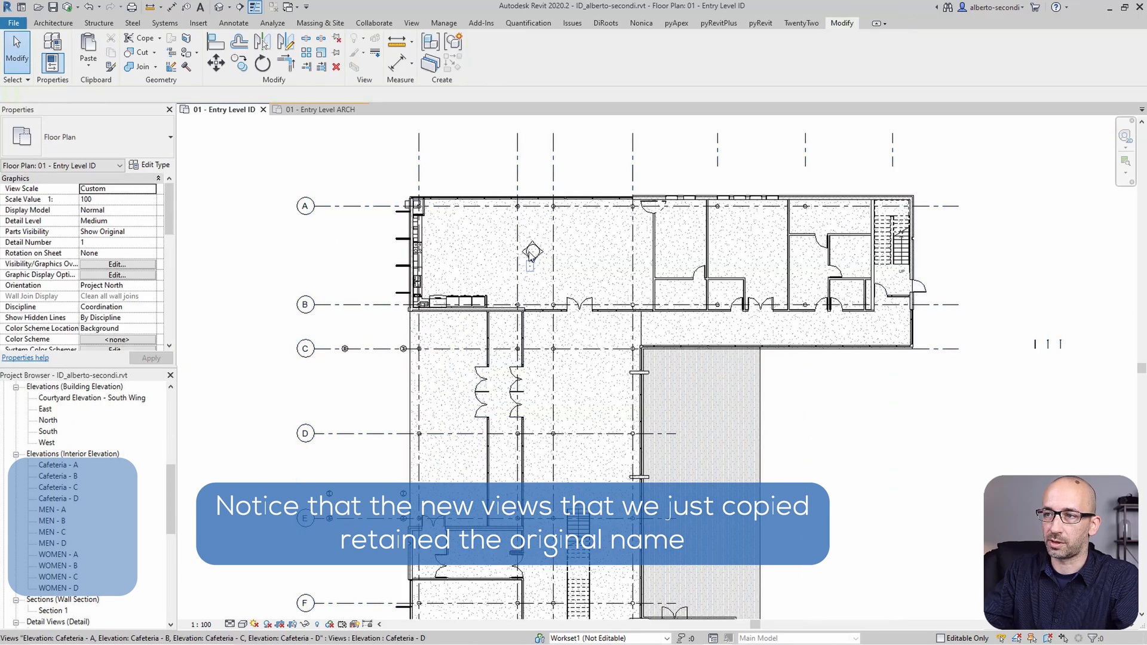
{"action": "left_click", "coordinate": [533, 254]}
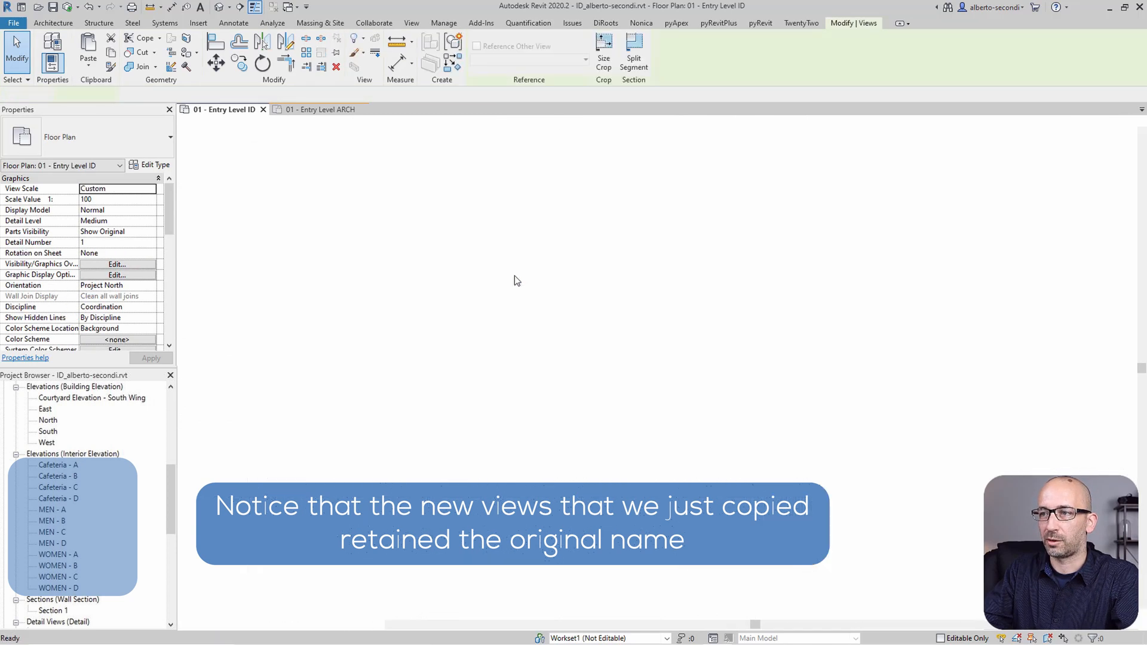
{"action": "double_click", "coordinate": [57, 465]}
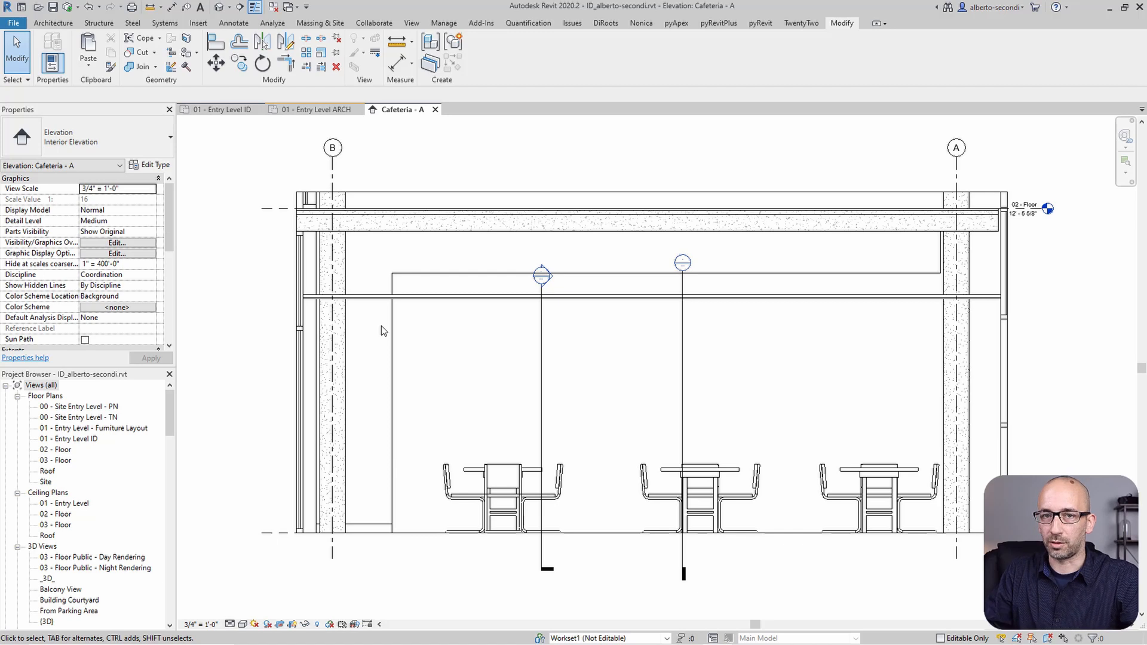
{"action": "mouse_move", "coordinate": [415, 211]}
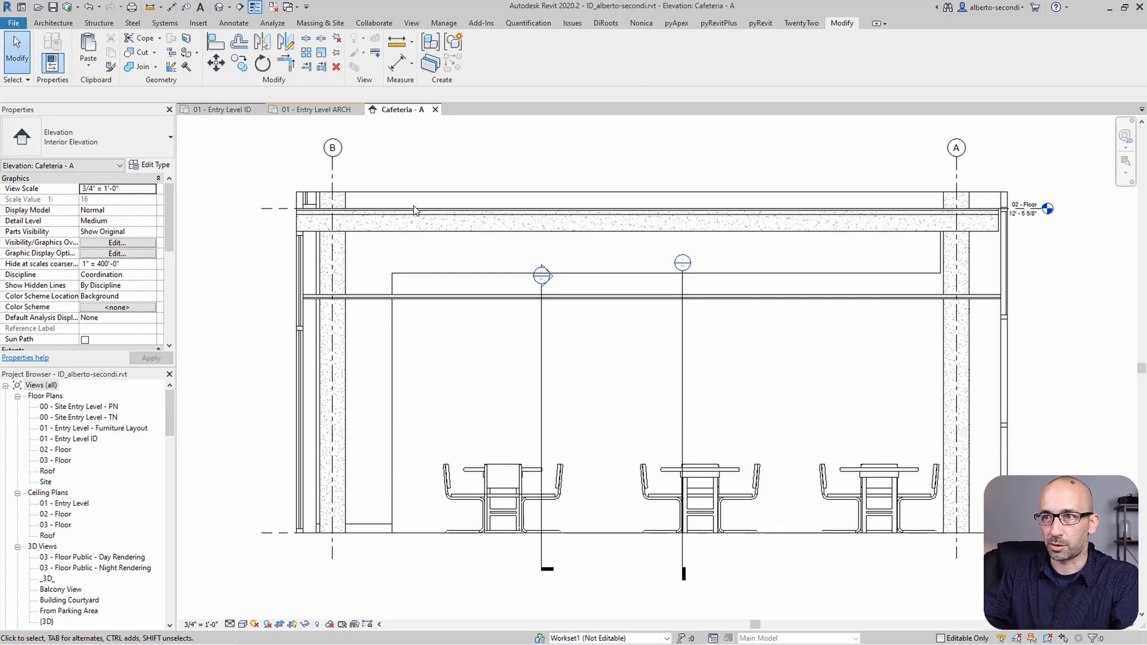
Zoom out on Cafeteria - A, then go back to the 01 - Entry Level ID plan.
{"action": "scroll", "scroll_direction": "down", "scroll_amount": 3}
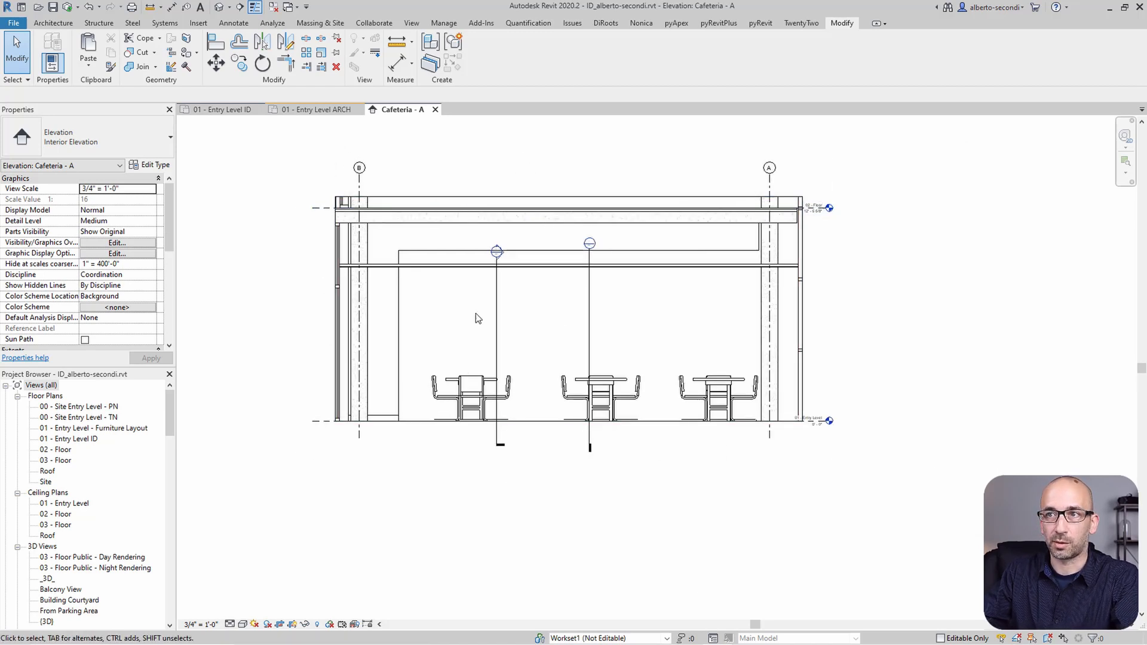
{"action": "mouse_move", "coordinate": [314, 109]}
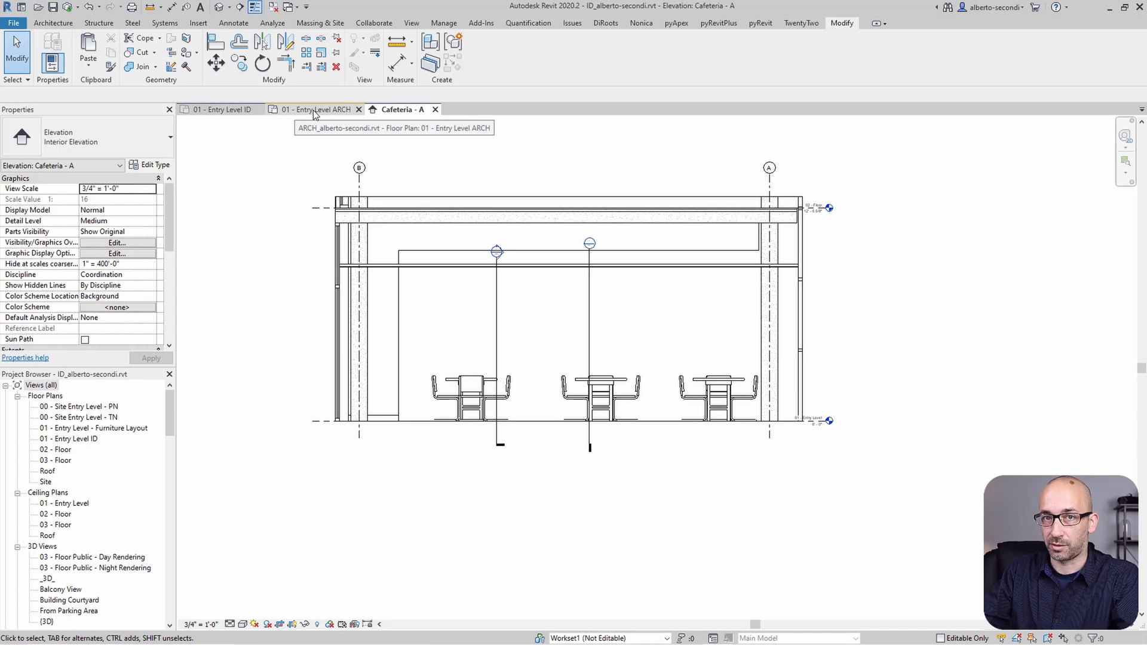
{"action": "left_click", "coordinate": [320, 109]}
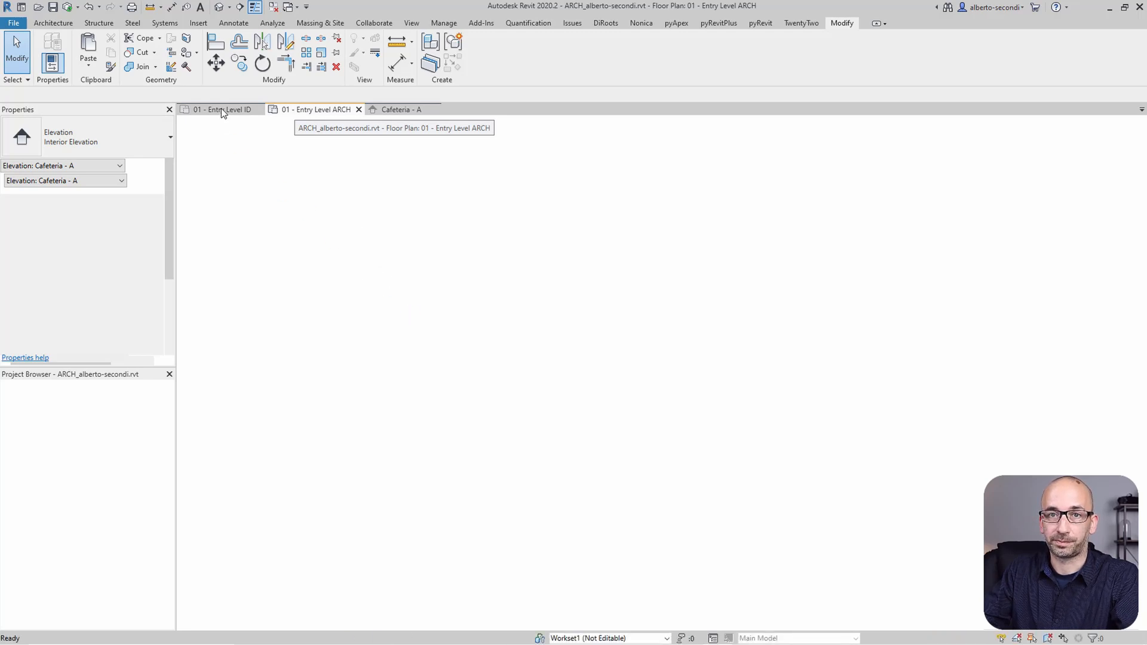
{"action": "left_click", "coordinate": [222, 110]}
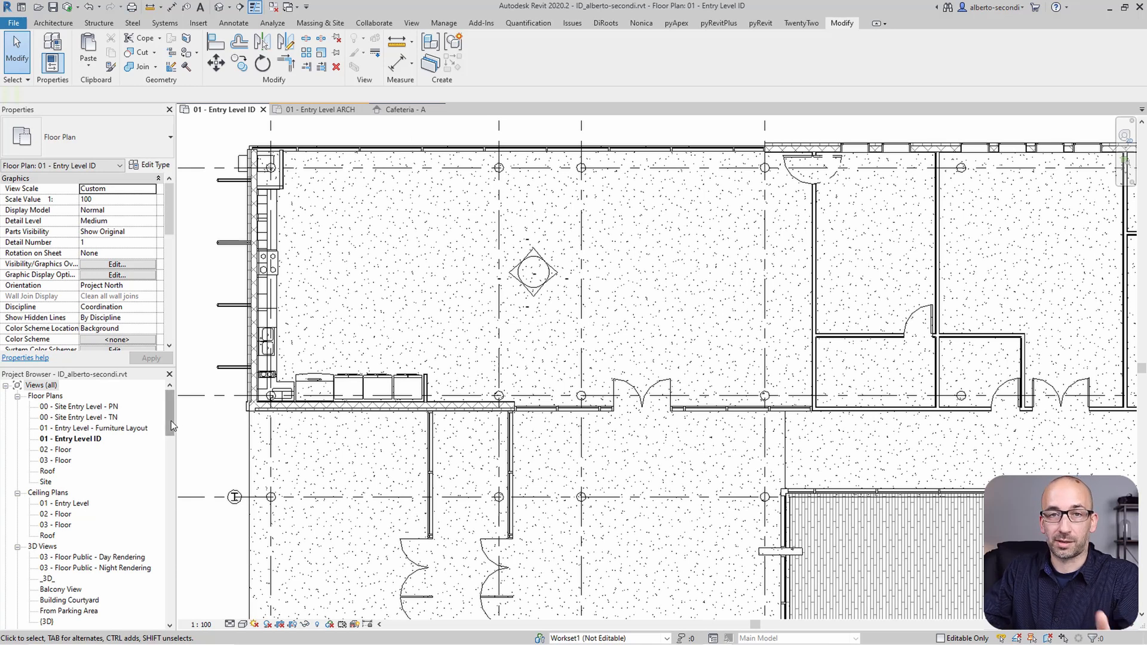
Apply the Interior Elevations template to Cafeteria - A through WOMEN - D, then reopen Cafeteria - A.
{"action": "scroll", "scroll_direction": "down", "scroll_amount": 3}
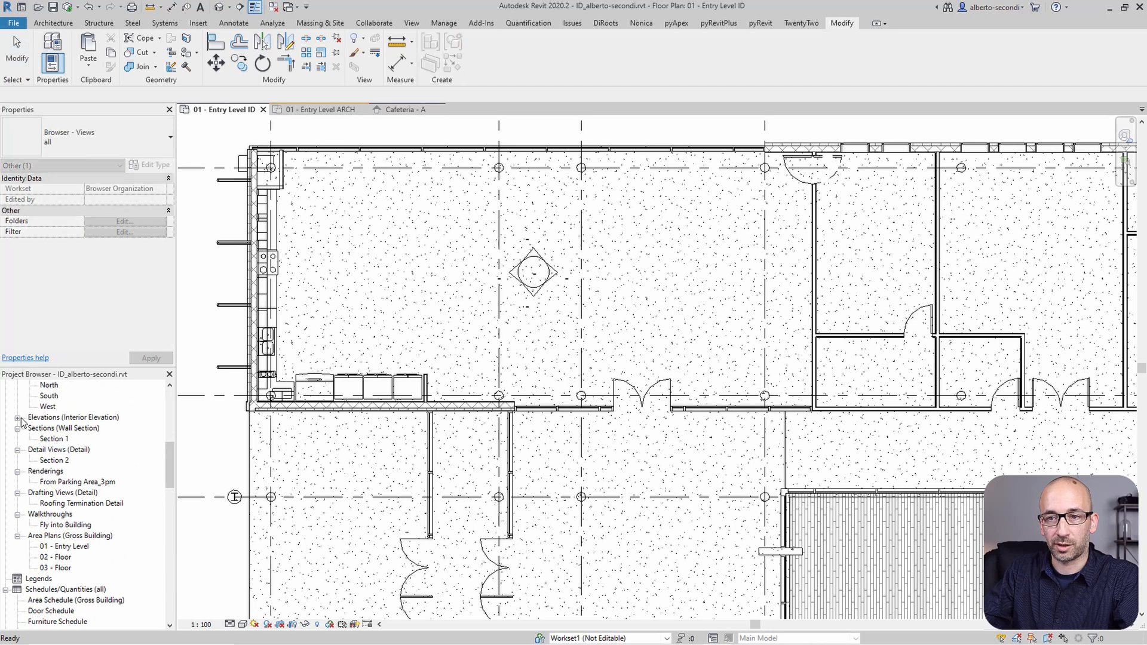
{"action": "left_click", "coordinate": [19, 417]}
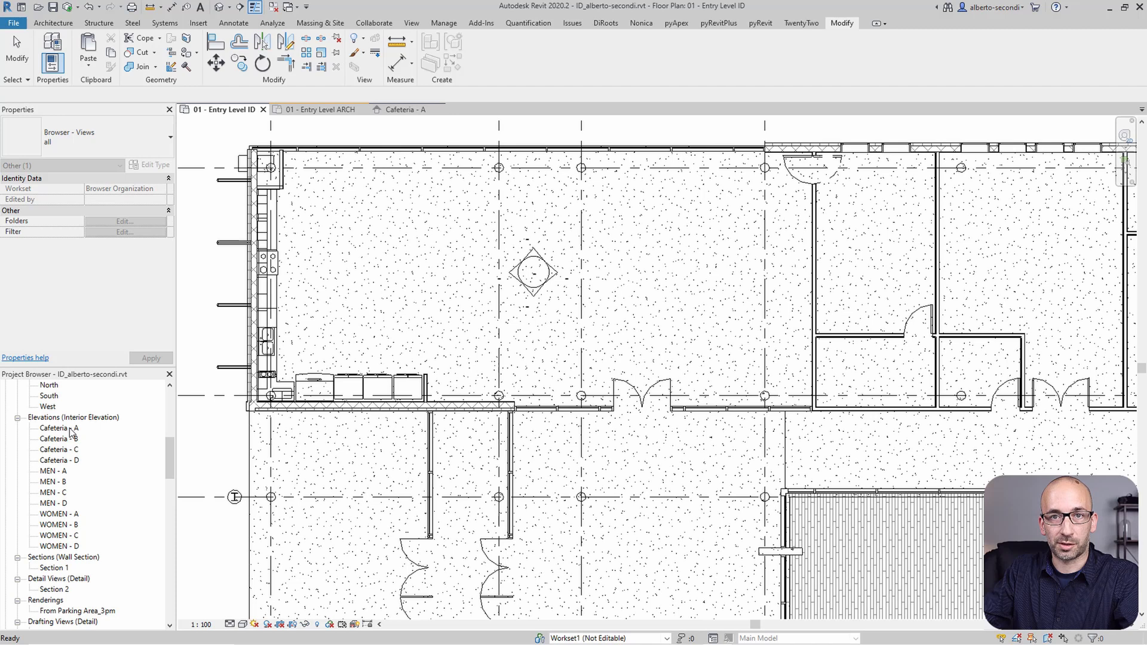
{"action": "left_click", "coordinate": [57, 428]}
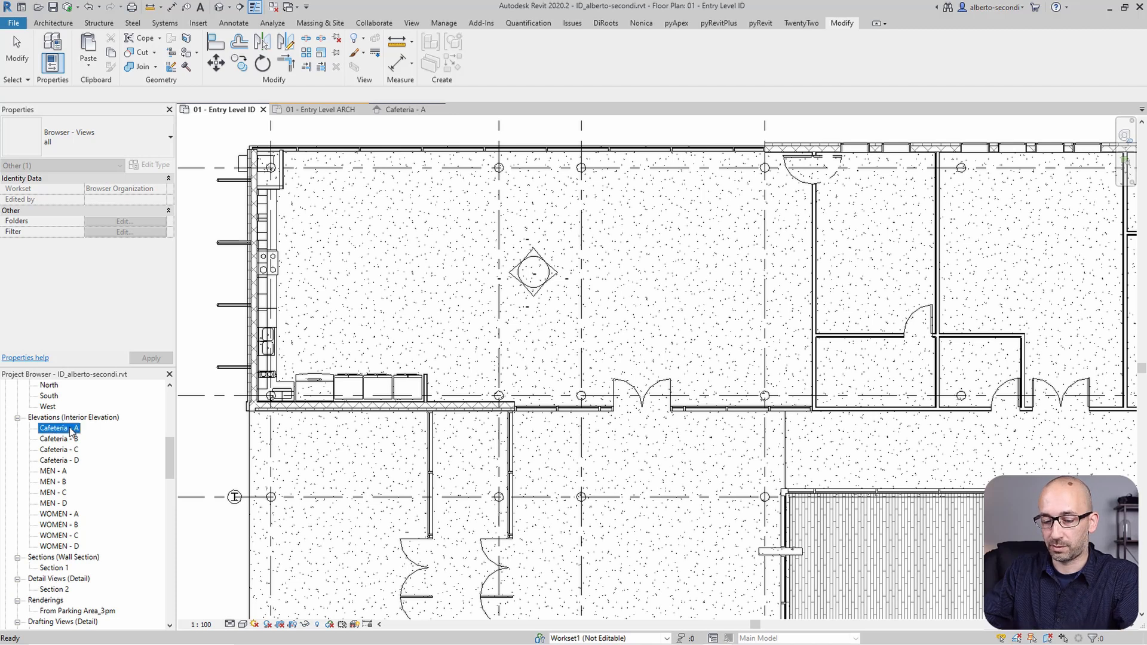
{"action": "left_click", "coordinate": [59, 428]}
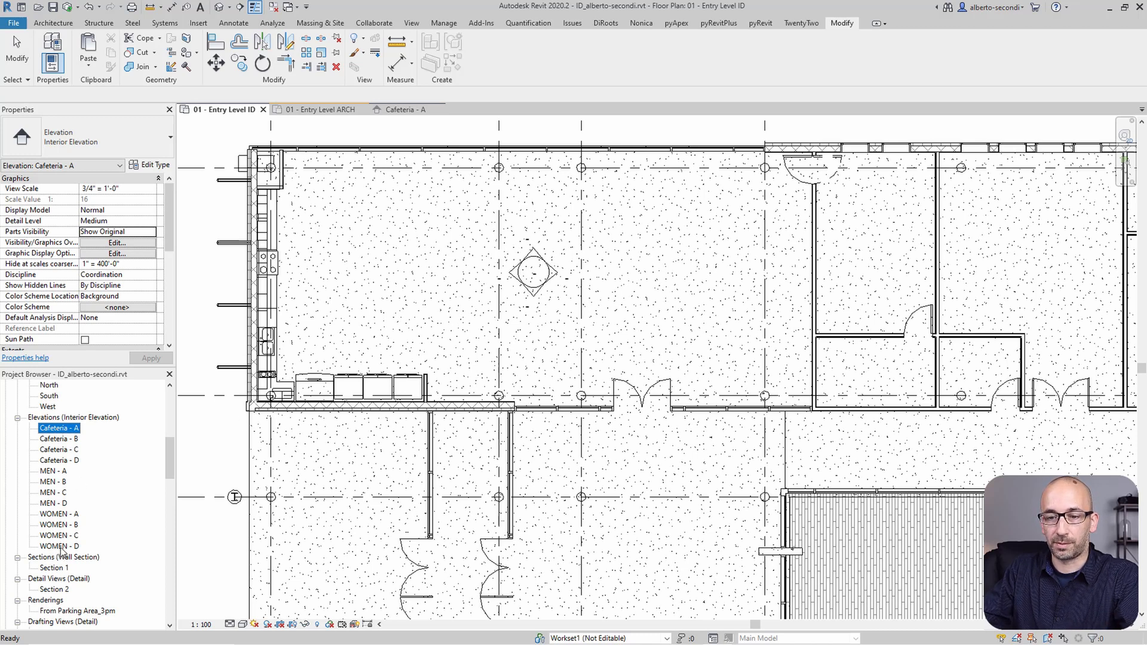
{"action": "left_click", "coordinate": [58, 547]}
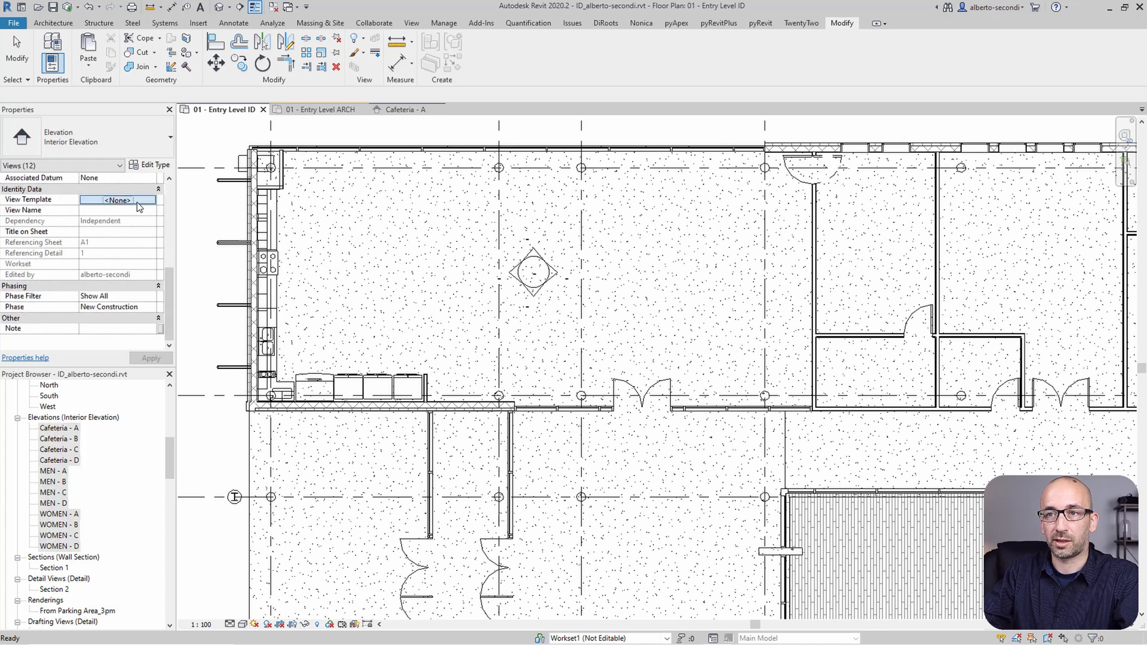
{"action": "left_click", "coordinate": [117, 200]}
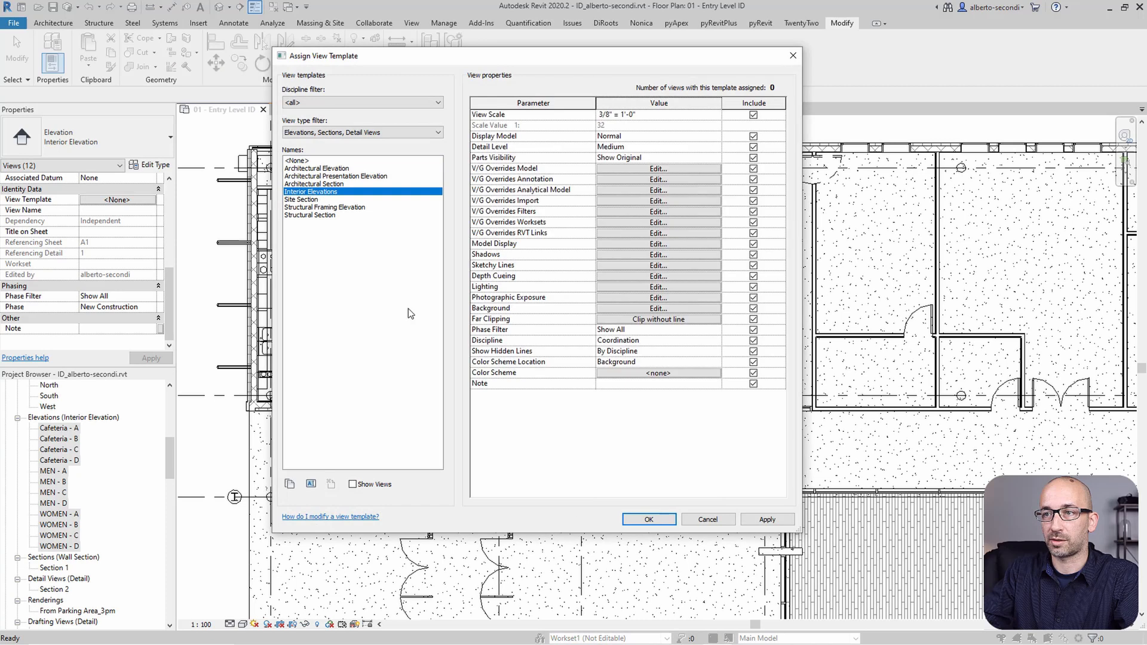
{"action": "left_click", "coordinate": [646, 519]}
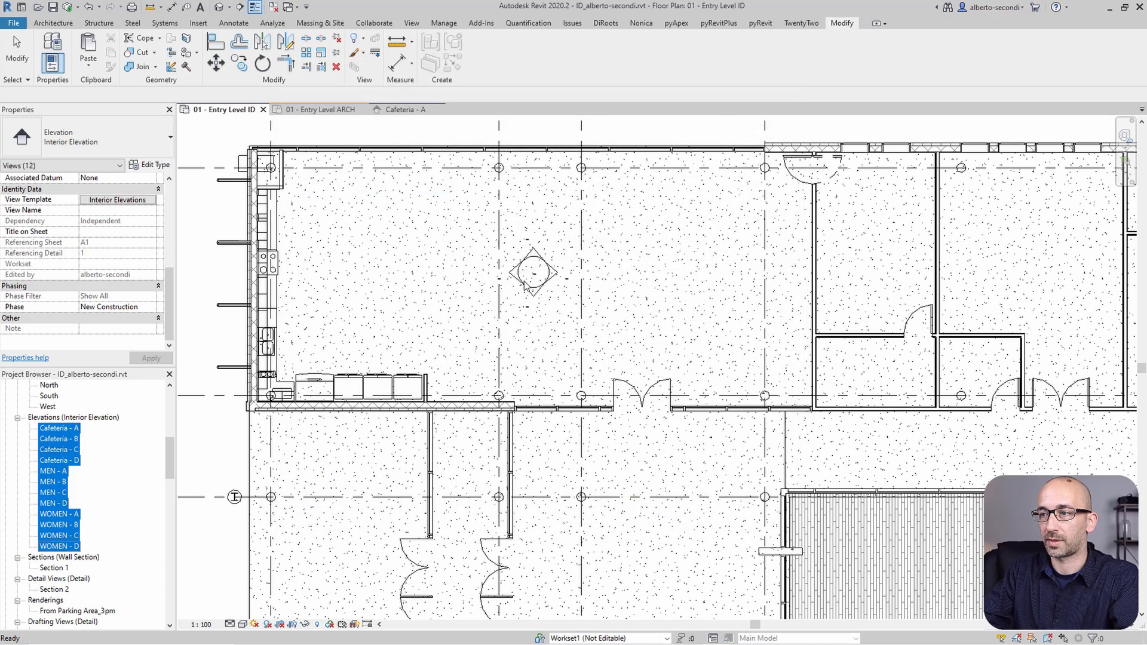
{"action": "left_click", "coordinate": [502, 282]}
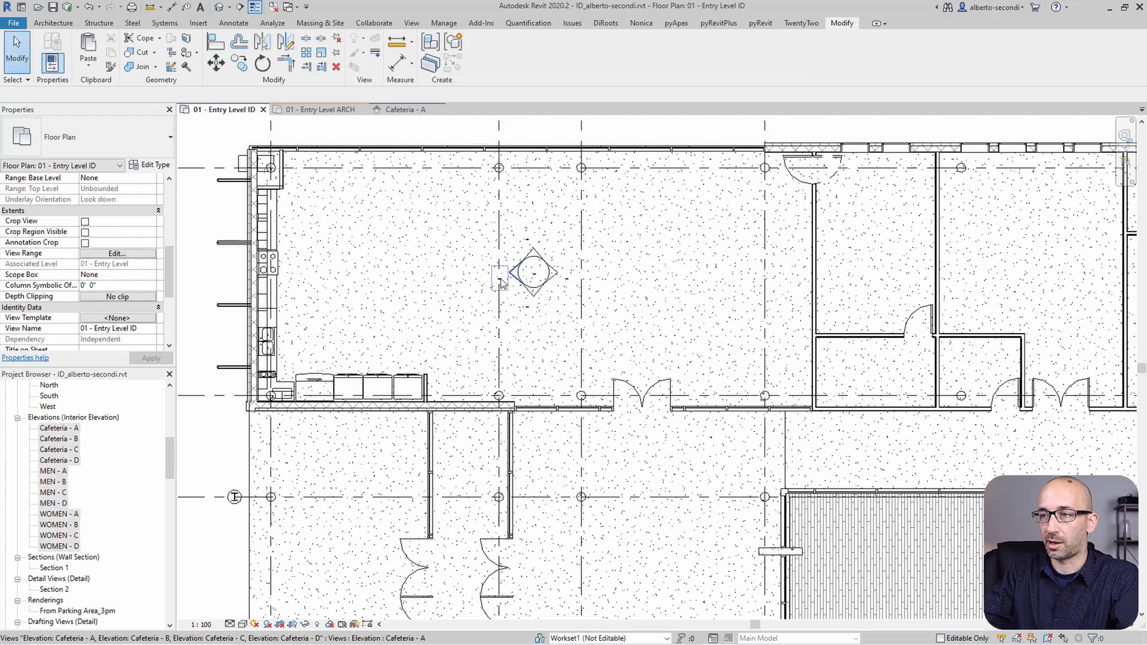
{"action": "double_click", "coordinate": [61, 427]}
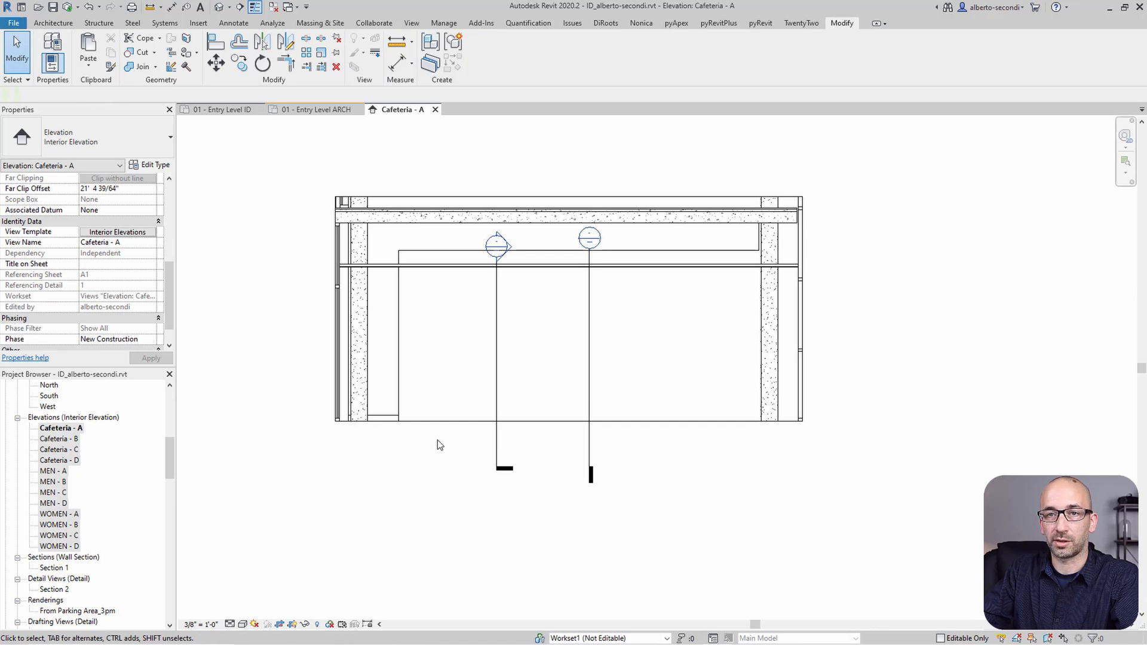